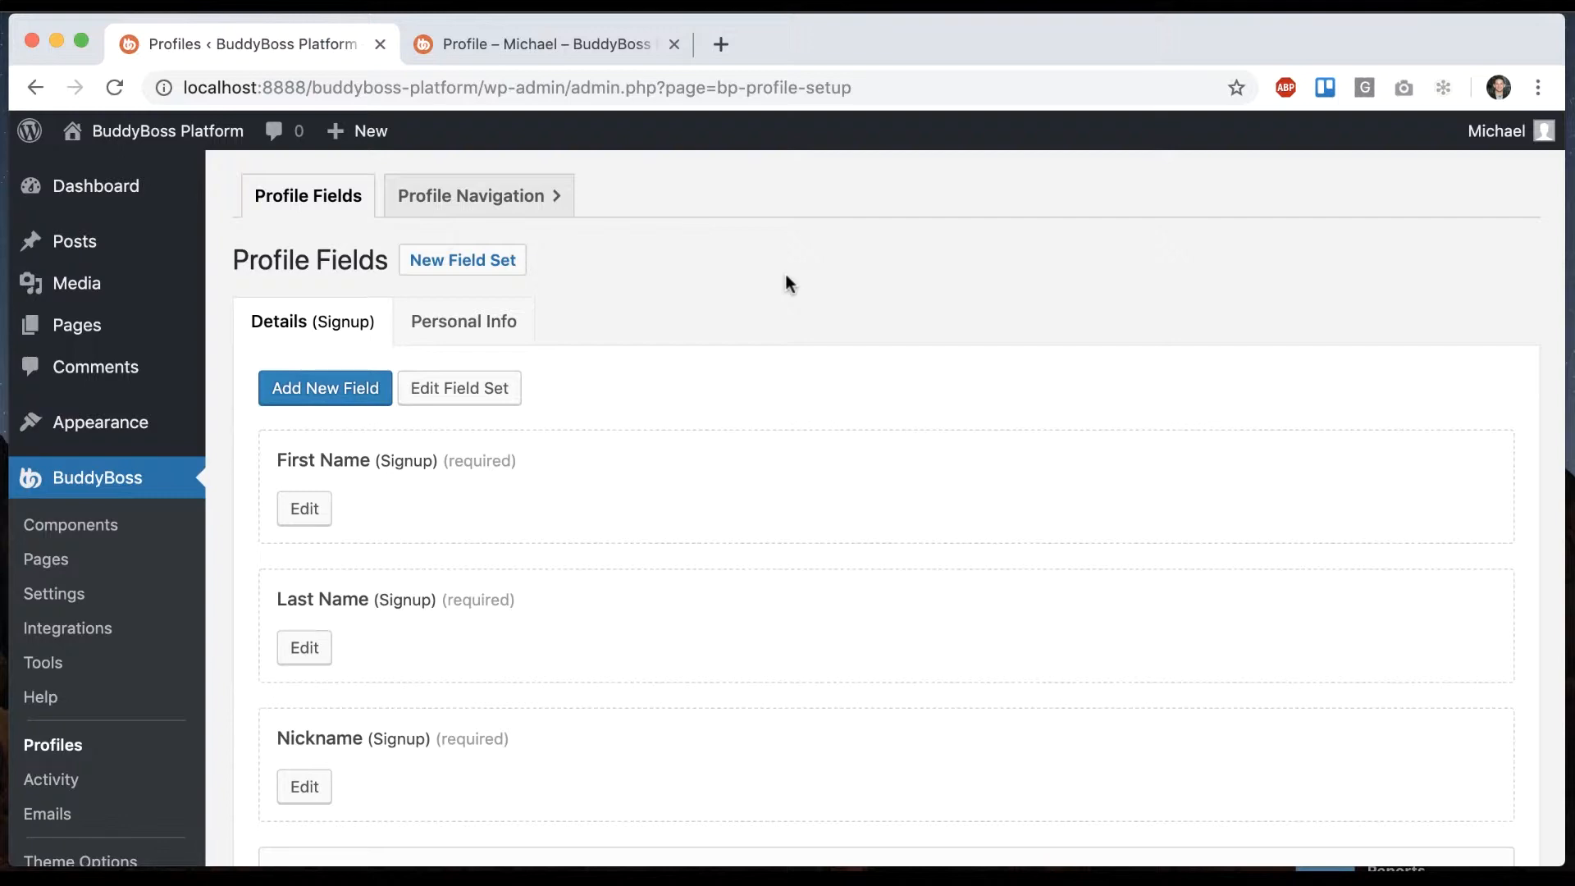
pyautogui.moveTo(788, 304)
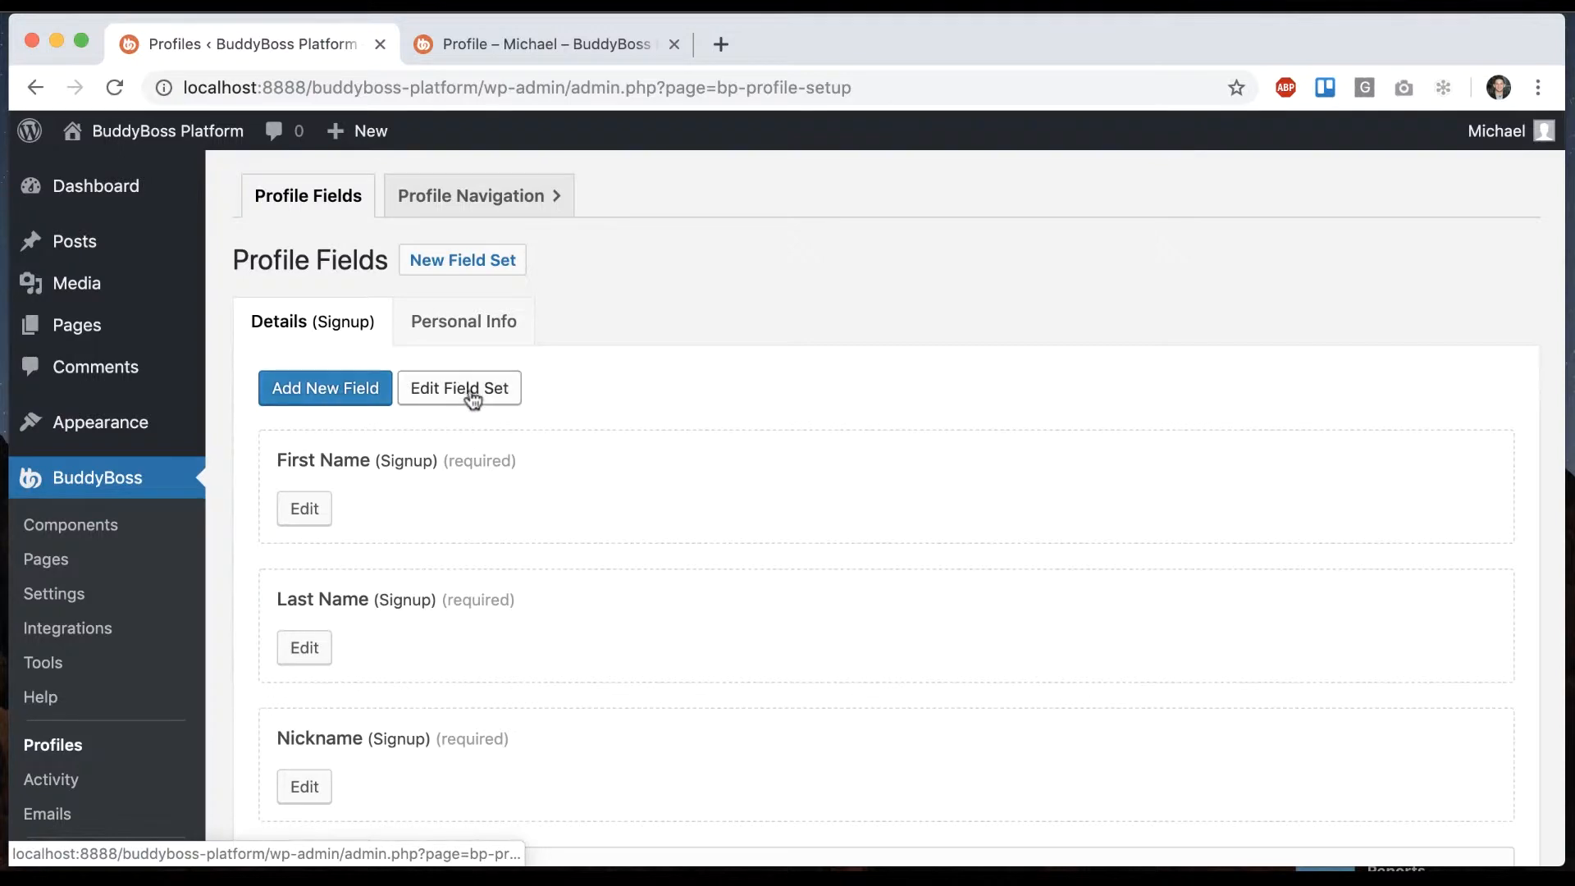
# Create a new profile field set named 'Education' and save it.
pyautogui.click(461, 259)
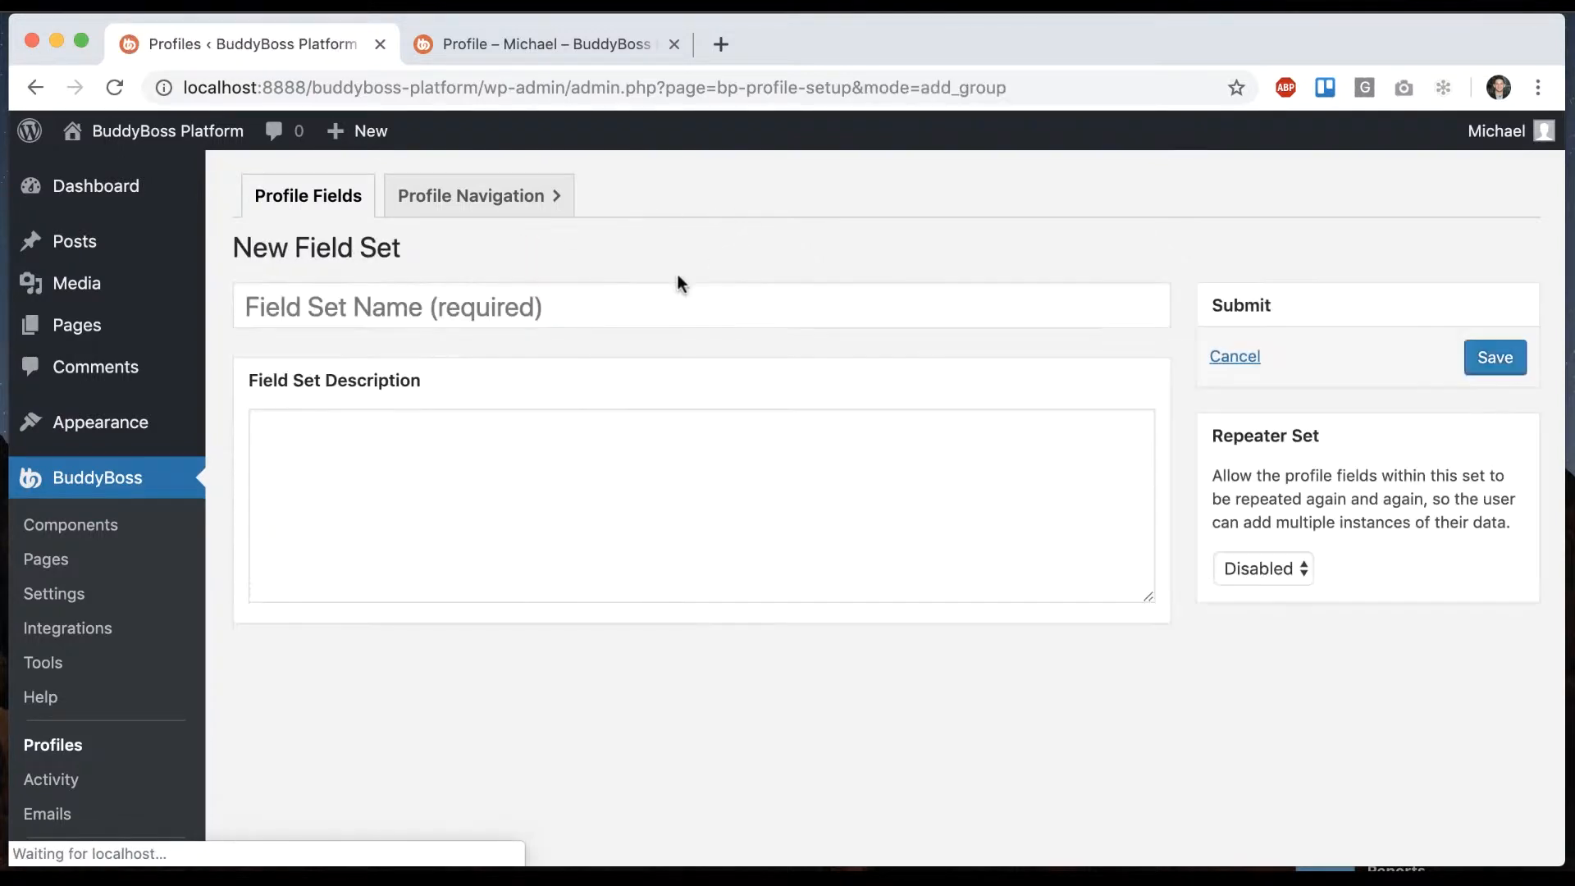
pyautogui.click(699, 305)
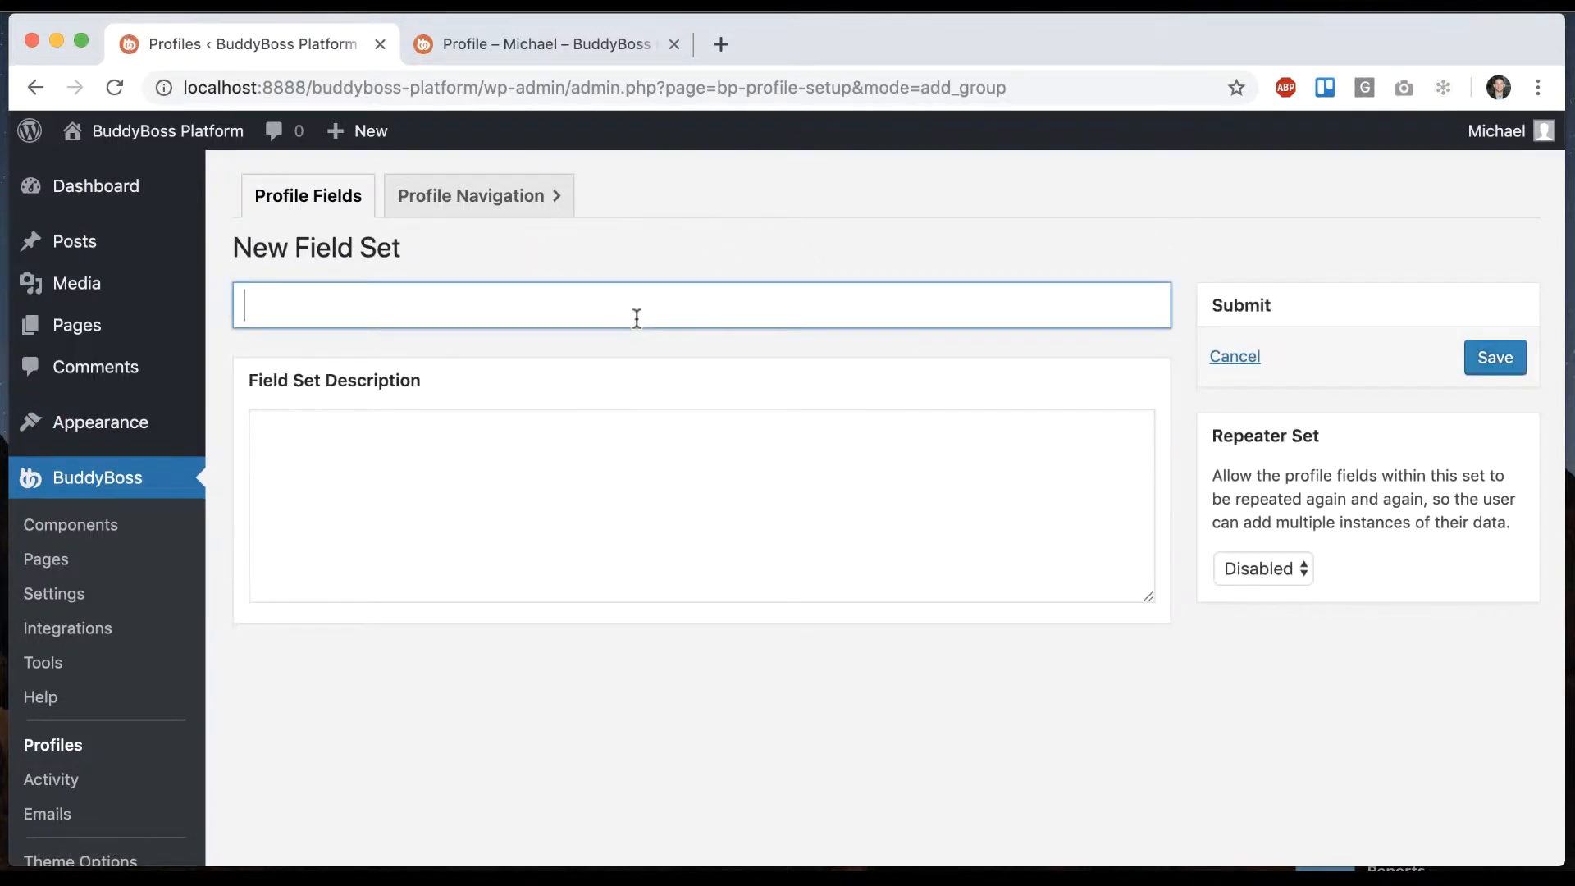
pyautogui.write('Educatio')
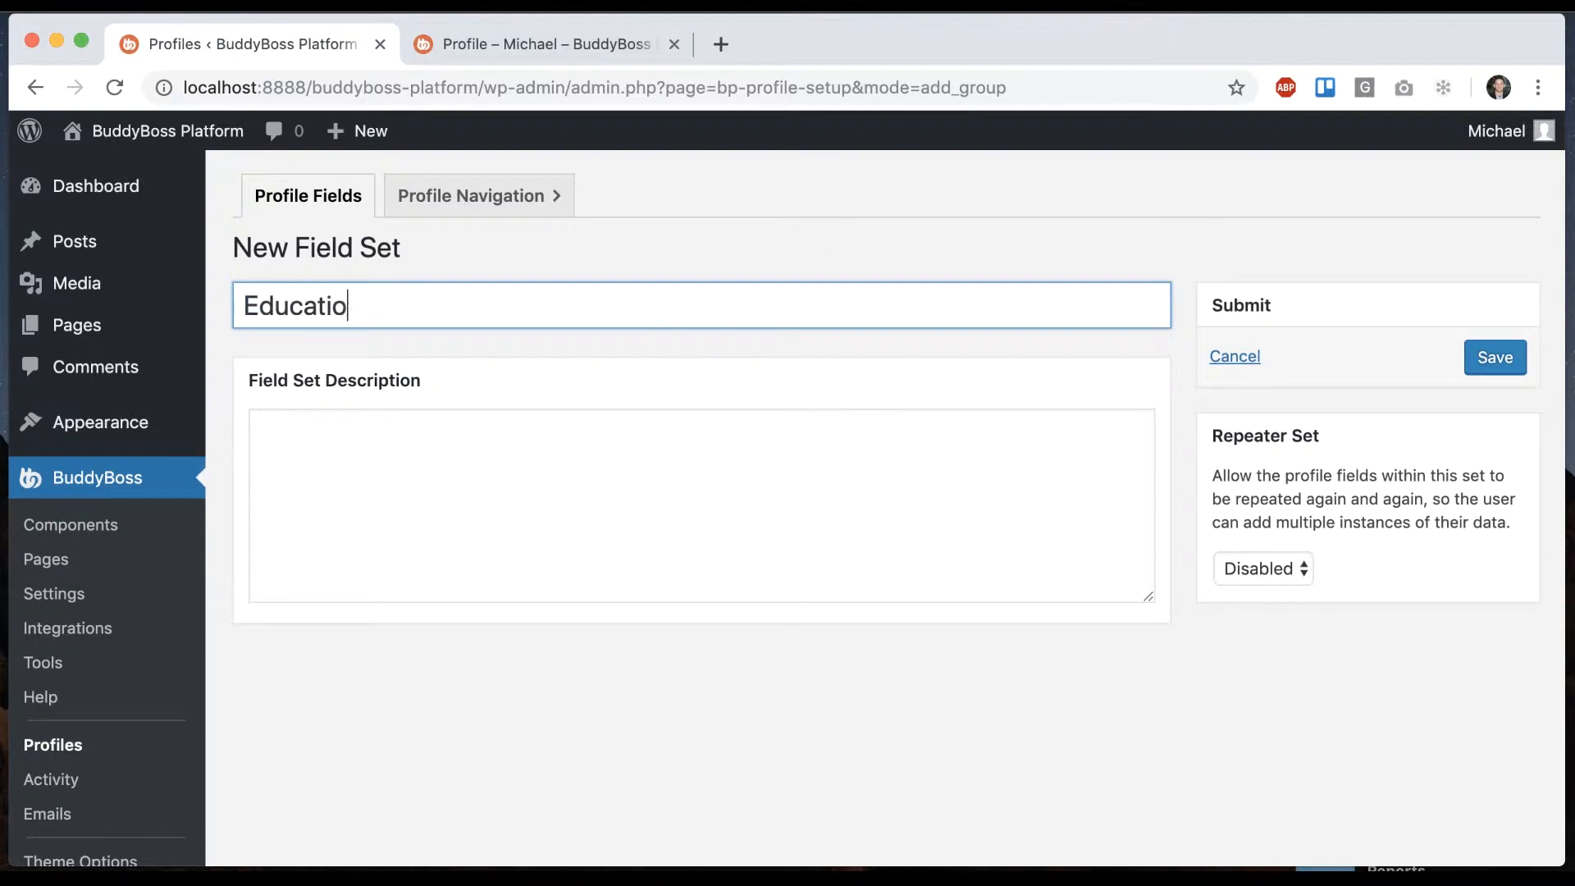
pyautogui.click(1495, 357)
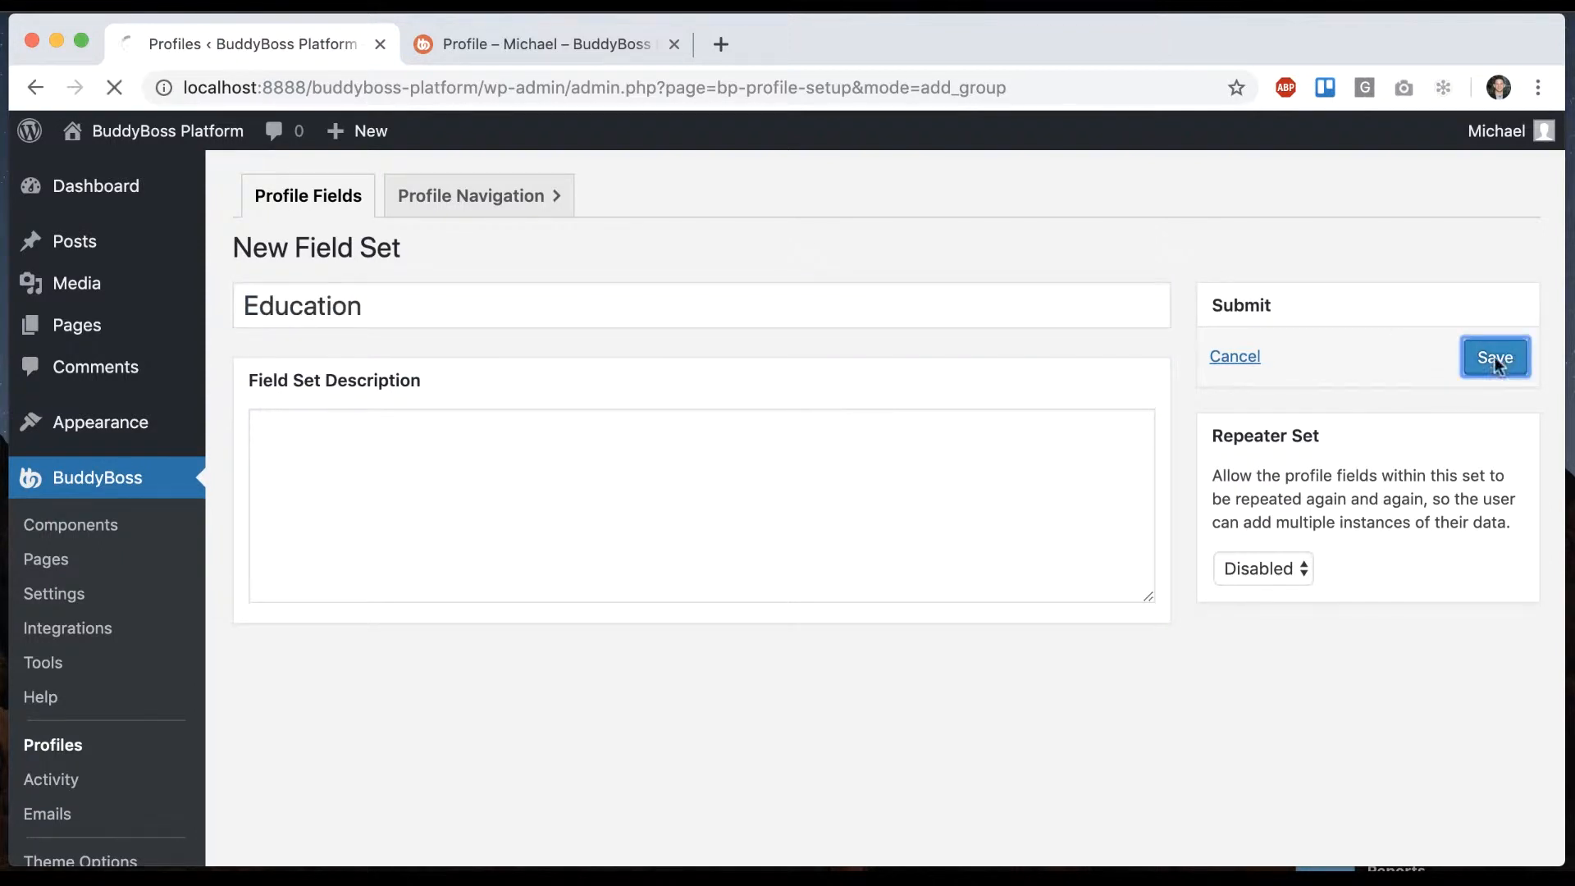
pyautogui.click(1494, 358)
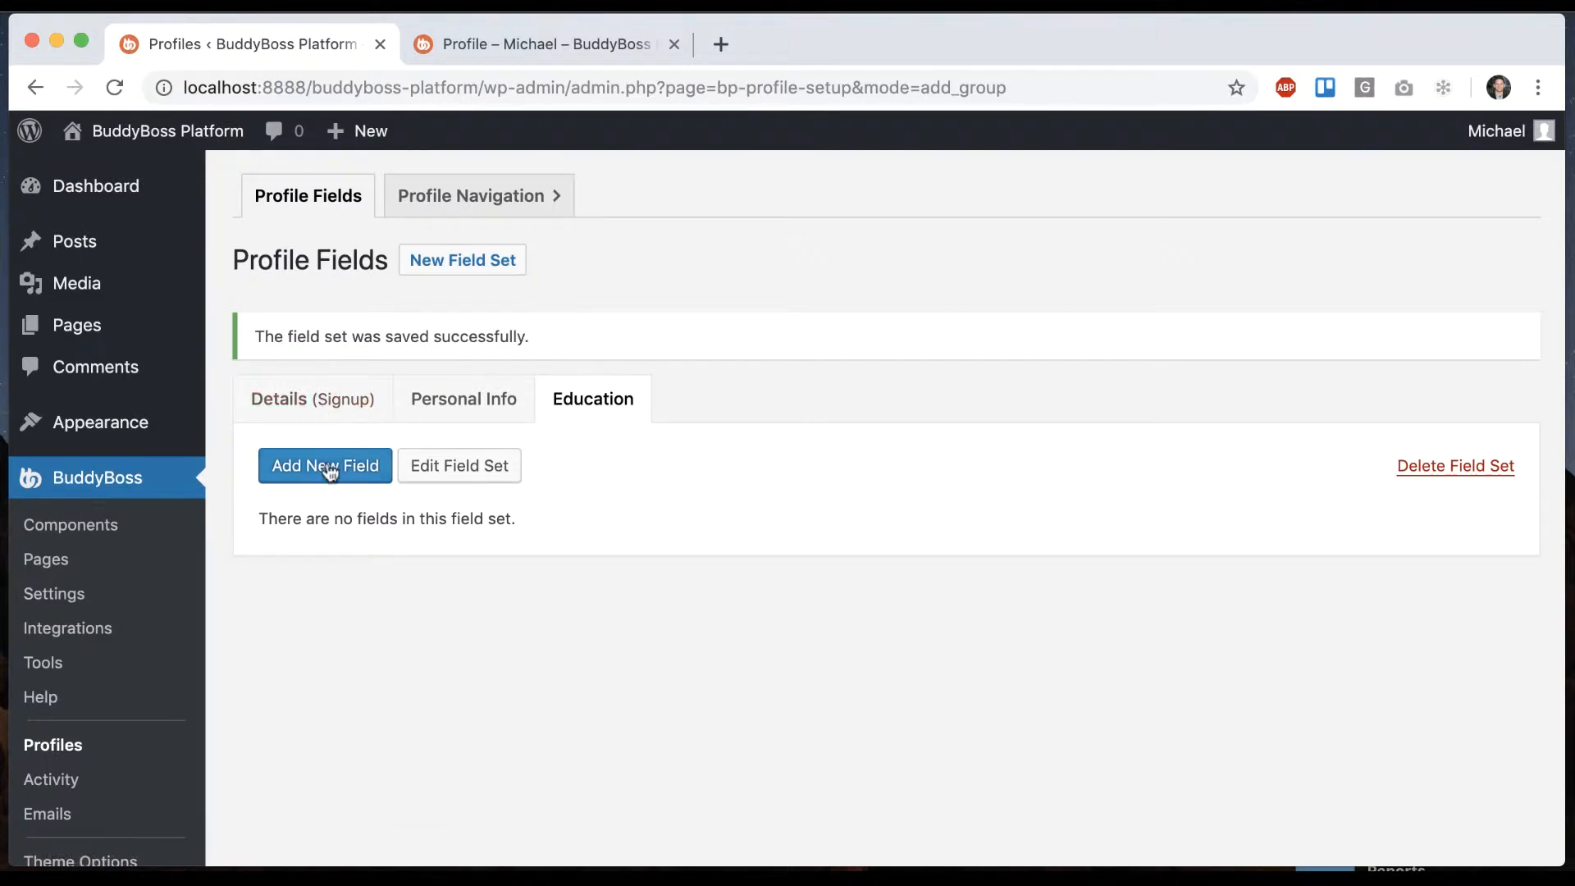
# Add a 'University' text field to the Education set and save it.
pyautogui.click(325, 466)
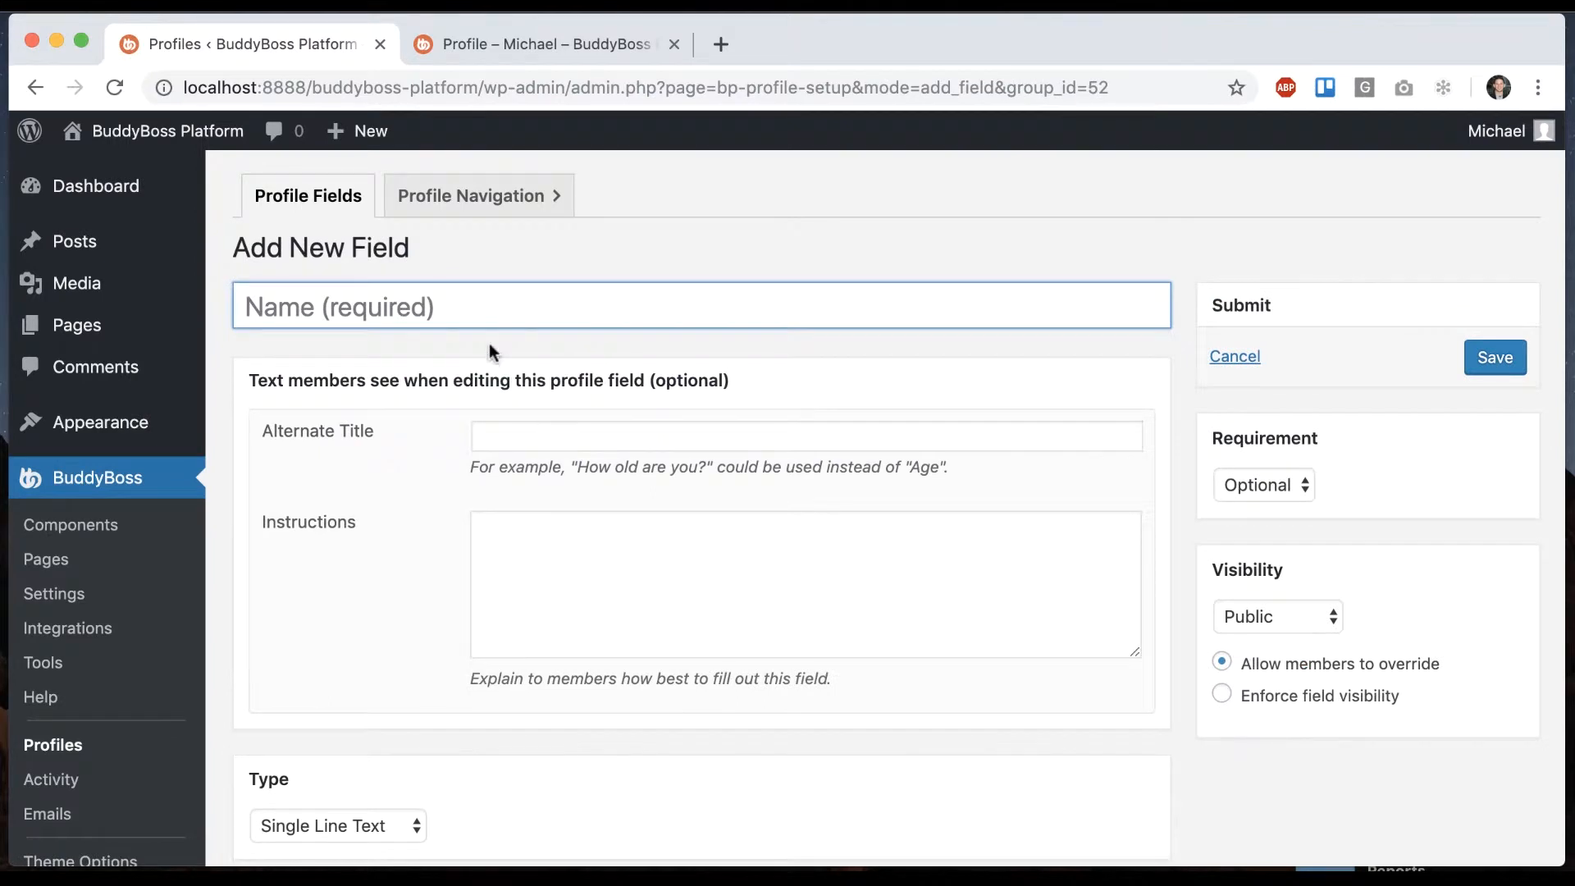
pyautogui.write('Univers')
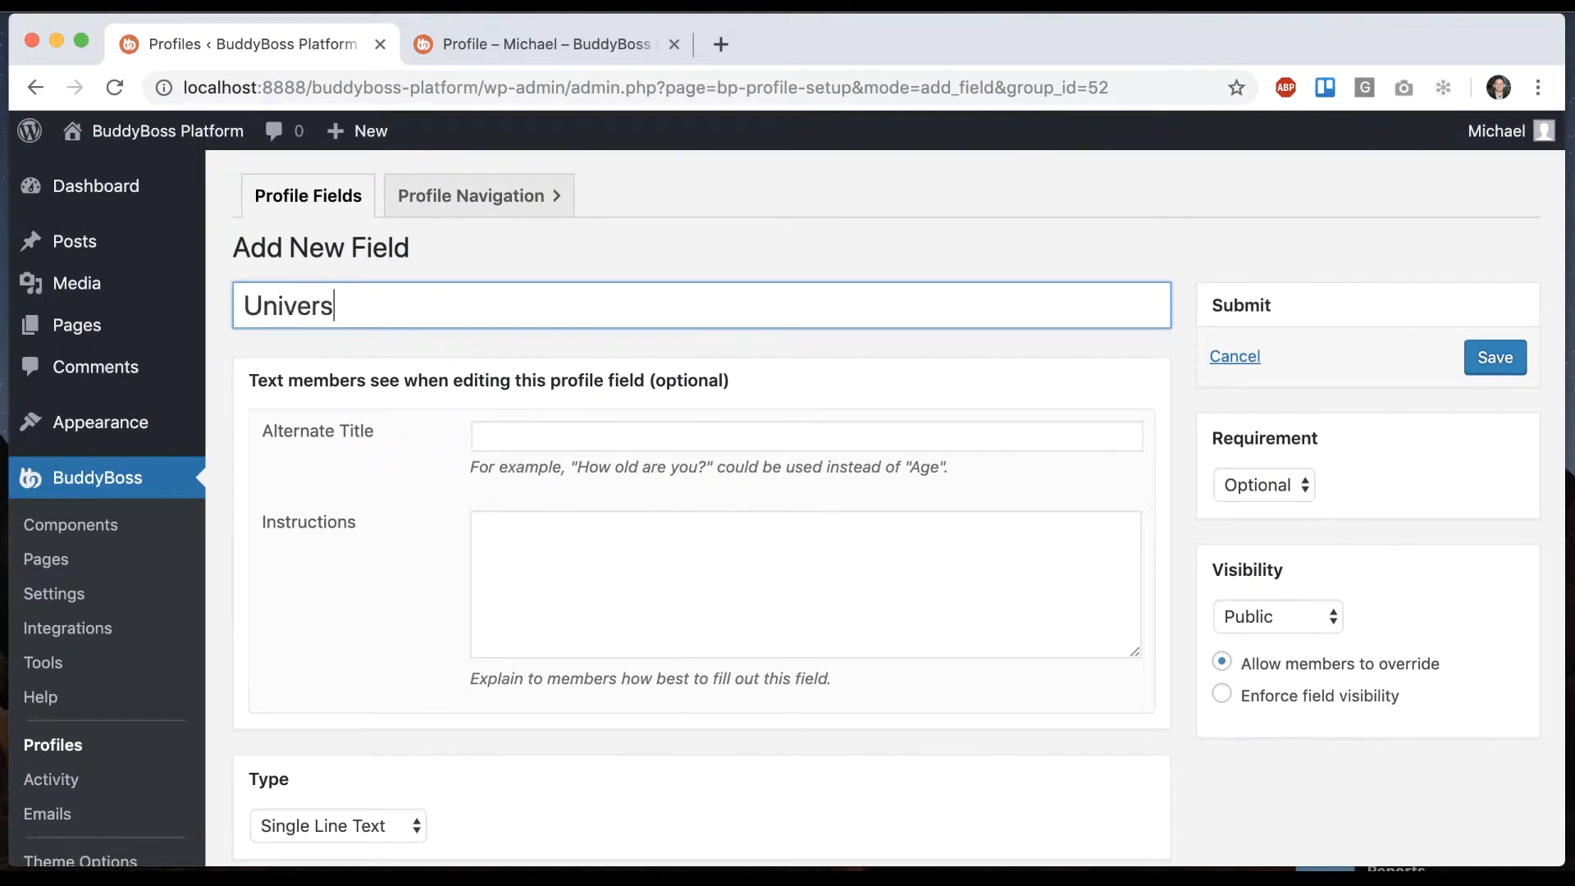
pyautogui.scroll(-3)
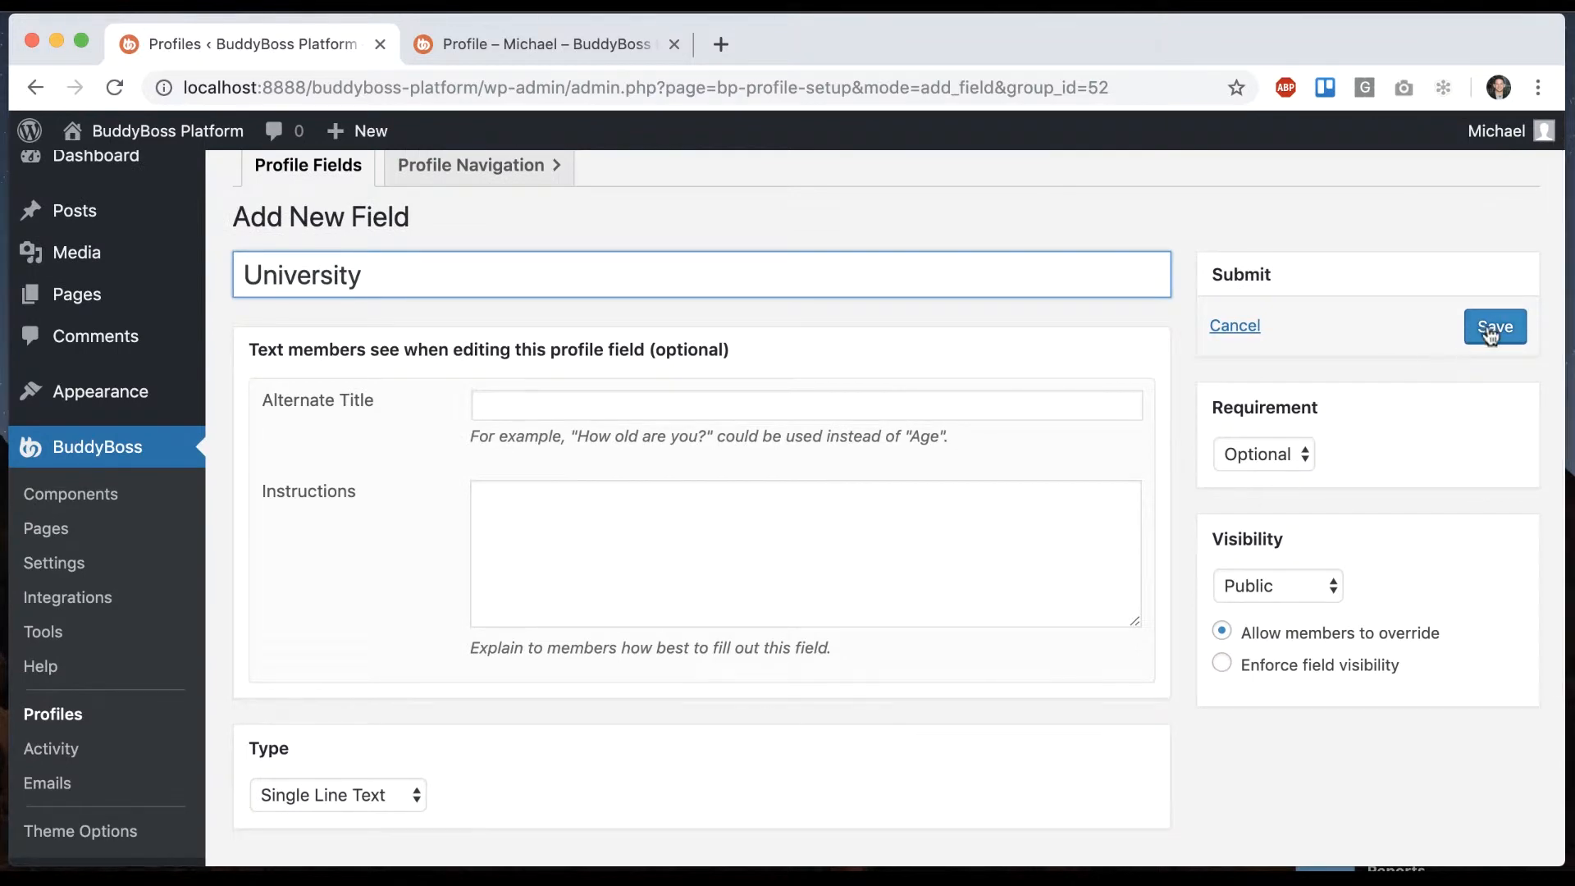
pyautogui.click(1495, 328)
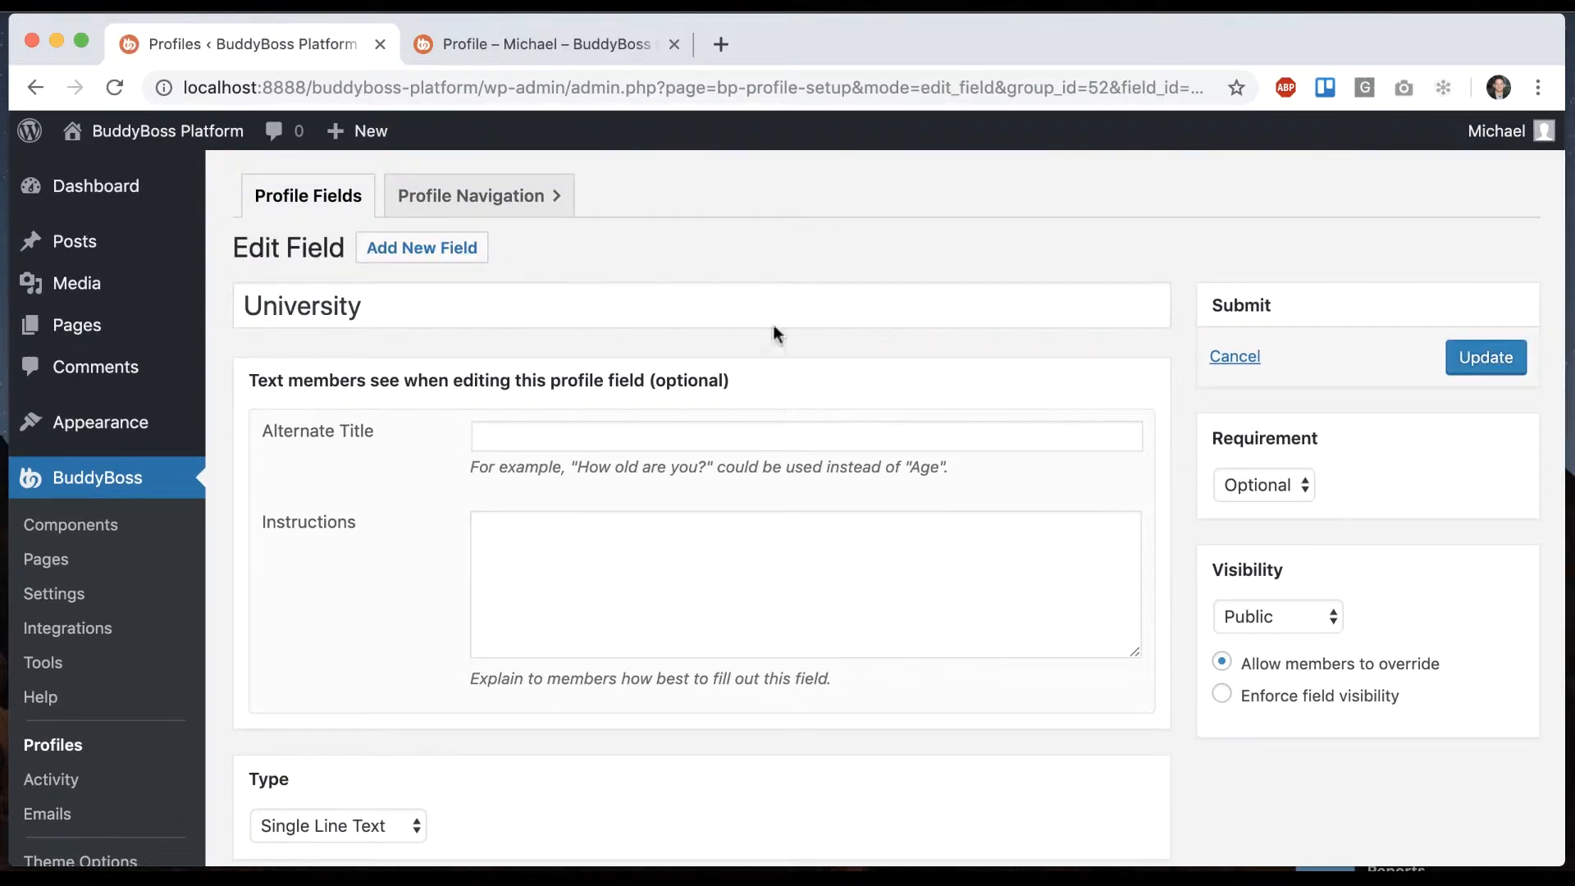
# Add a 'Date Graduated' field with type Date and save it.
pyautogui.click(421, 247)
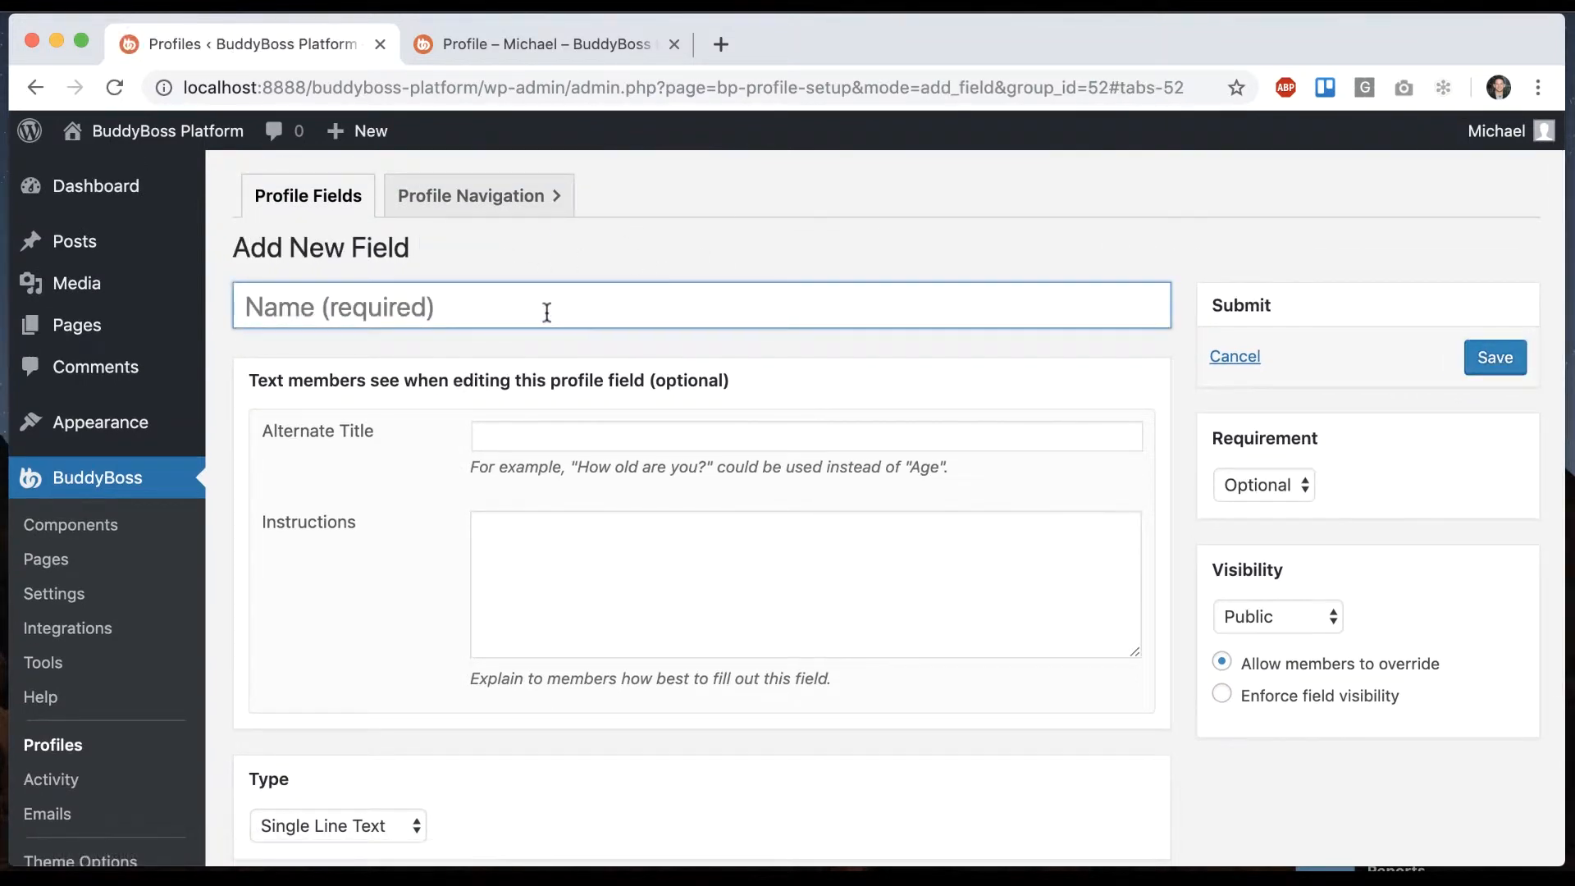
pyautogui.write('Date G')
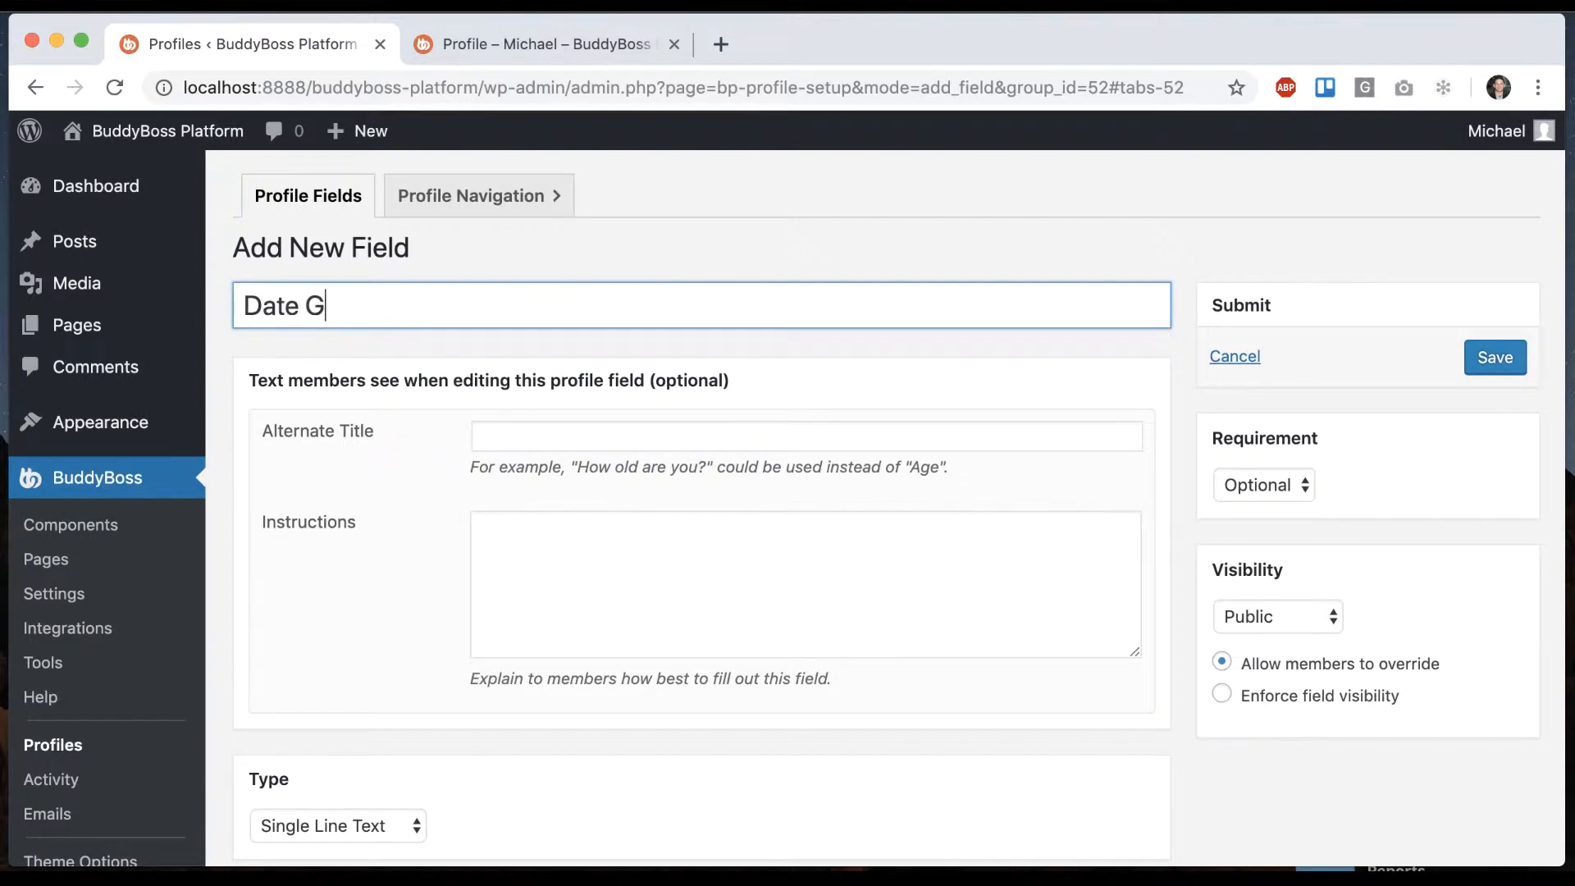
pyautogui.write('raduated')
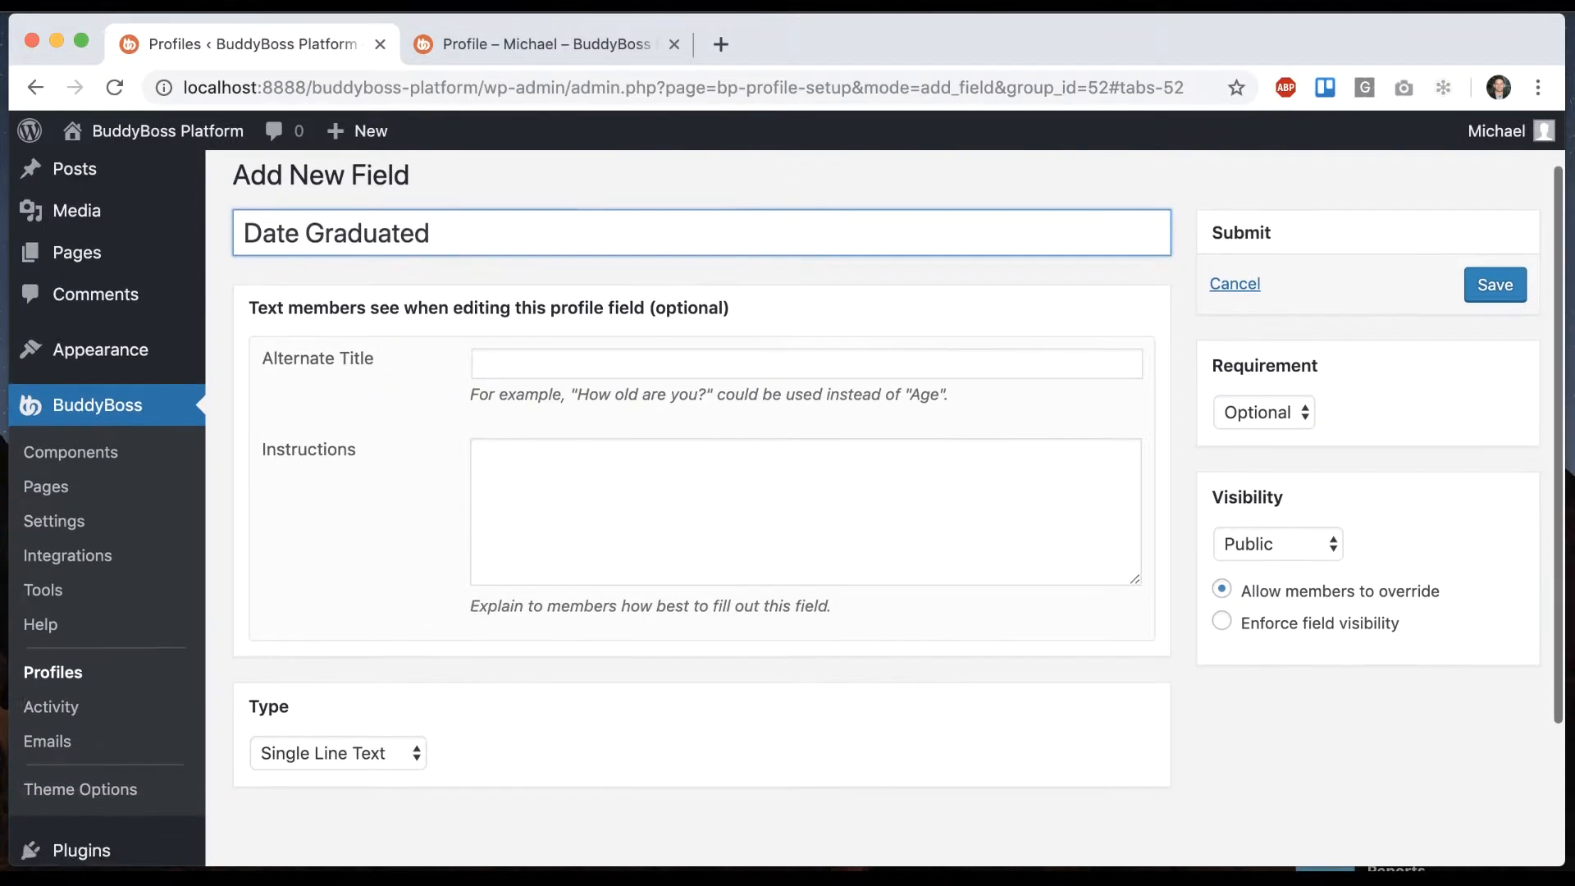
pyautogui.click(336, 753)
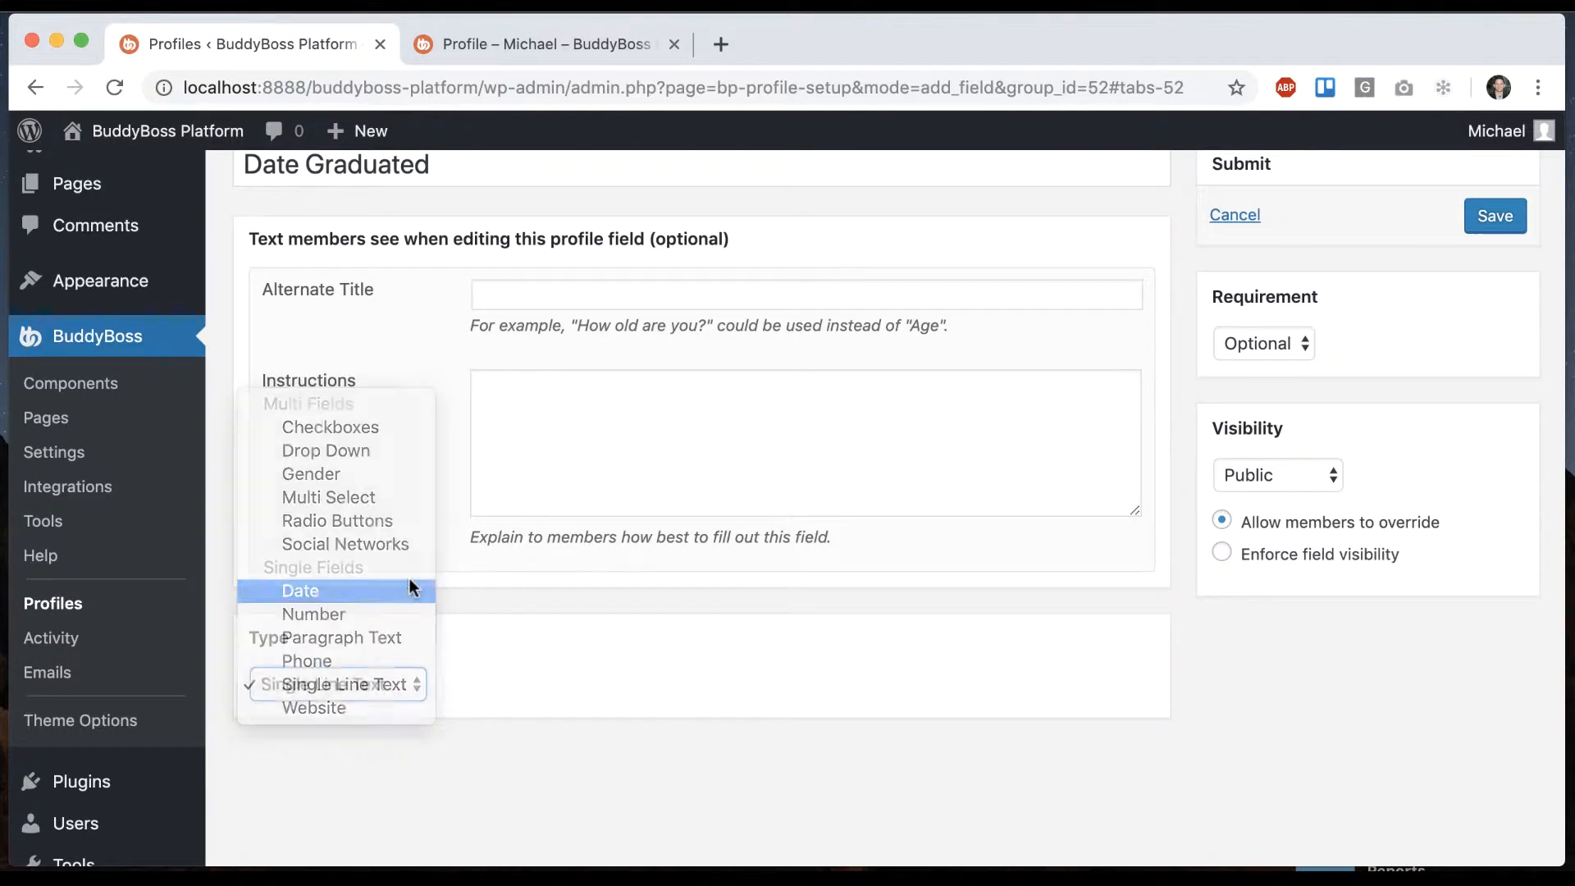
pyautogui.click(300, 590)
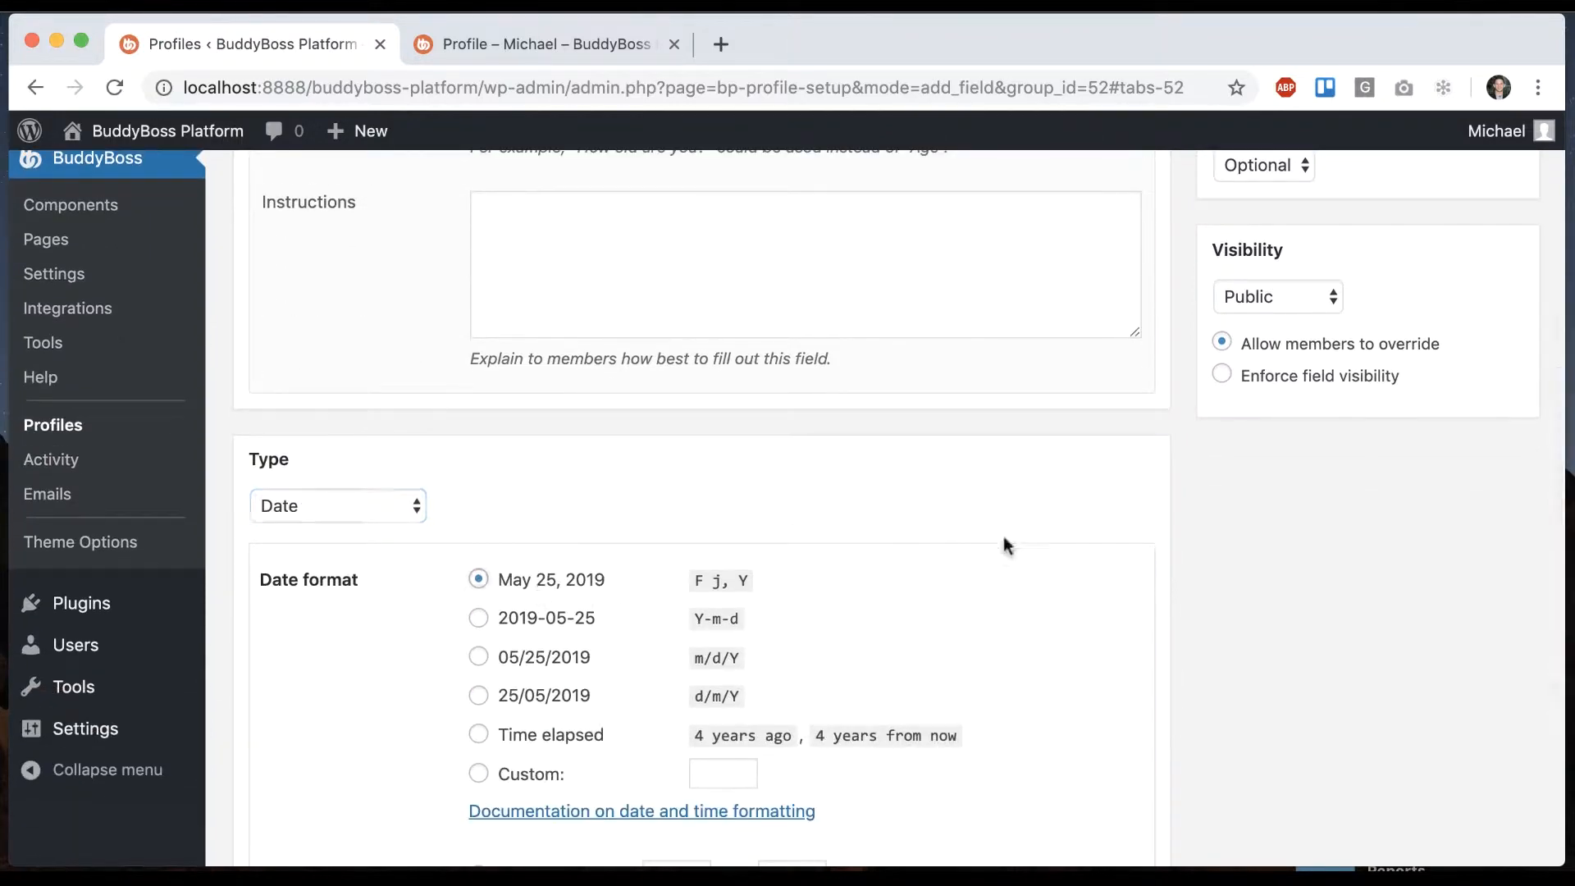
pyautogui.click(1494, 357)
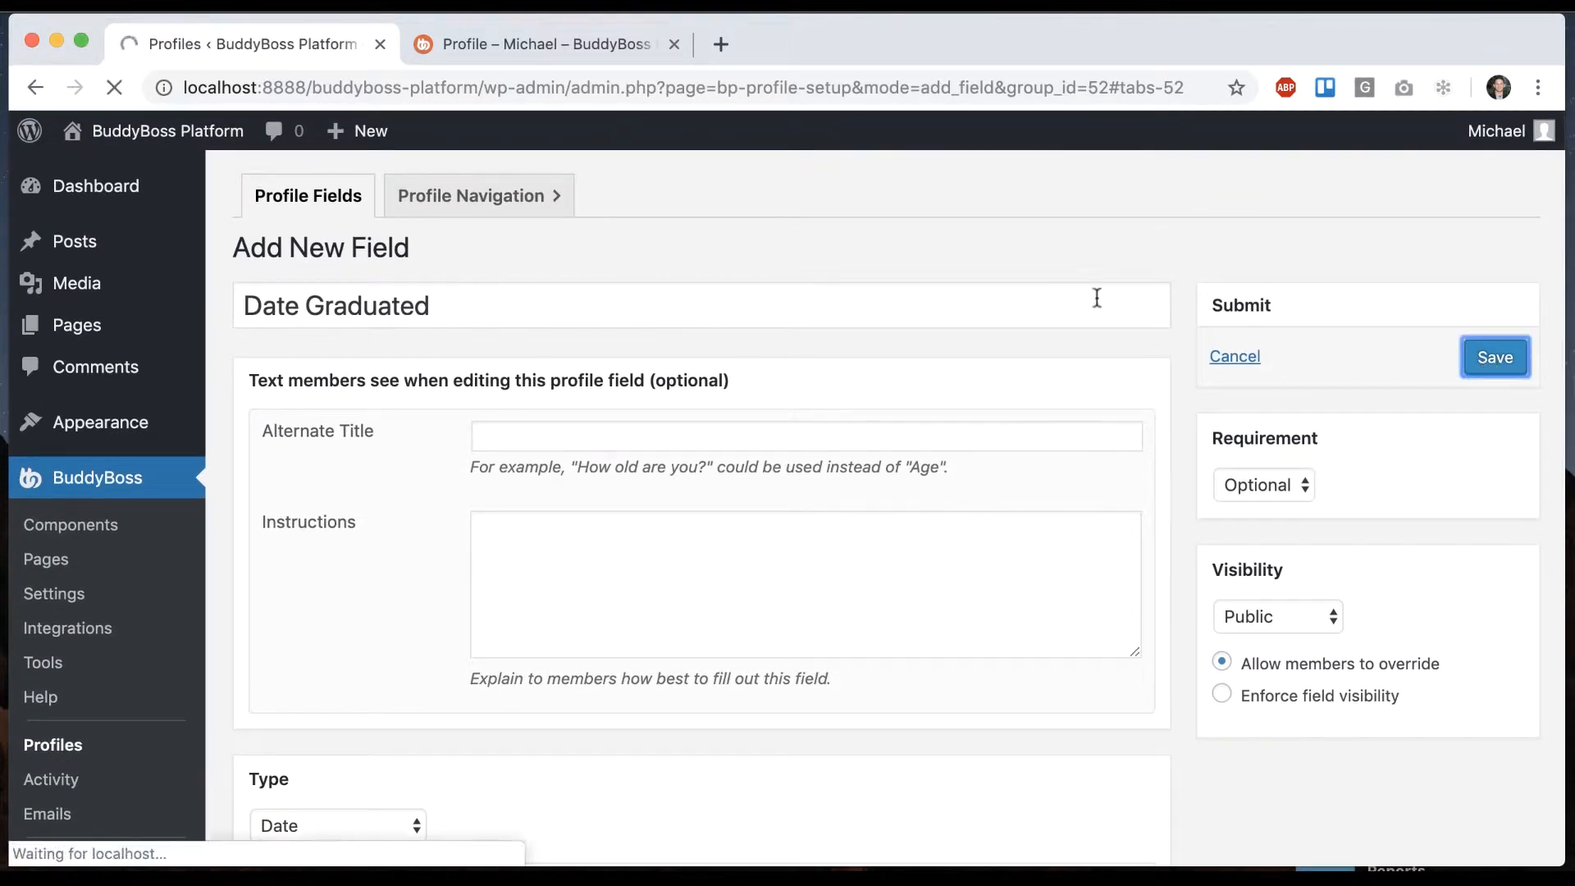
pyautogui.click(1495, 357)
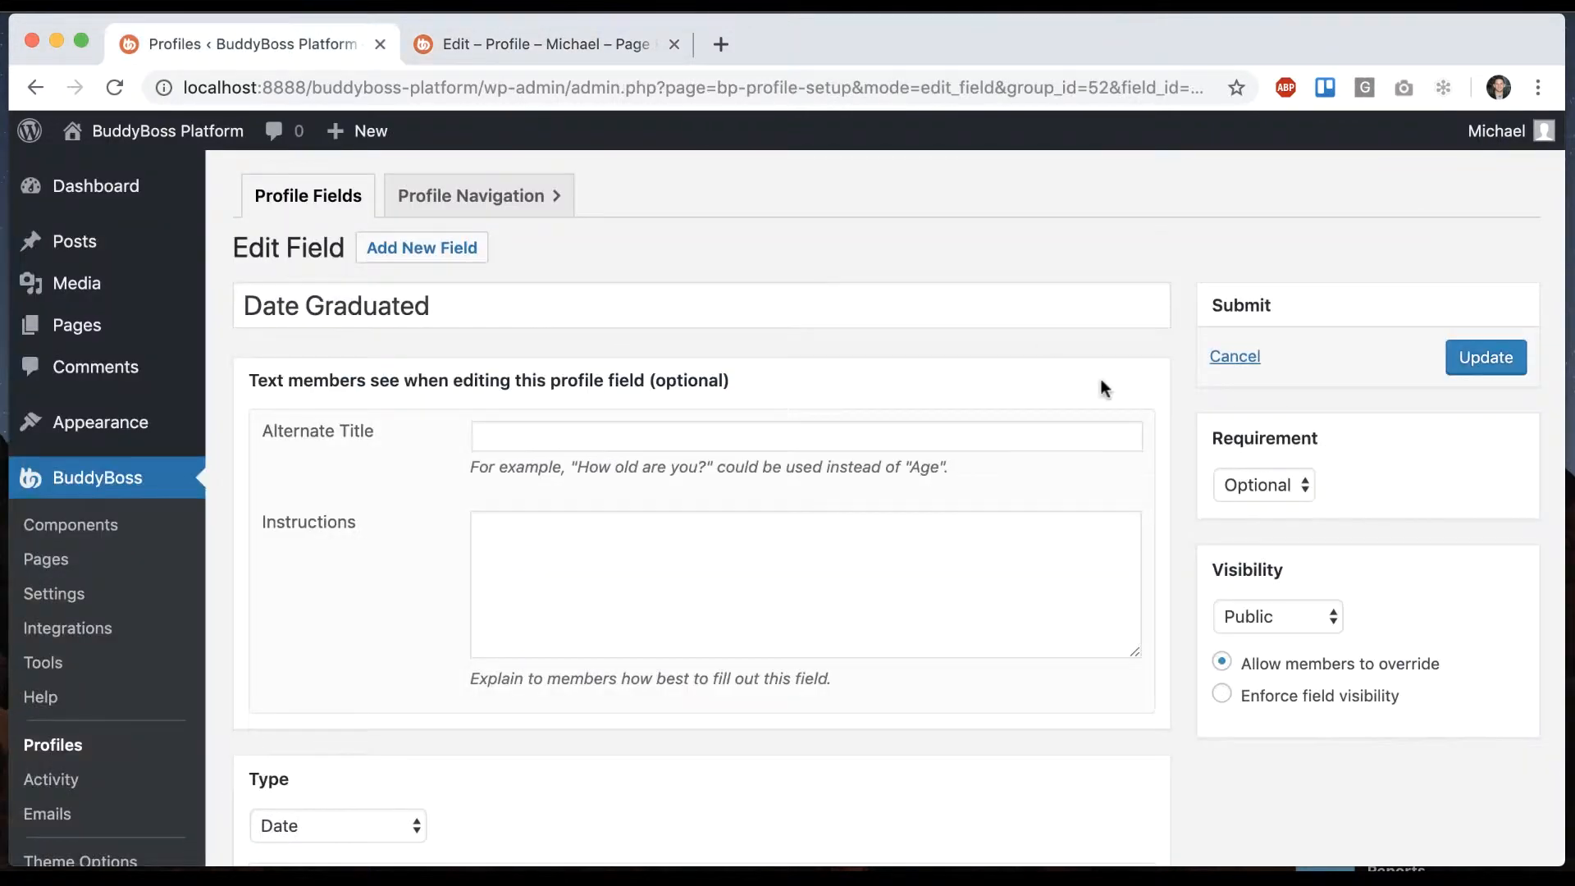
pyautogui.moveTo(1280, 608)
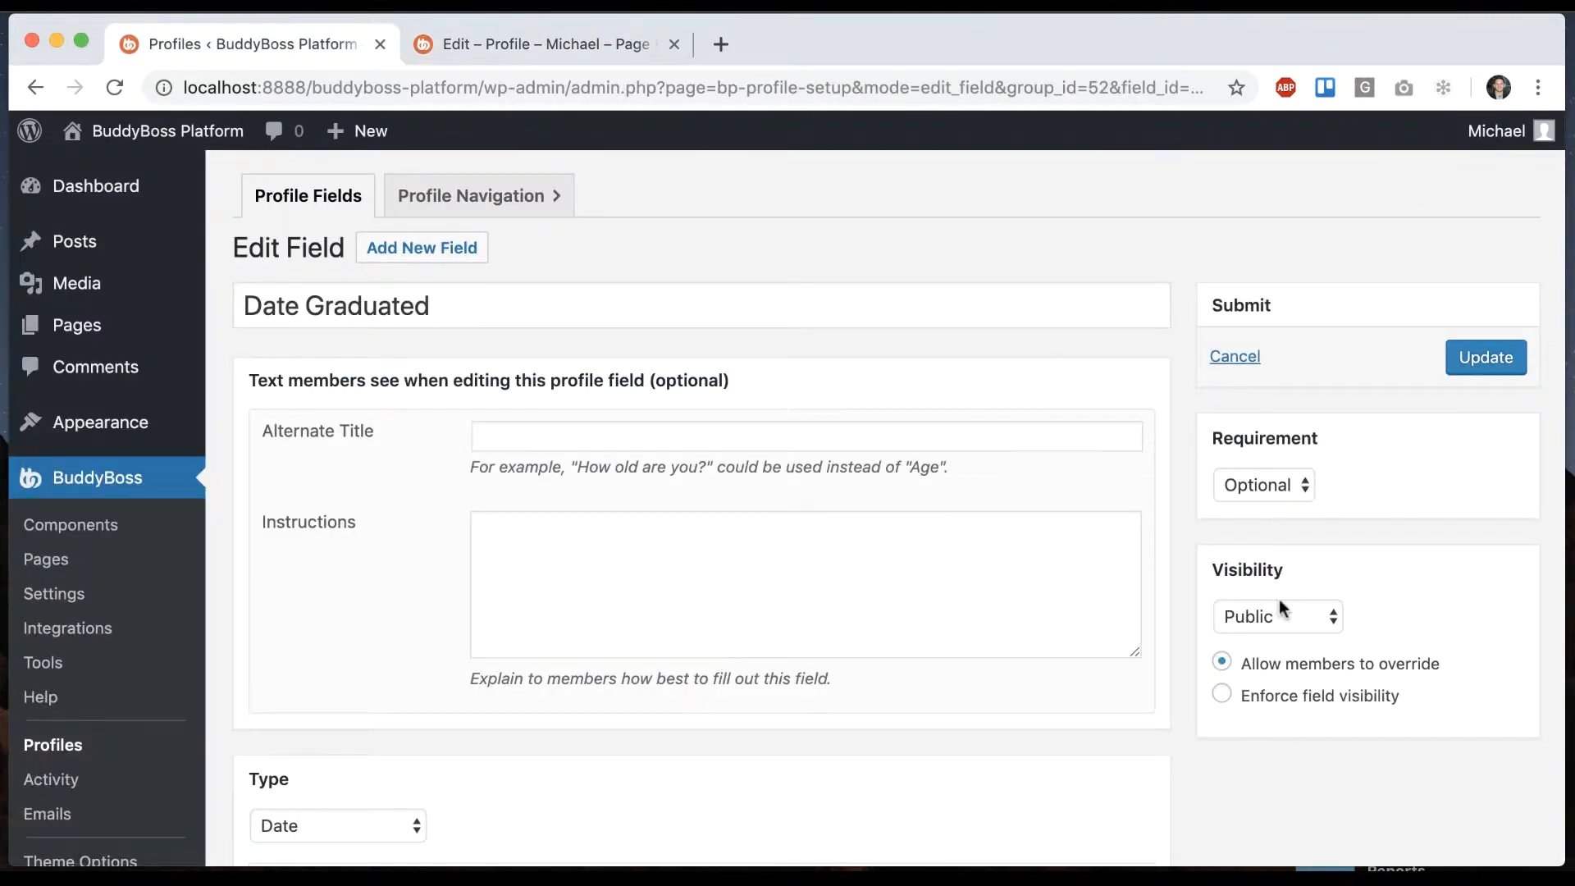
pyautogui.moveTo(116, 689)
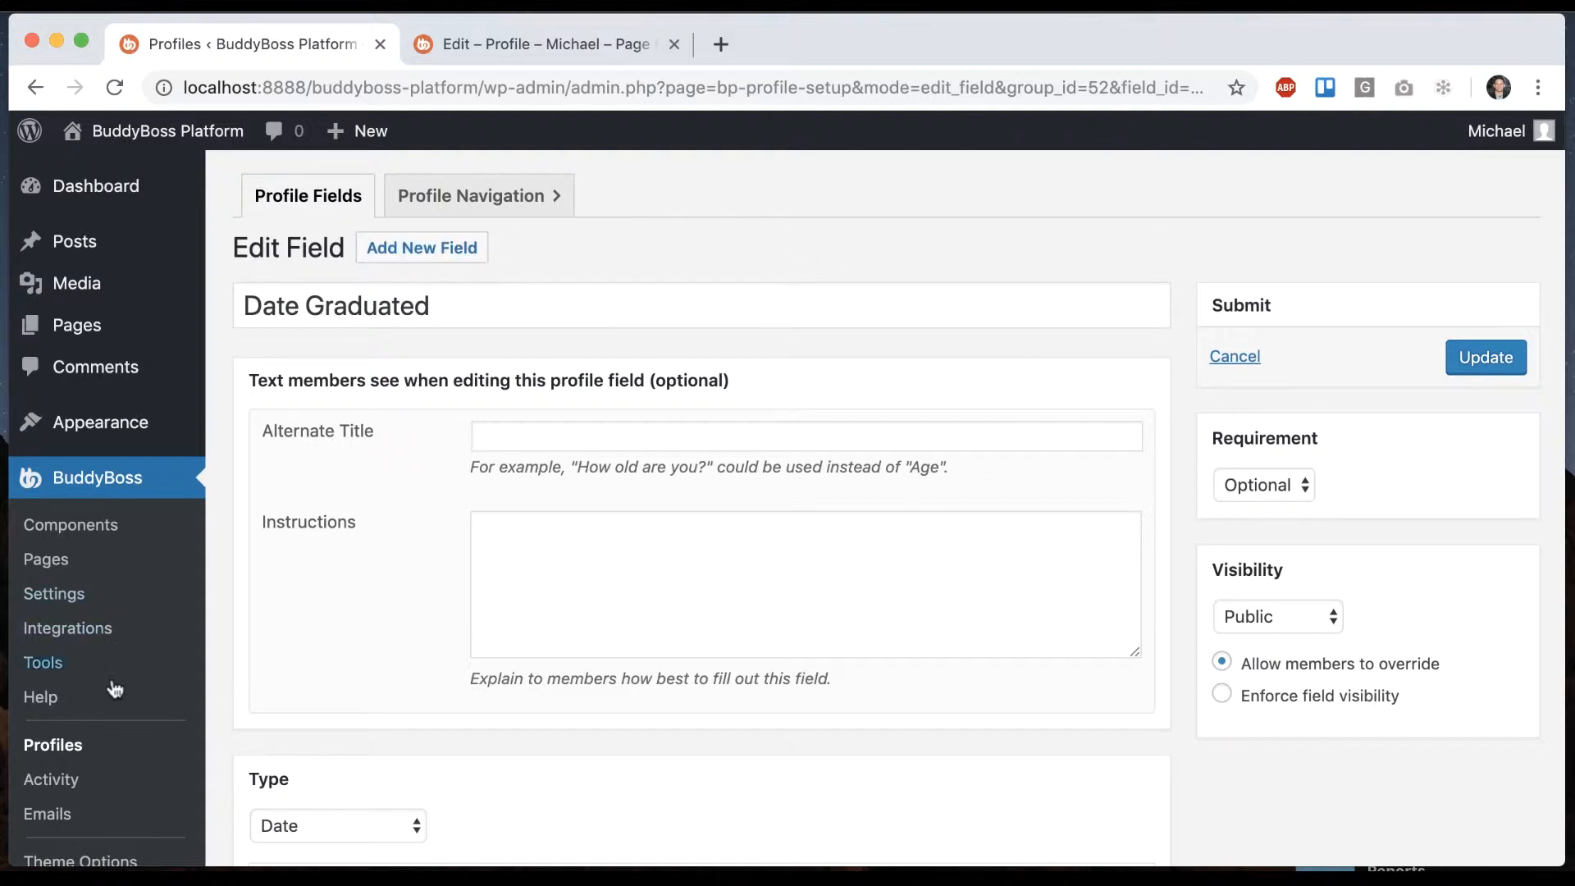
# Enable Repeater Set for the Education field set, update, and reopen its settings.
pyautogui.click(1234, 355)
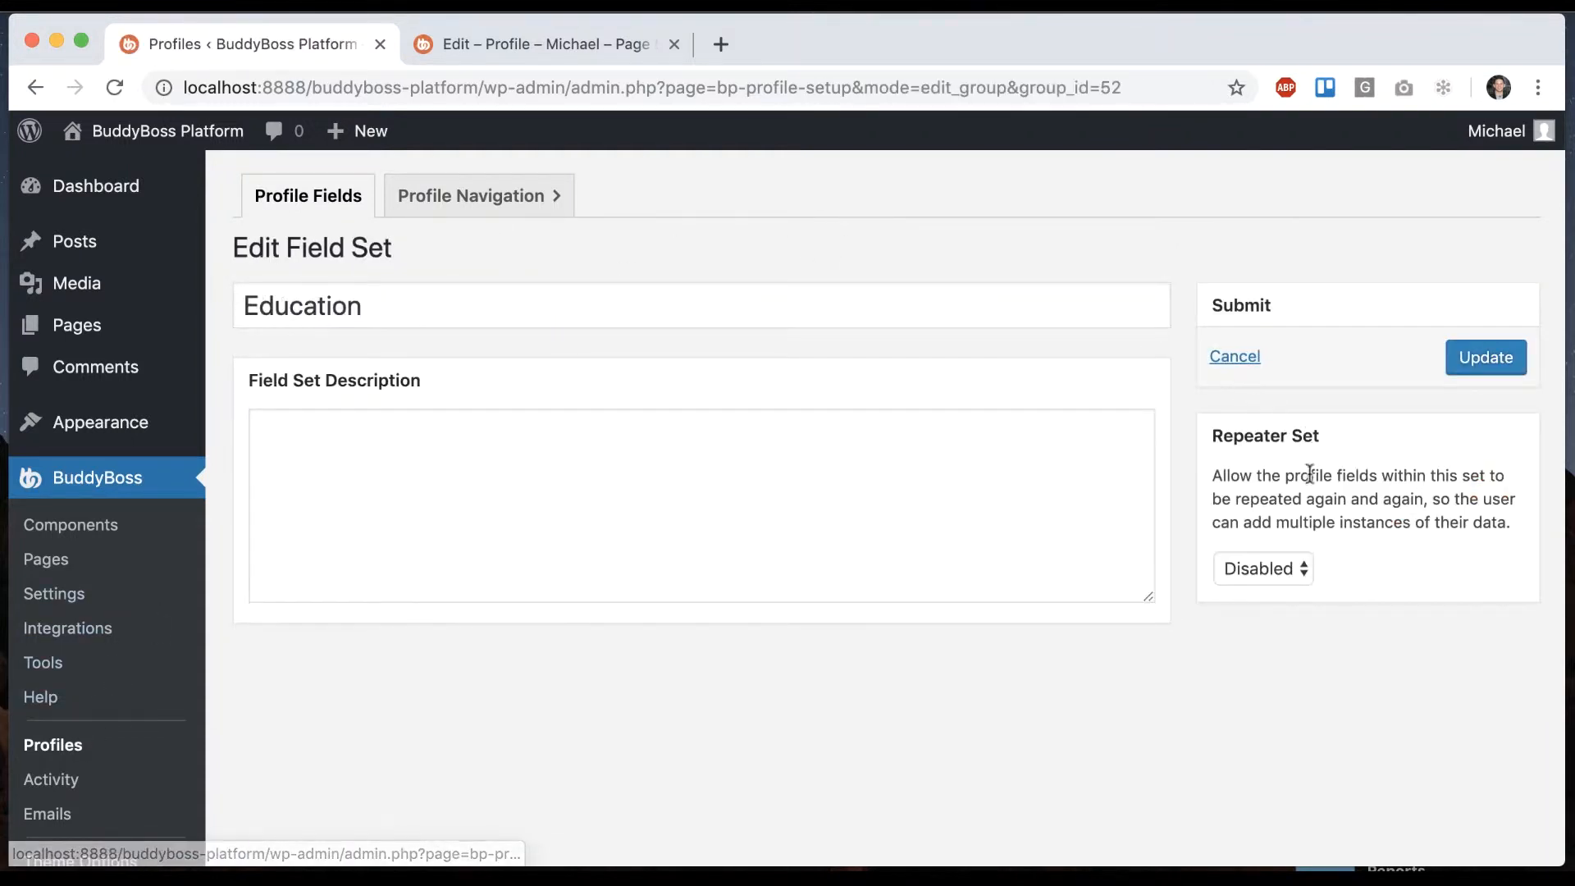
pyautogui.click(1263, 568)
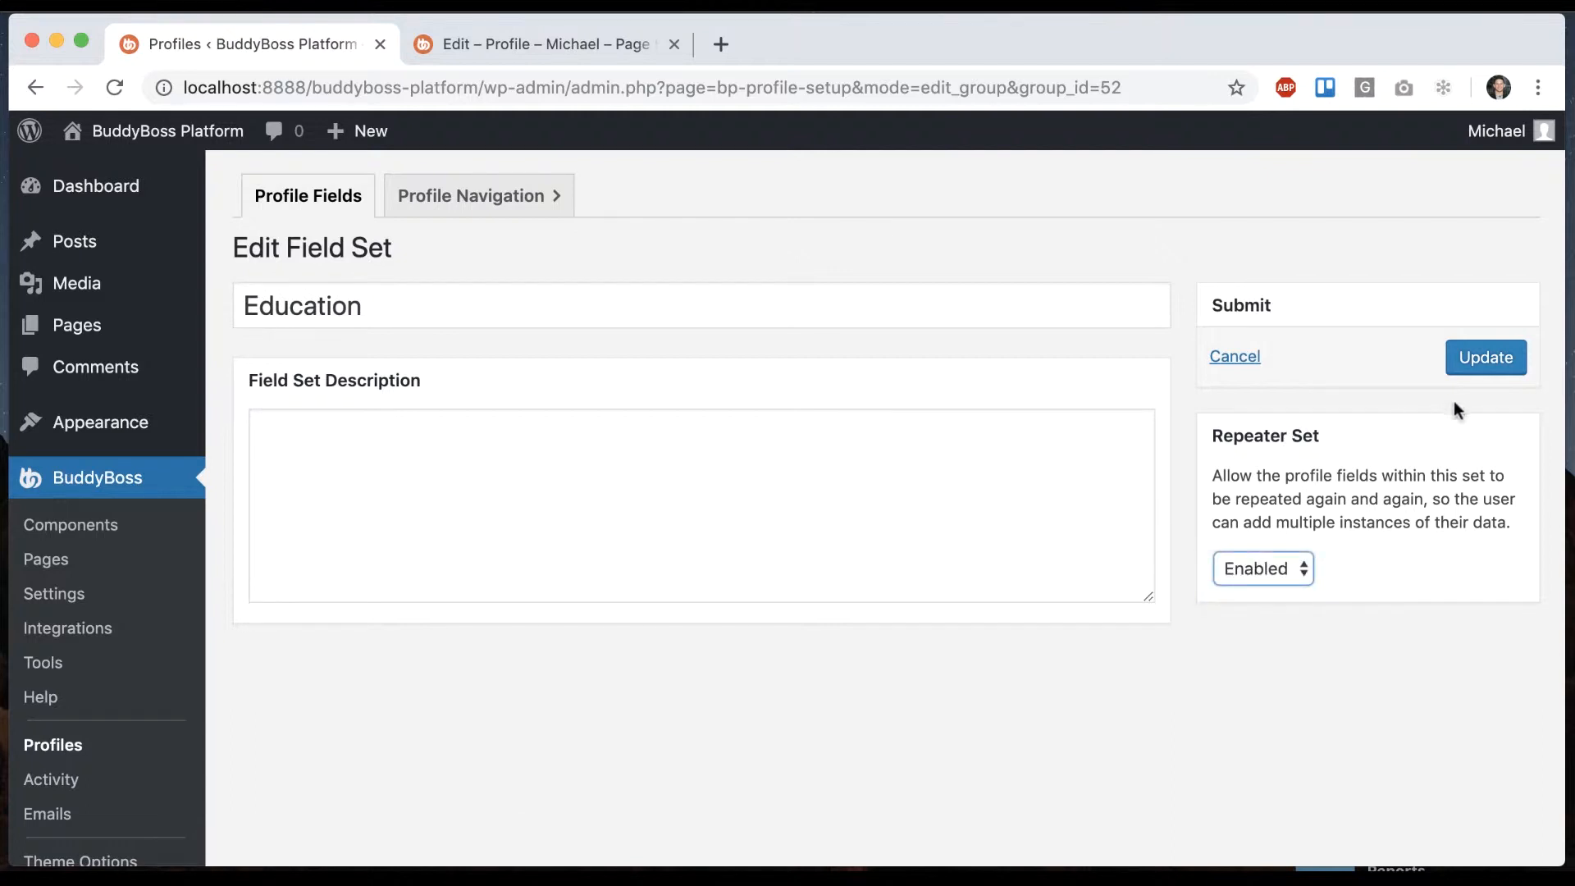
pyautogui.click(1485, 357)
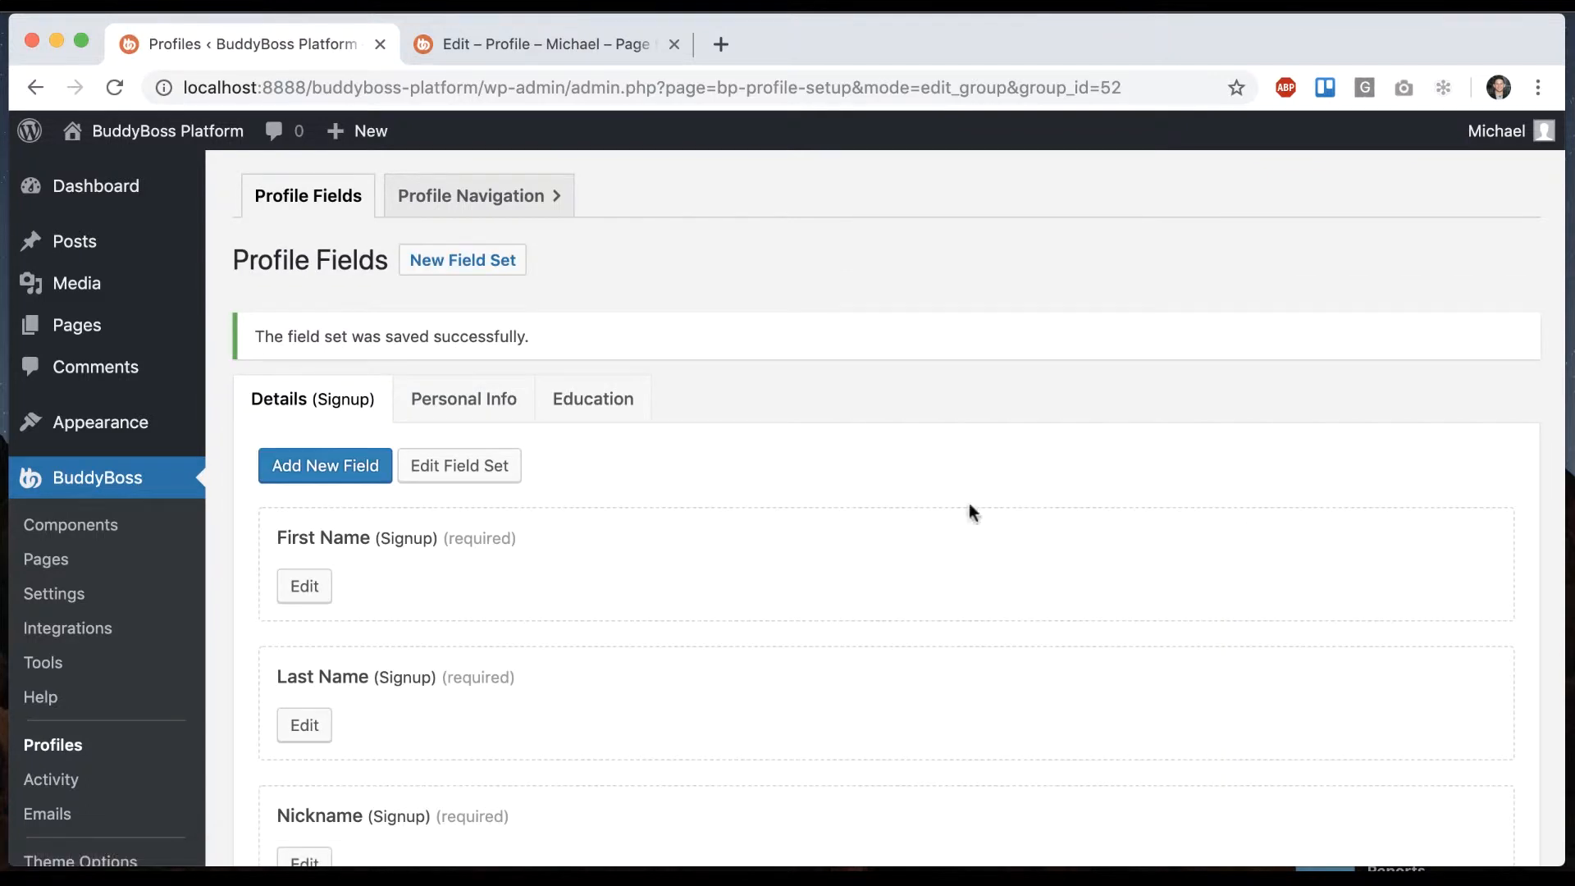
pyautogui.click(593, 399)
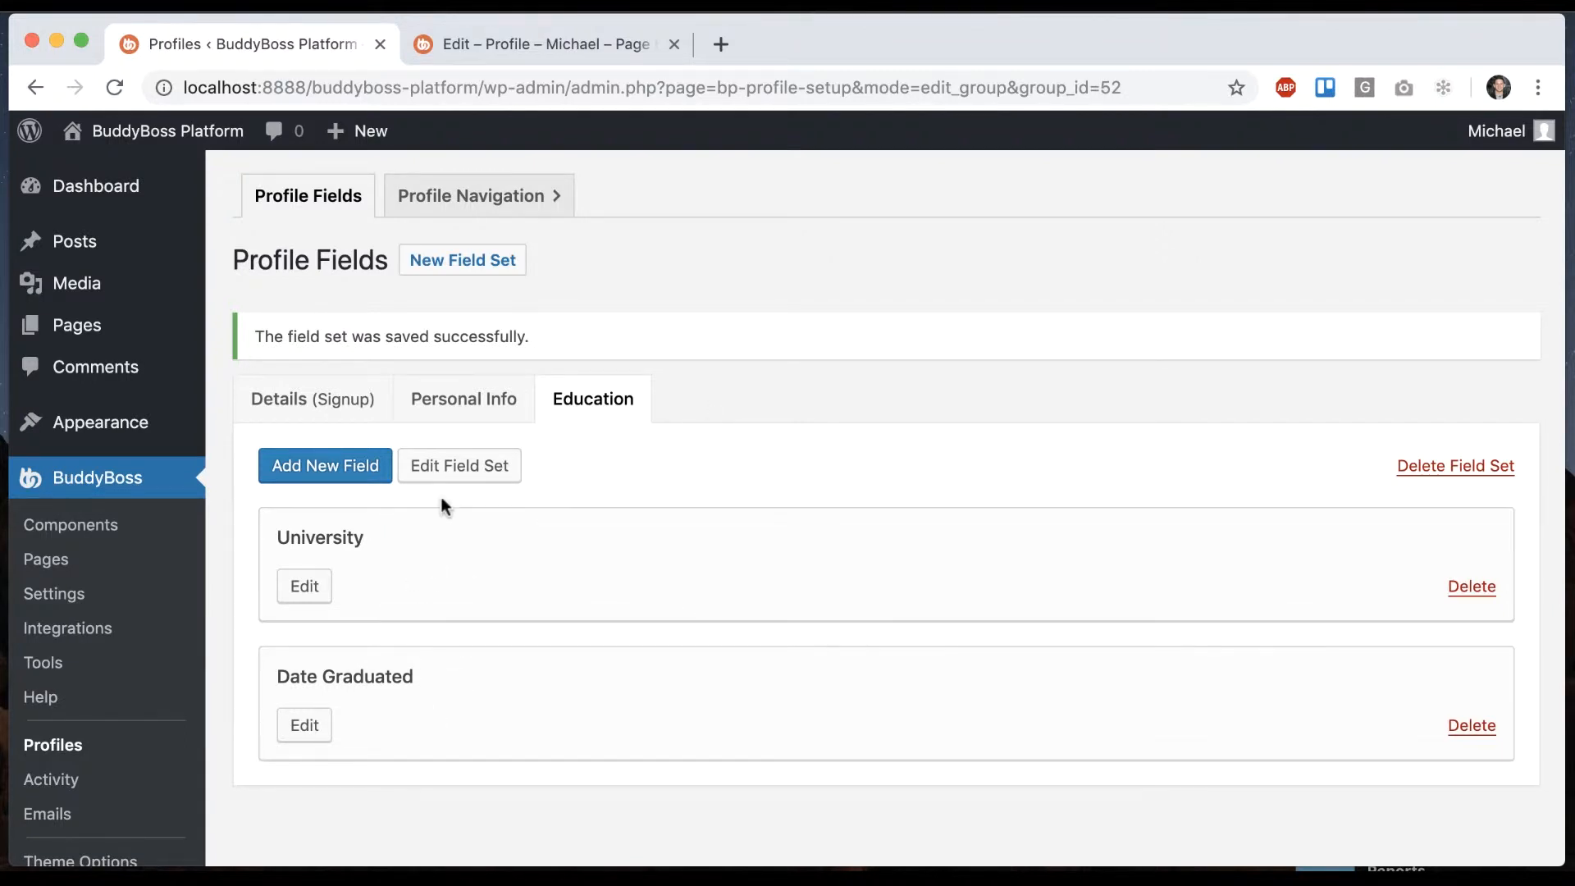
pyautogui.click(460, 465)
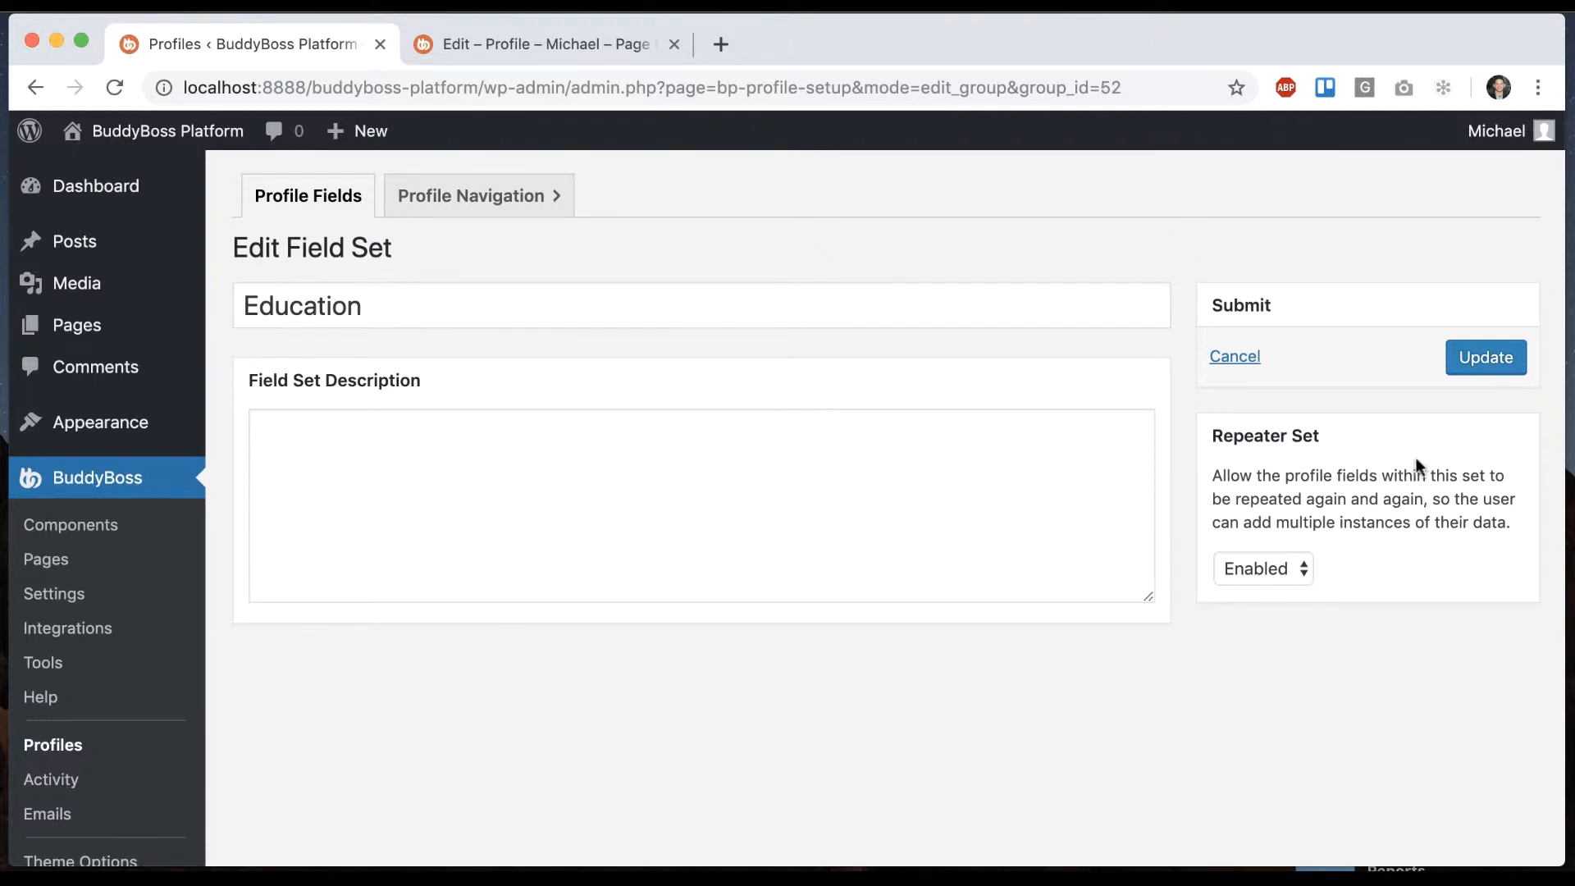
pyautogui.moveTo(1454, 492)
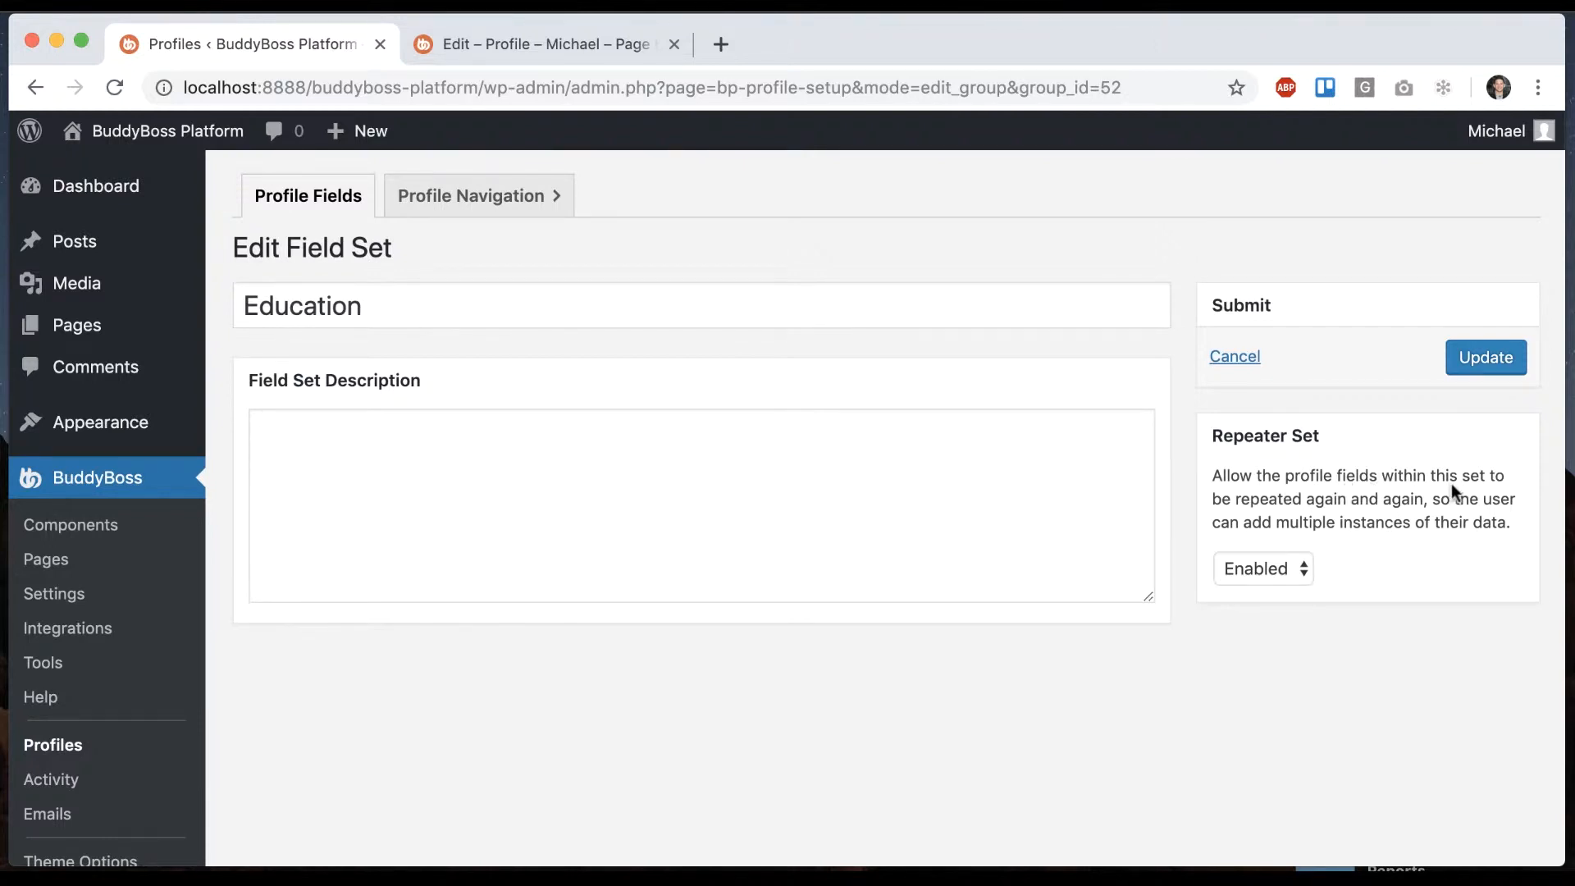
pyautogui.moveTo(724, 115)
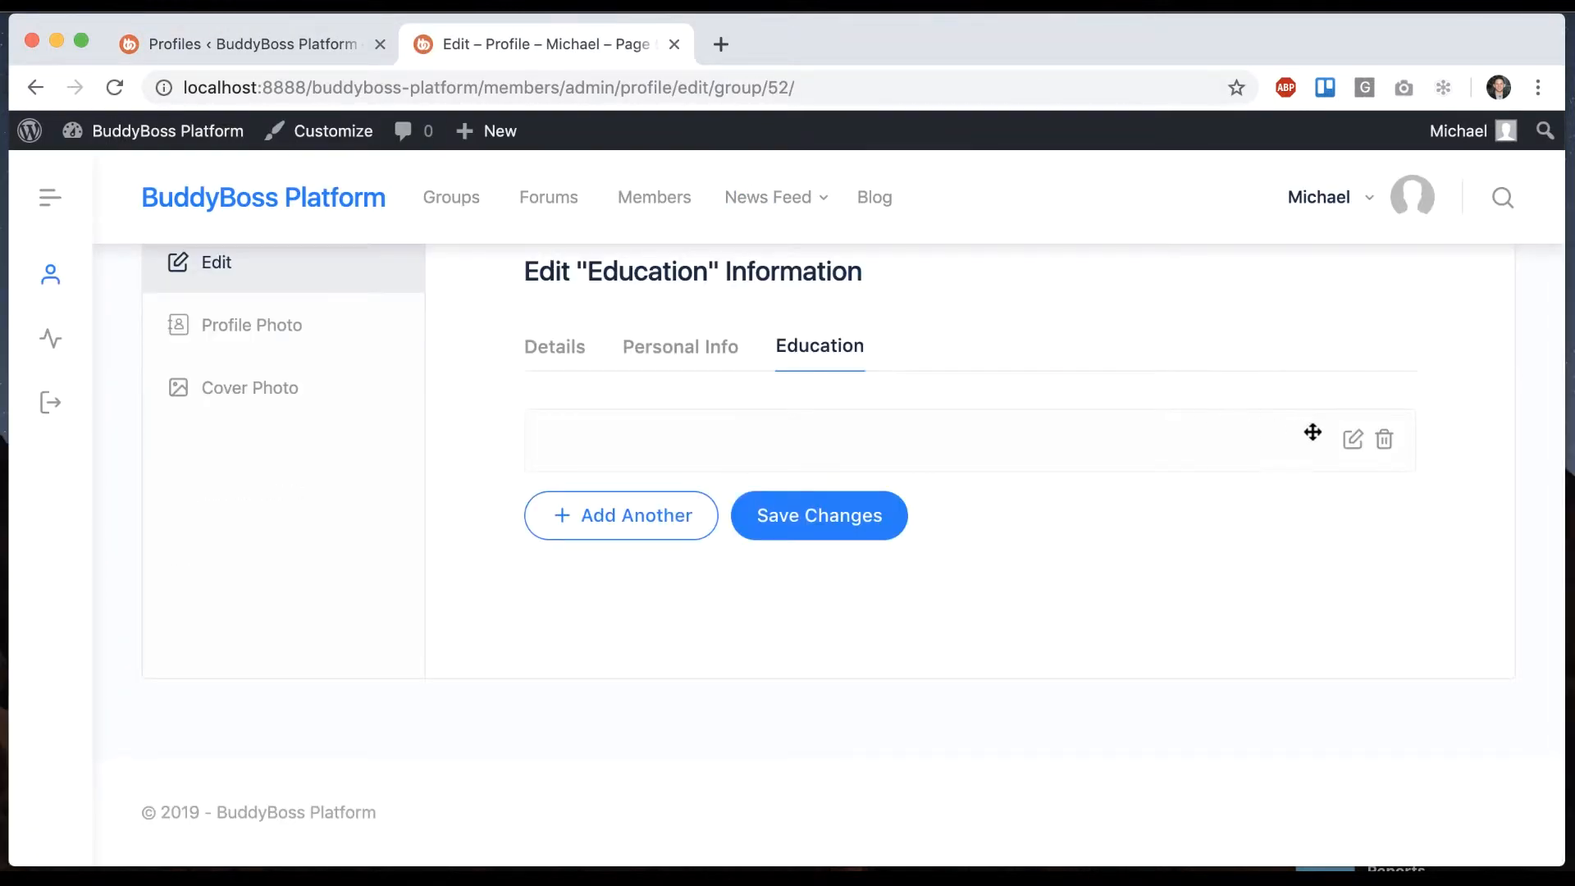
# Enter 'University of Illinois' graduated August 1, 2006 as an education entry and save.
pyautogui.click(1353, 439)
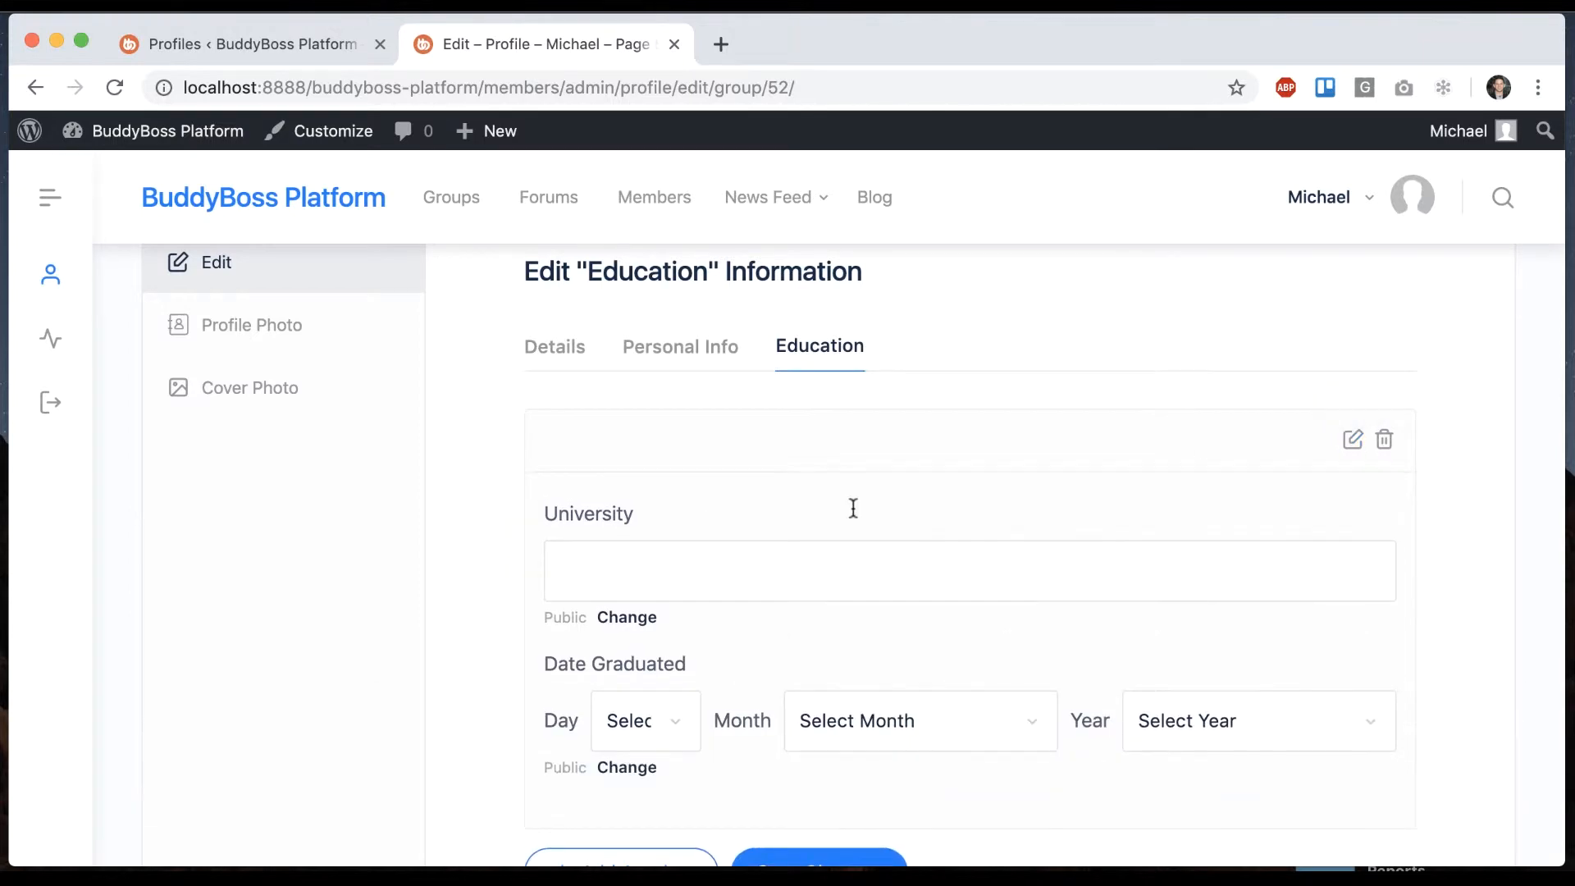
pyautogui.scroll(-3)
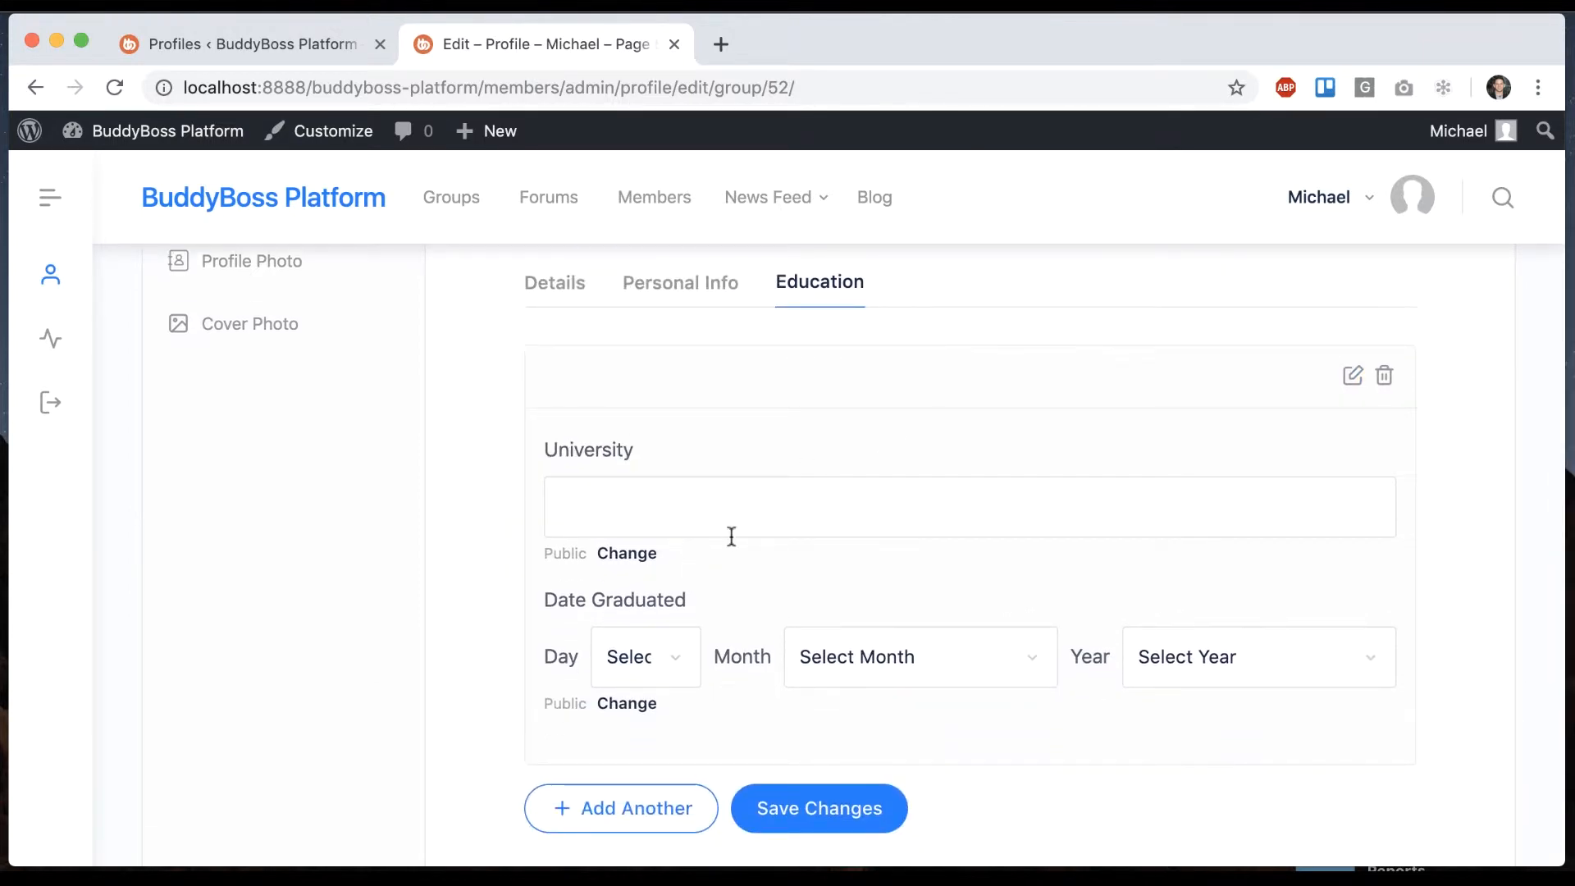
pyautogui.write('University of')
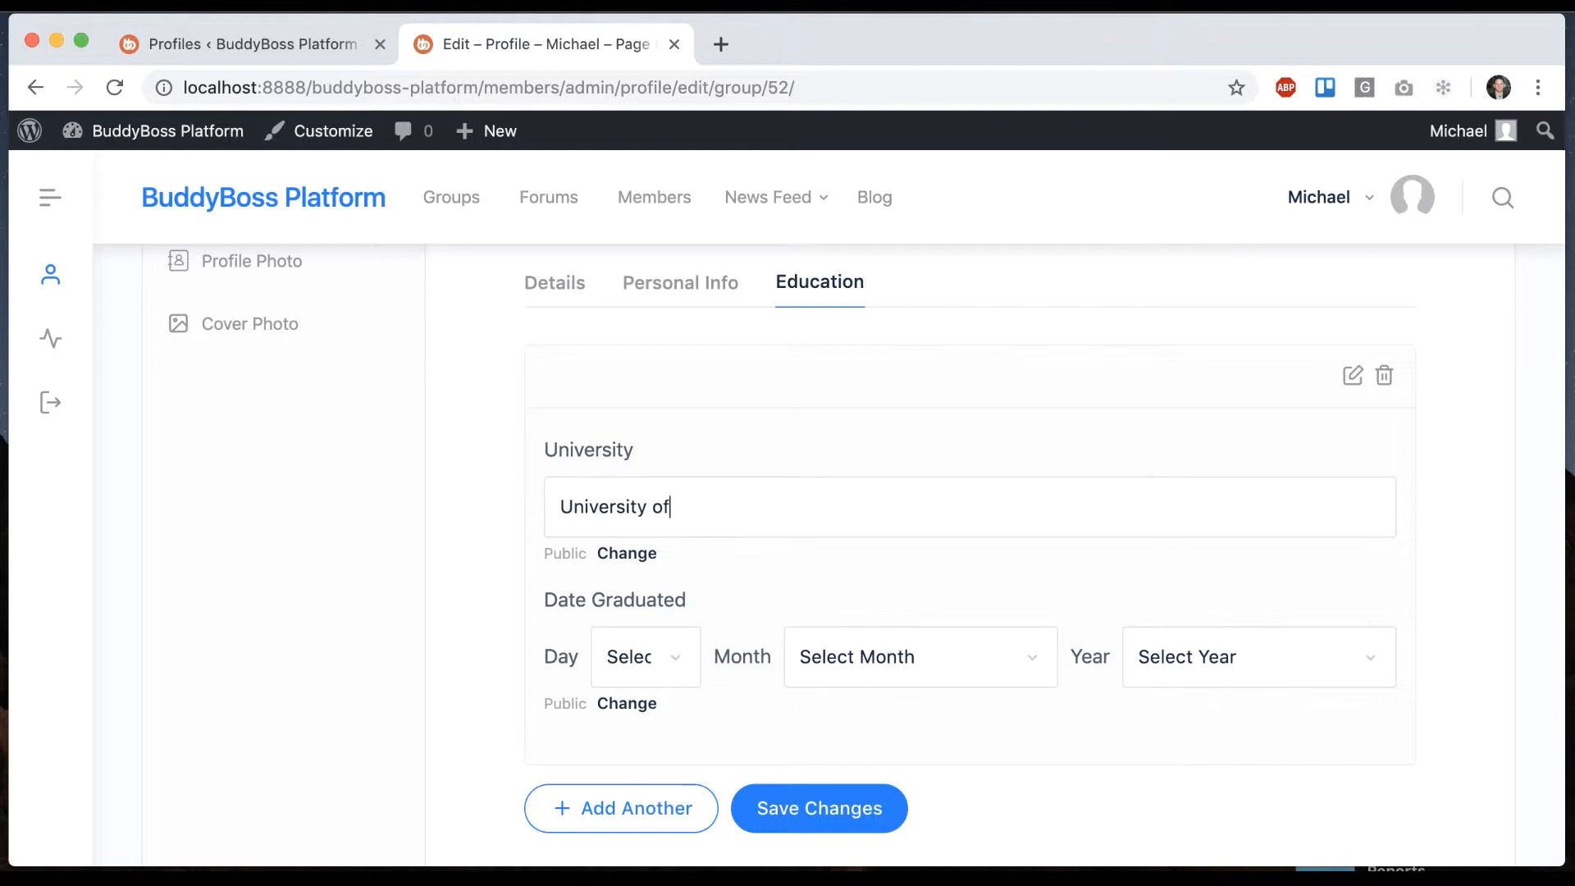
pyautogui.write('Illinois')
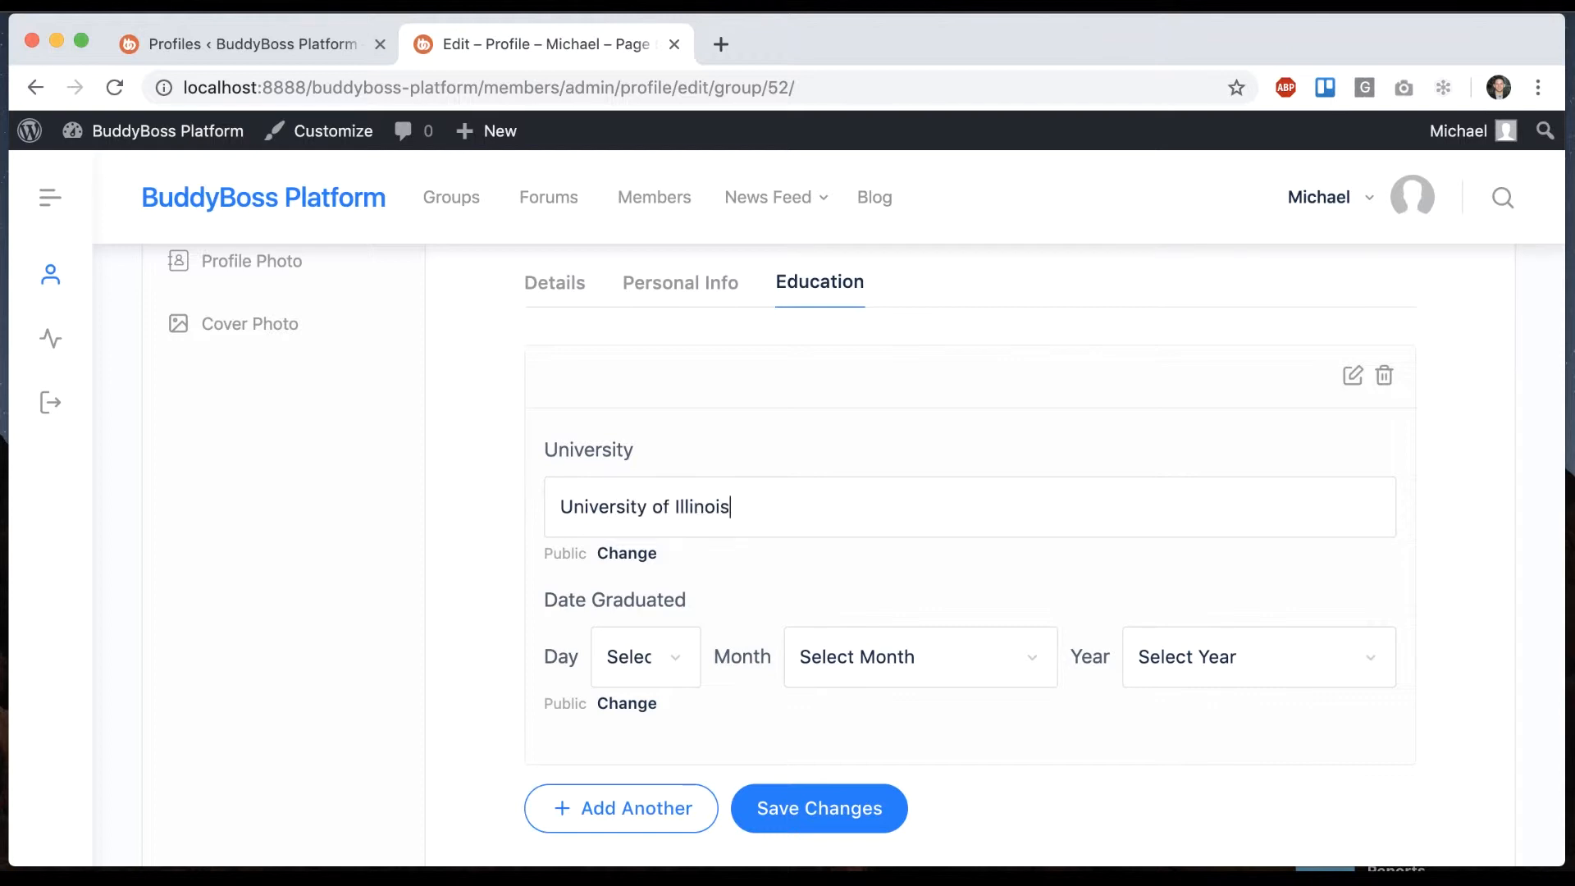
pyautogui.scroll(-3)
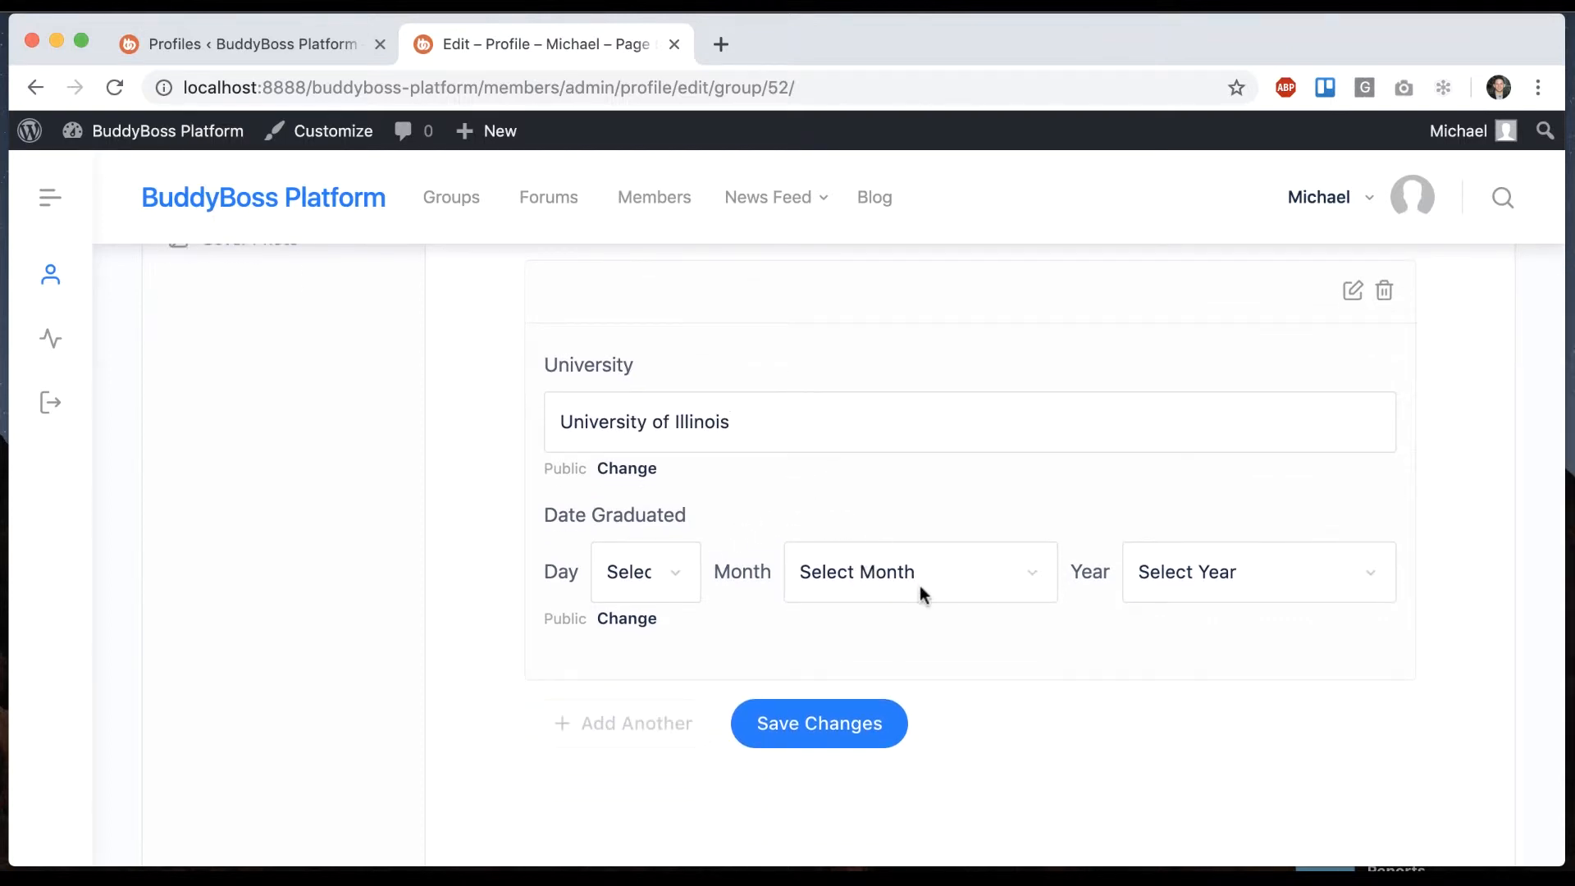
pyautogui.click(644, 572)
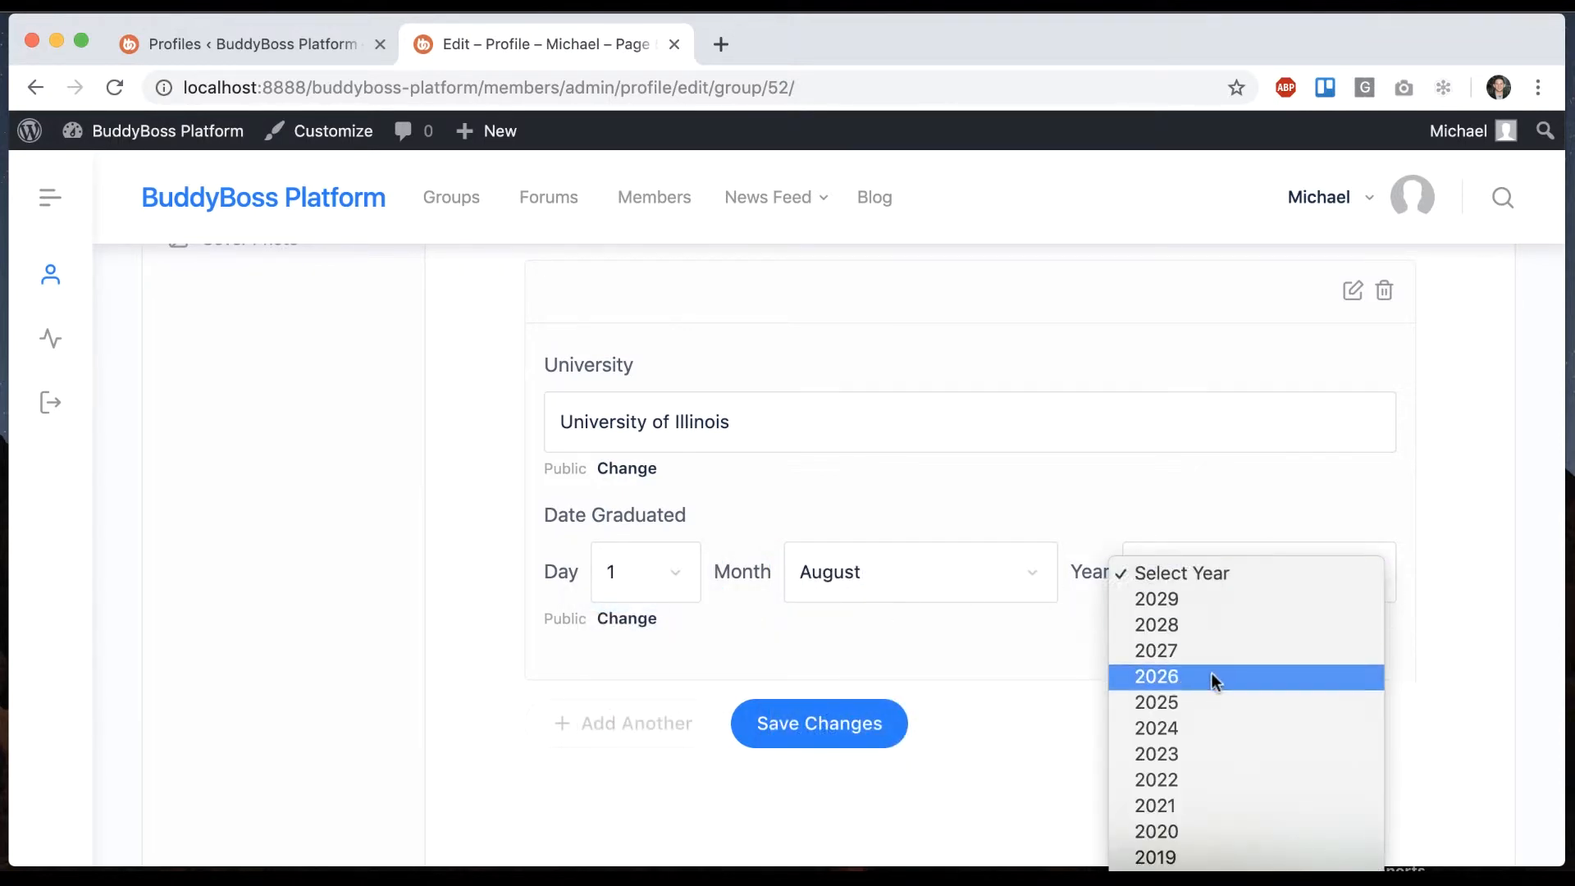
pyautogui.scroll(-3)
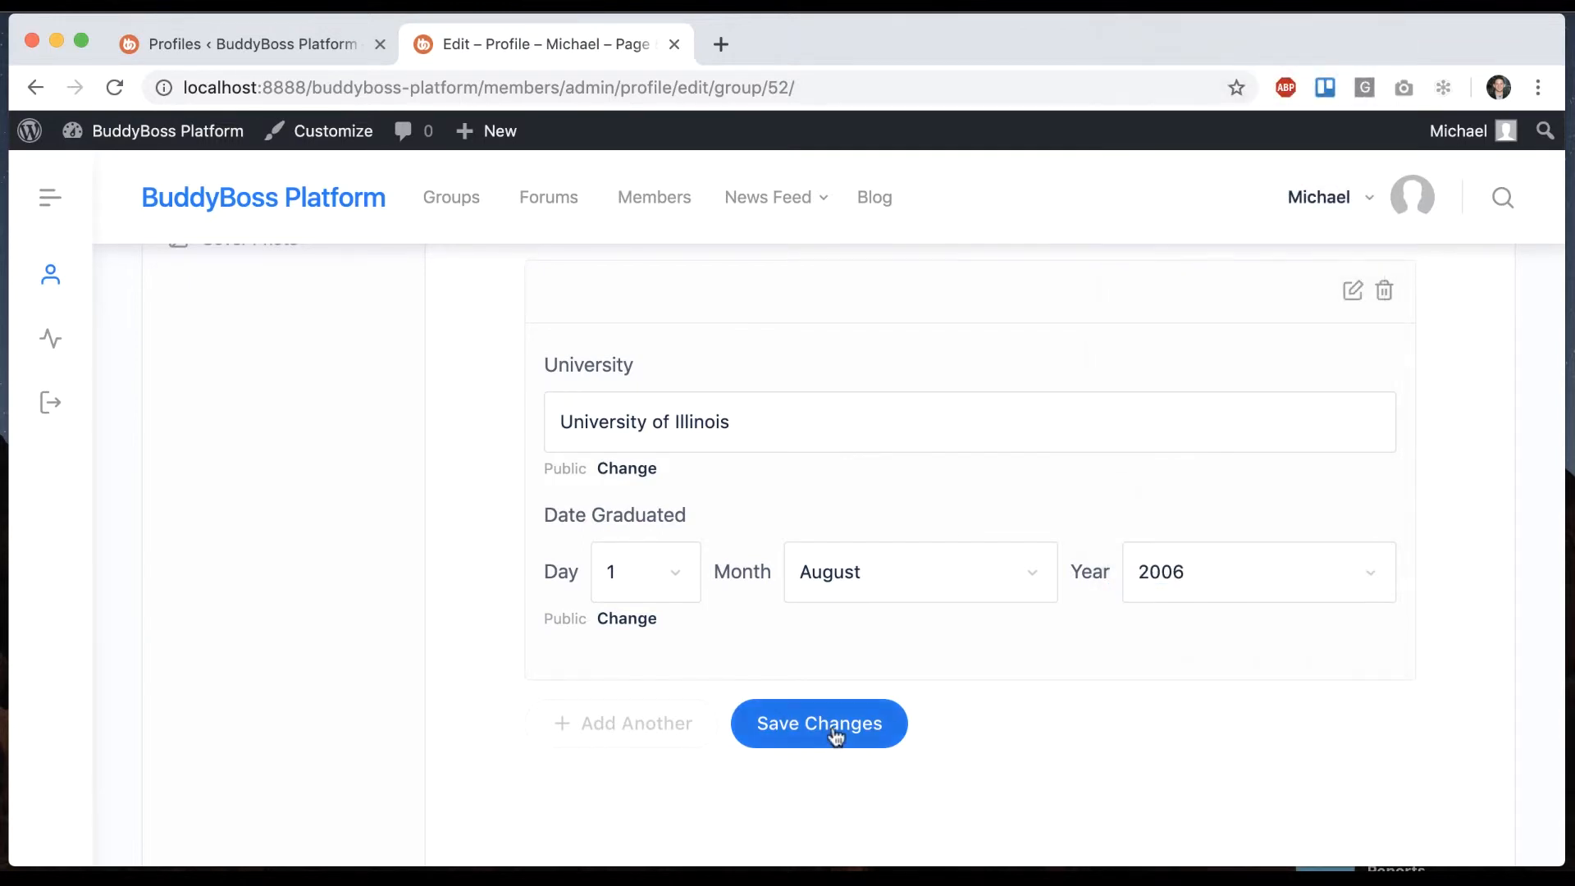
pyautogui.click(818, 723)
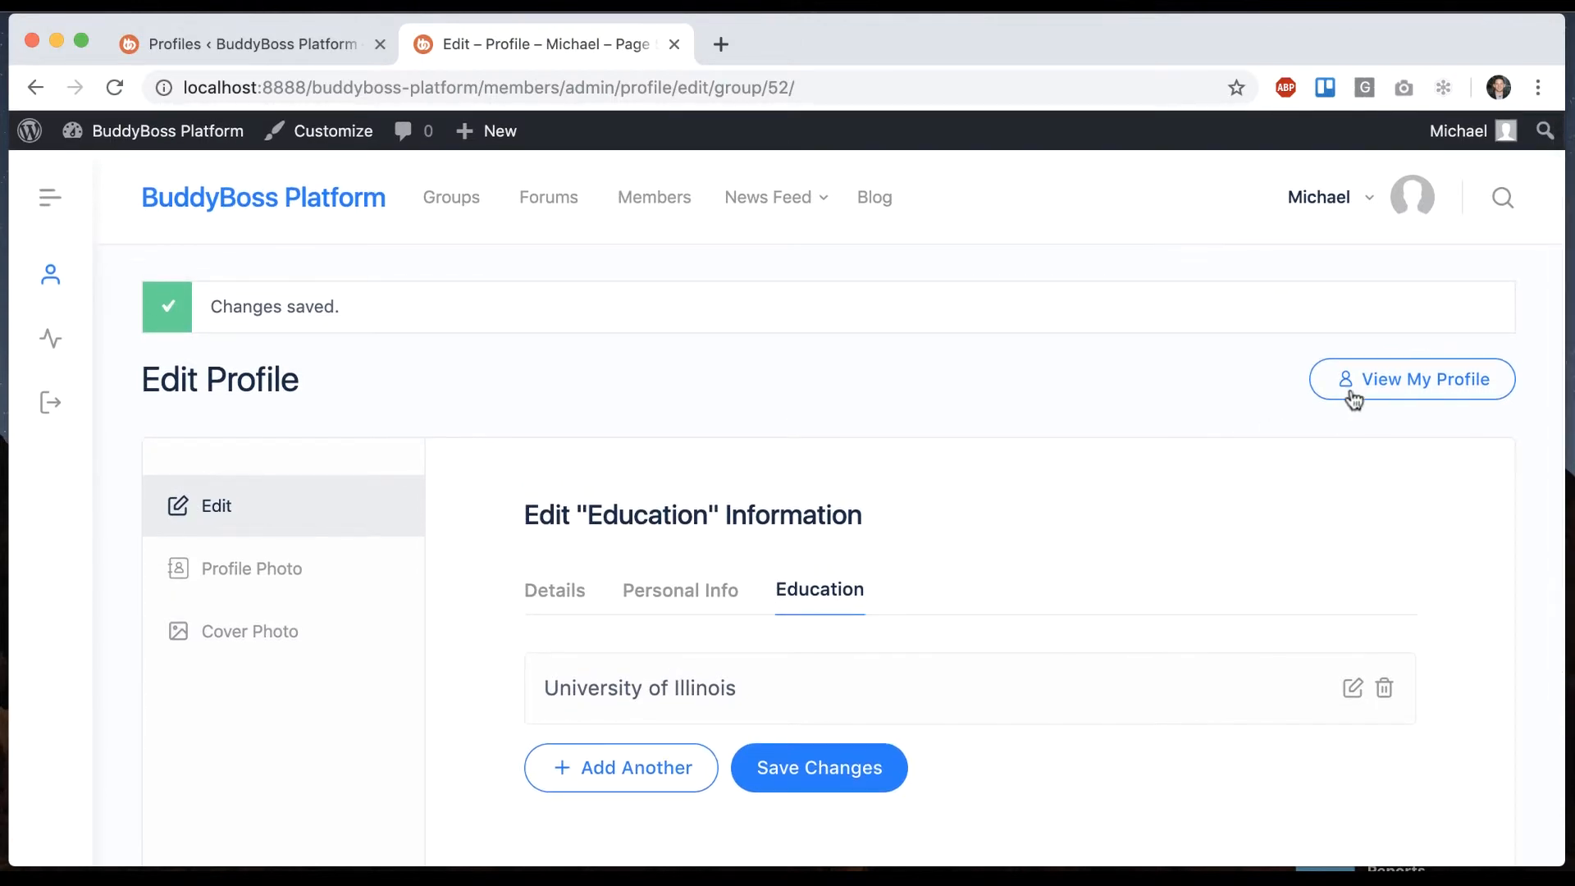
pyautogui.click(1410, 379)
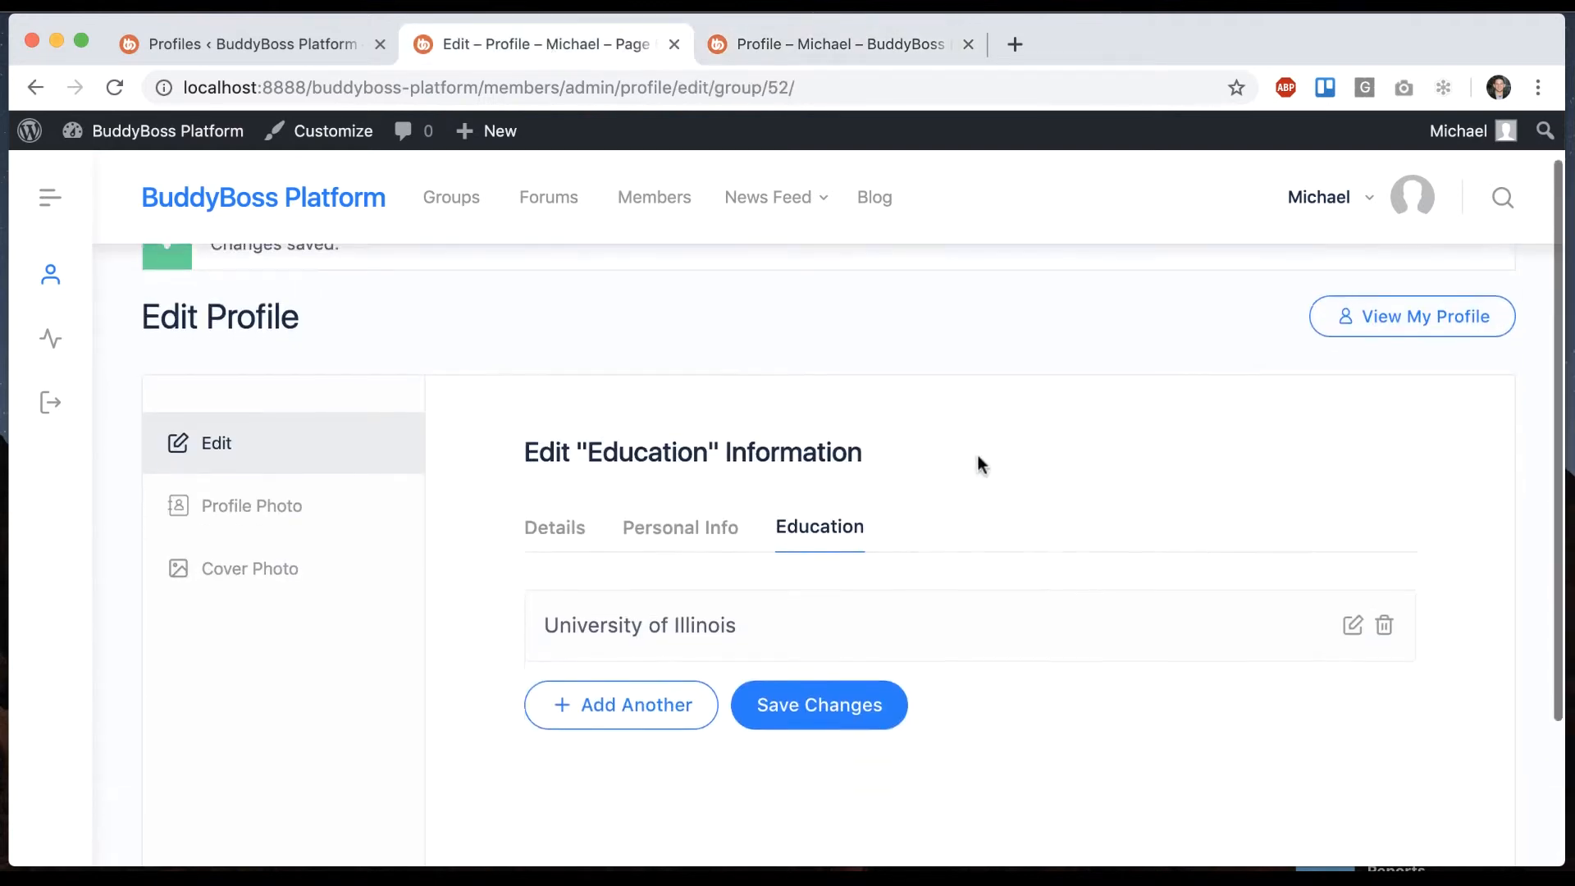
# Add a second entry 'Columbia University' graduated May 1, 2008 and save changes.
pyautogui.click(818, 704)
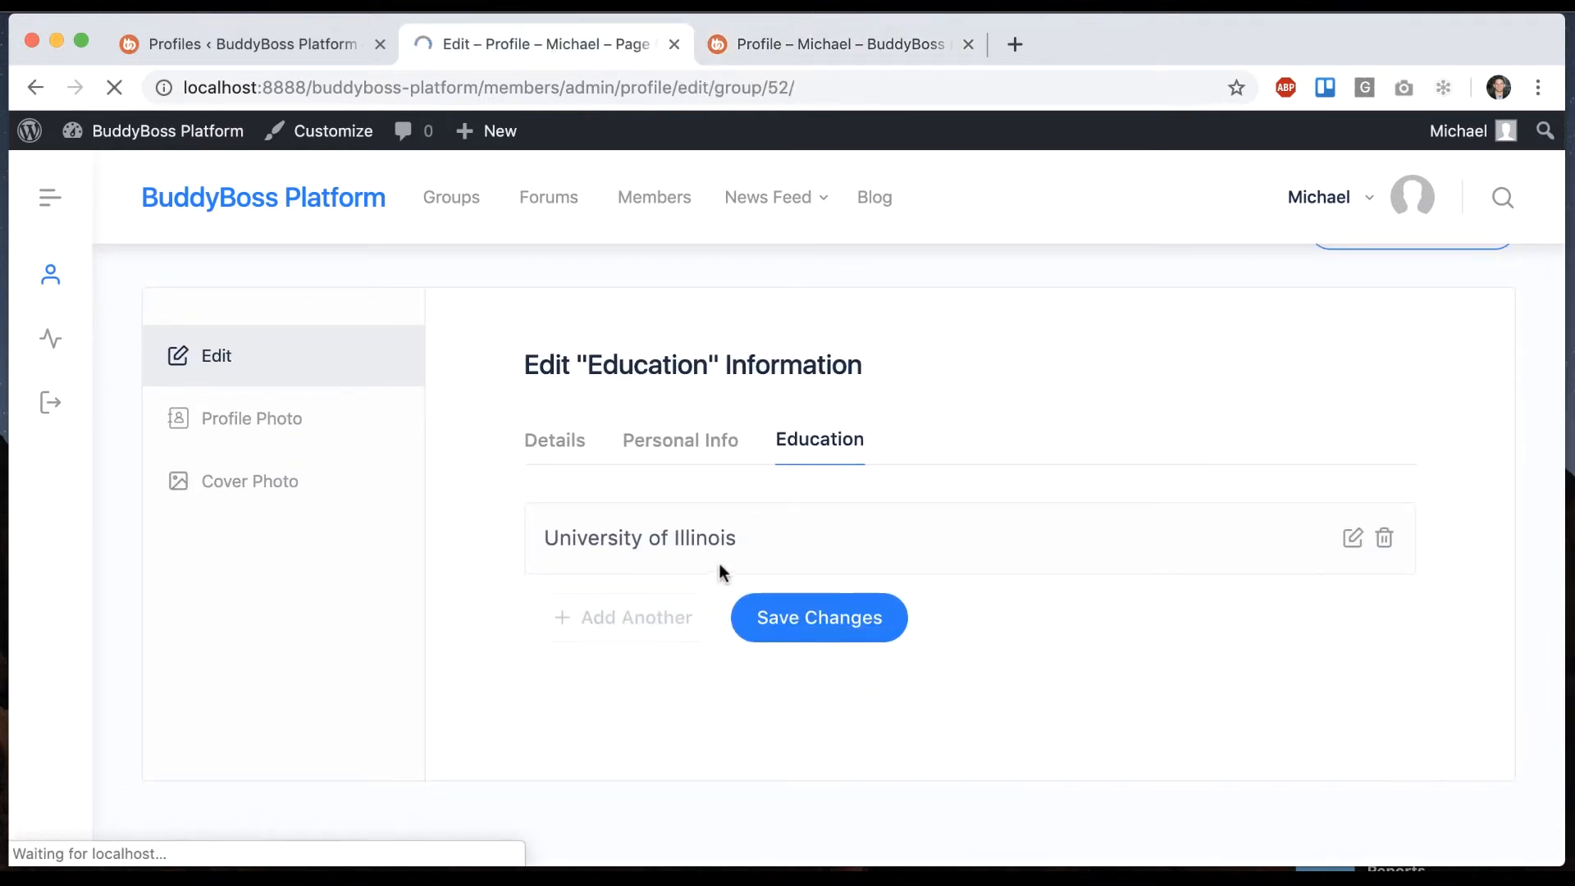
pyautogui.click(623, 617)
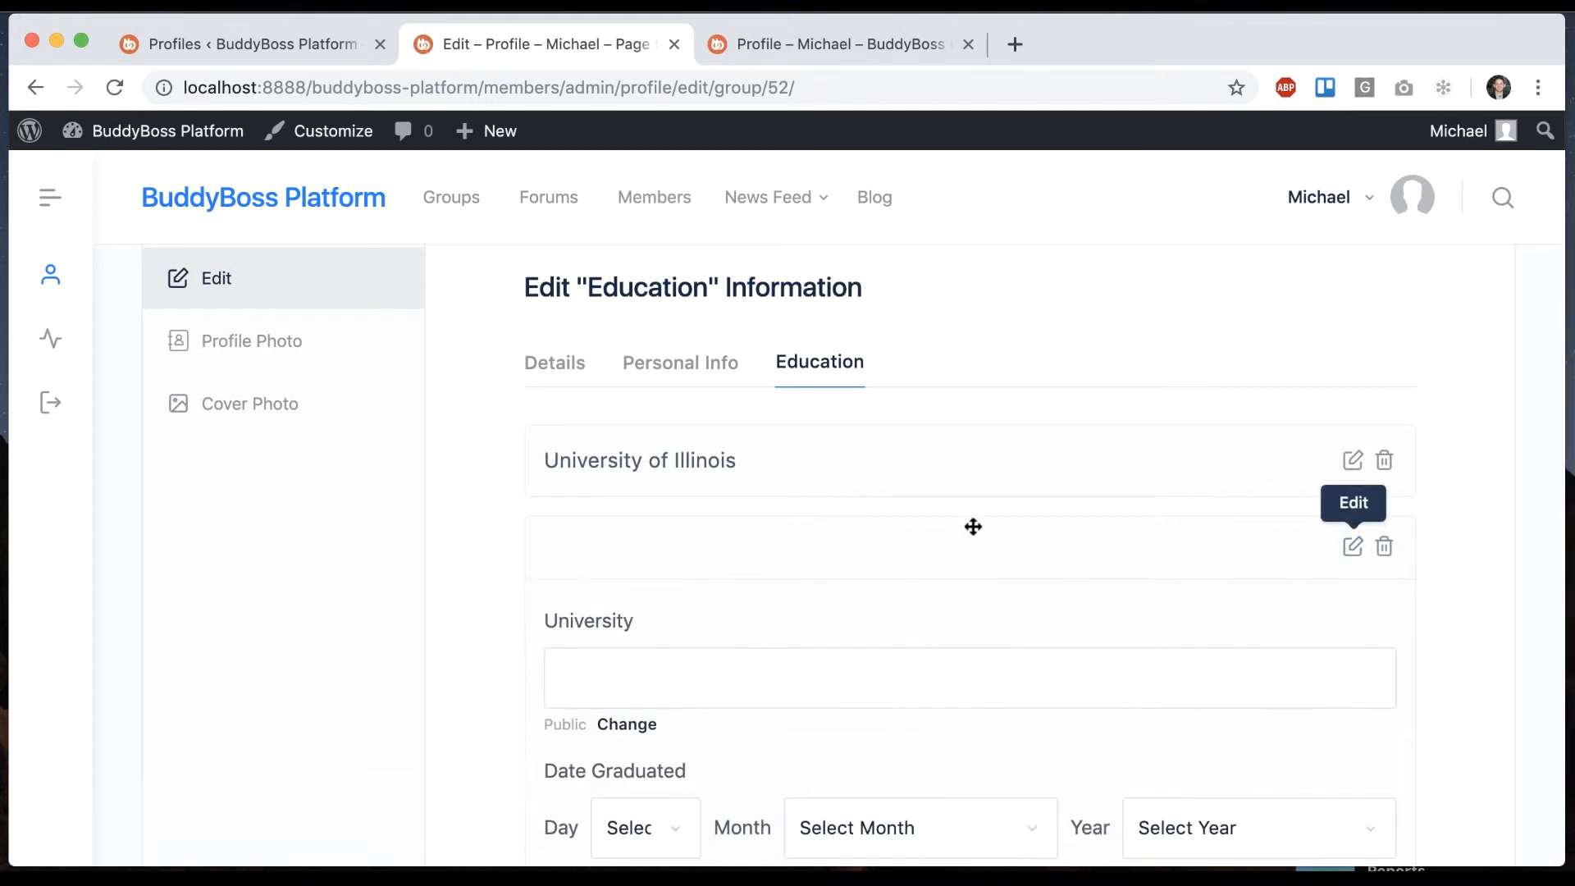
pyautogui.write('Columbia University')
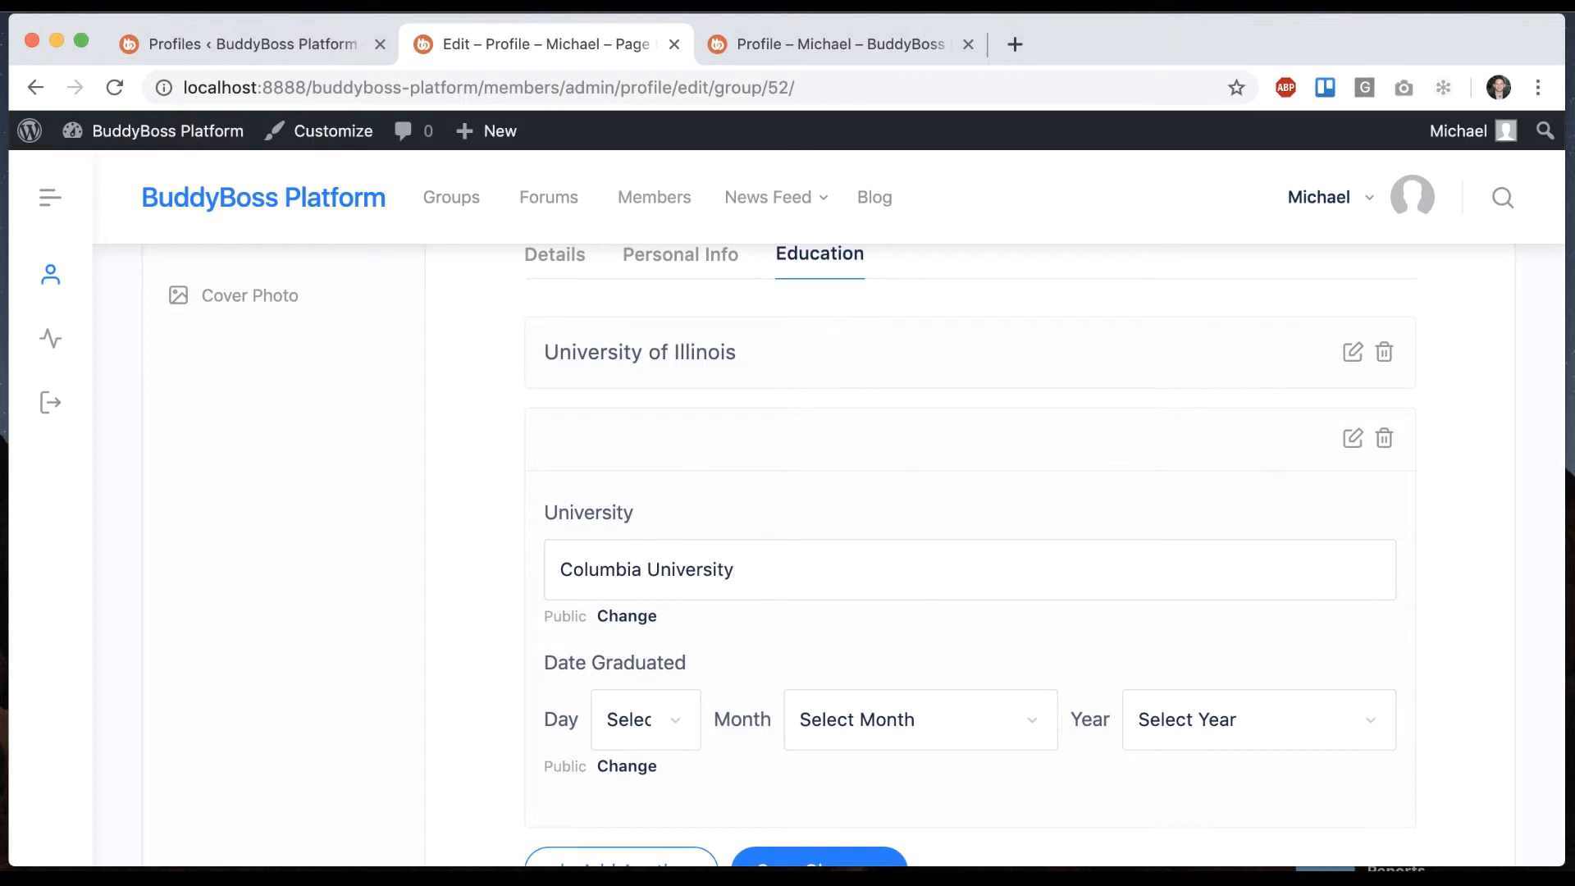
pyautogui.click(916, 720)
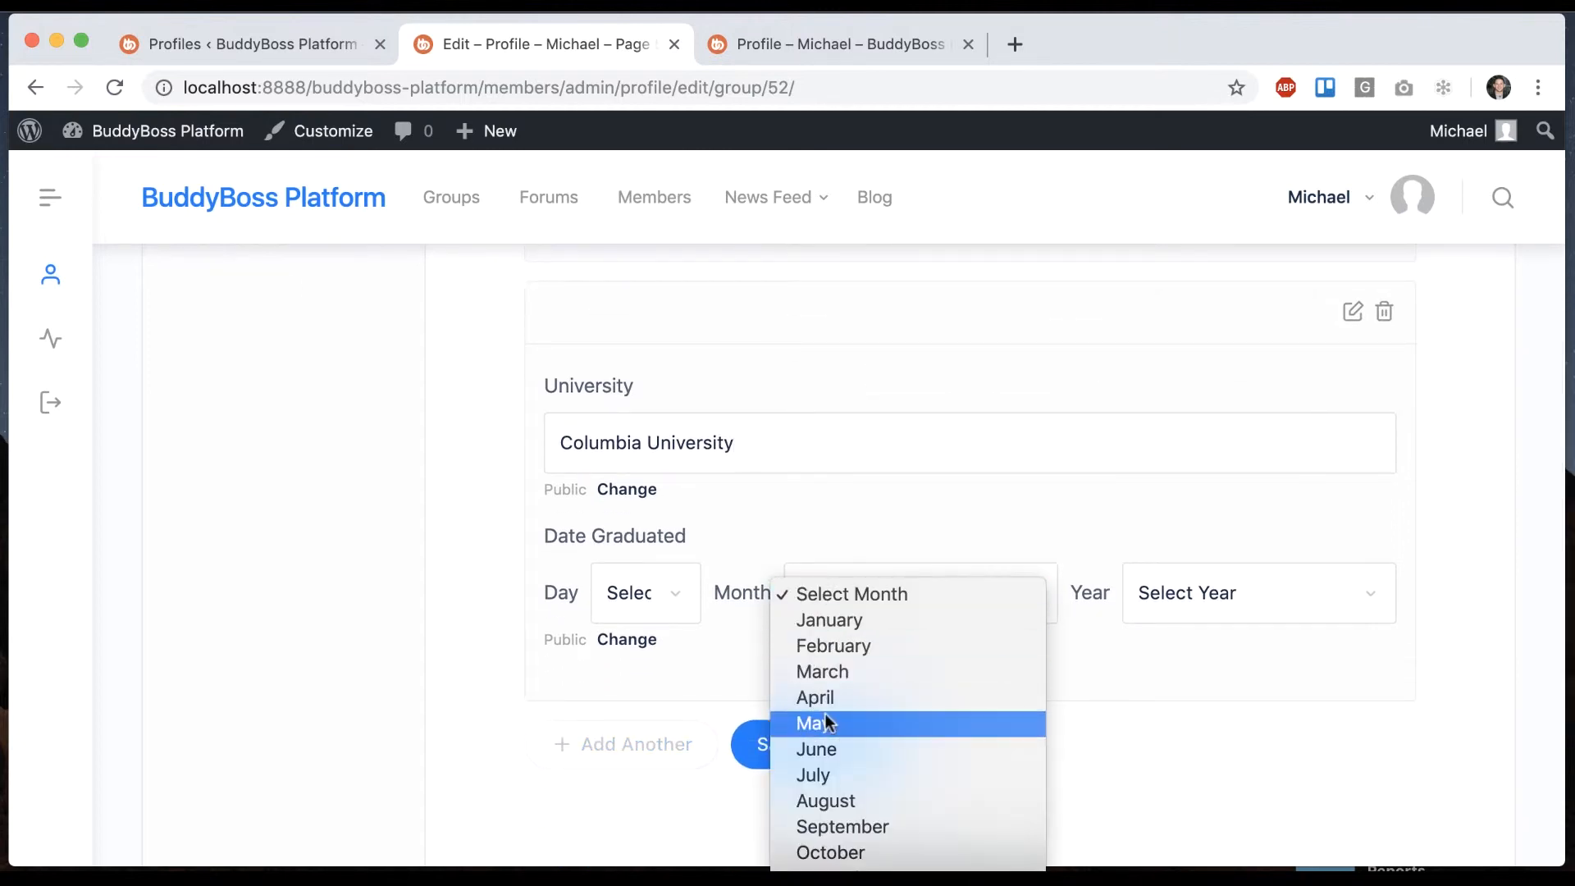
pyautogui.click(814, 724)
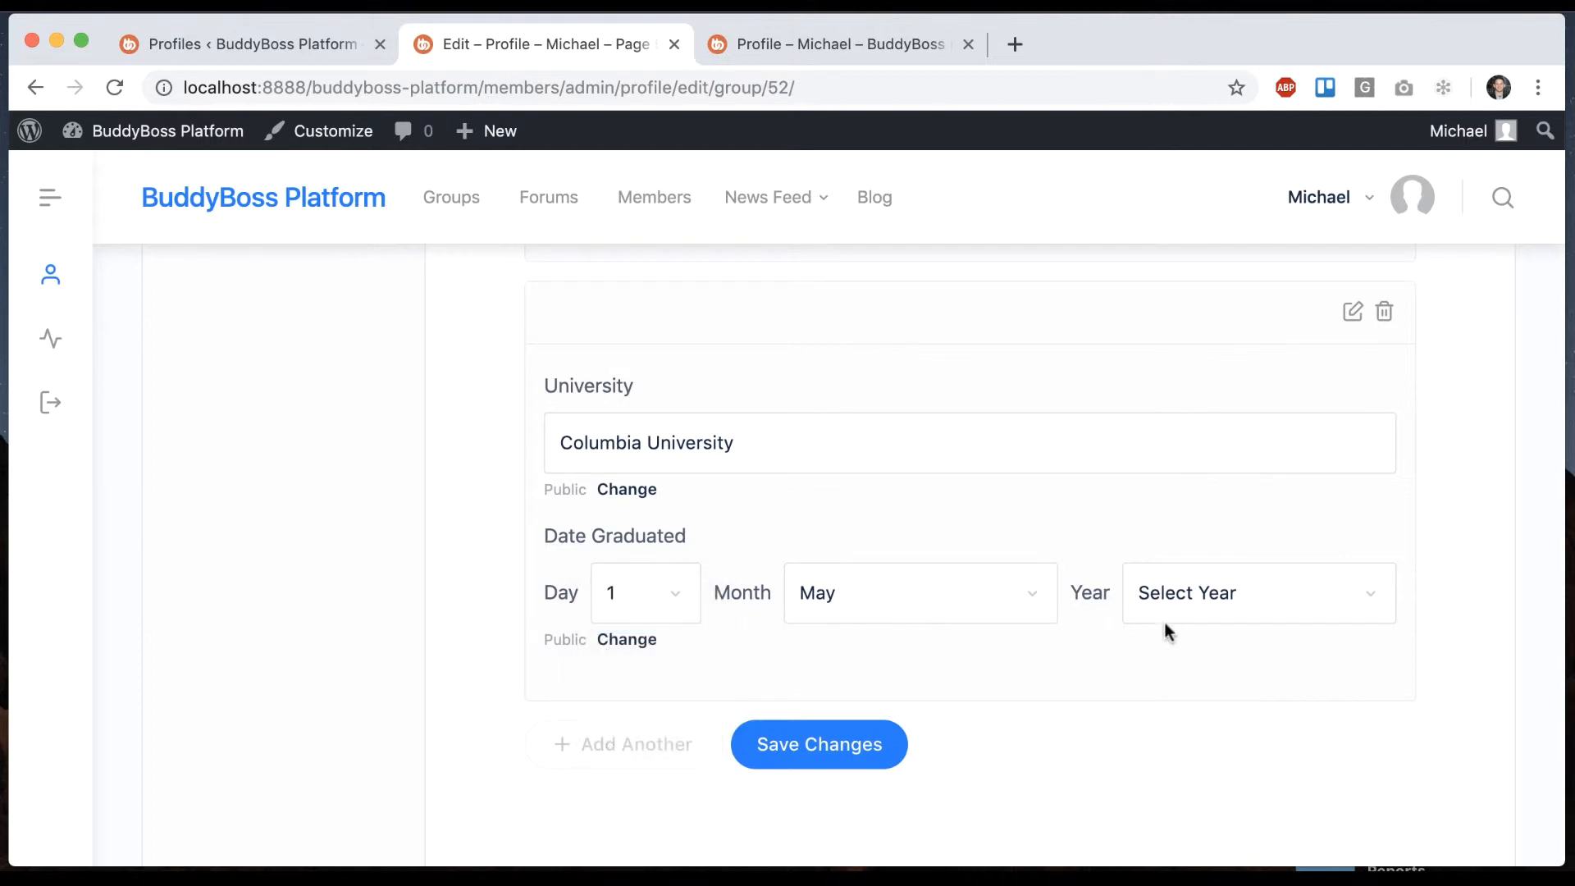
pyautogui.click(1257, 592)
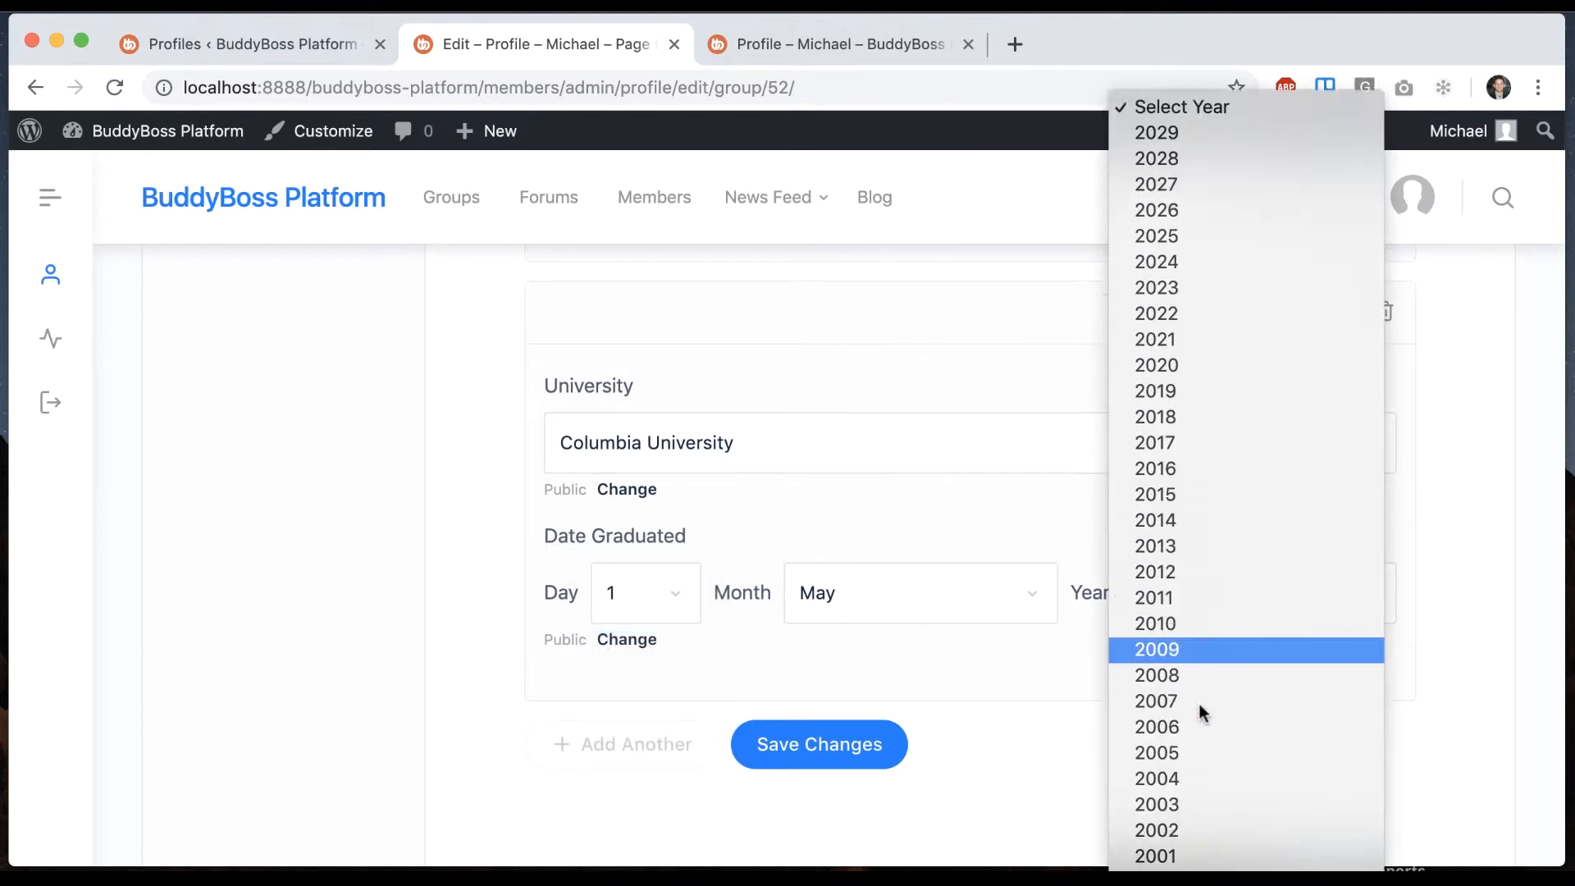
pyautogui.click(1156, 675)
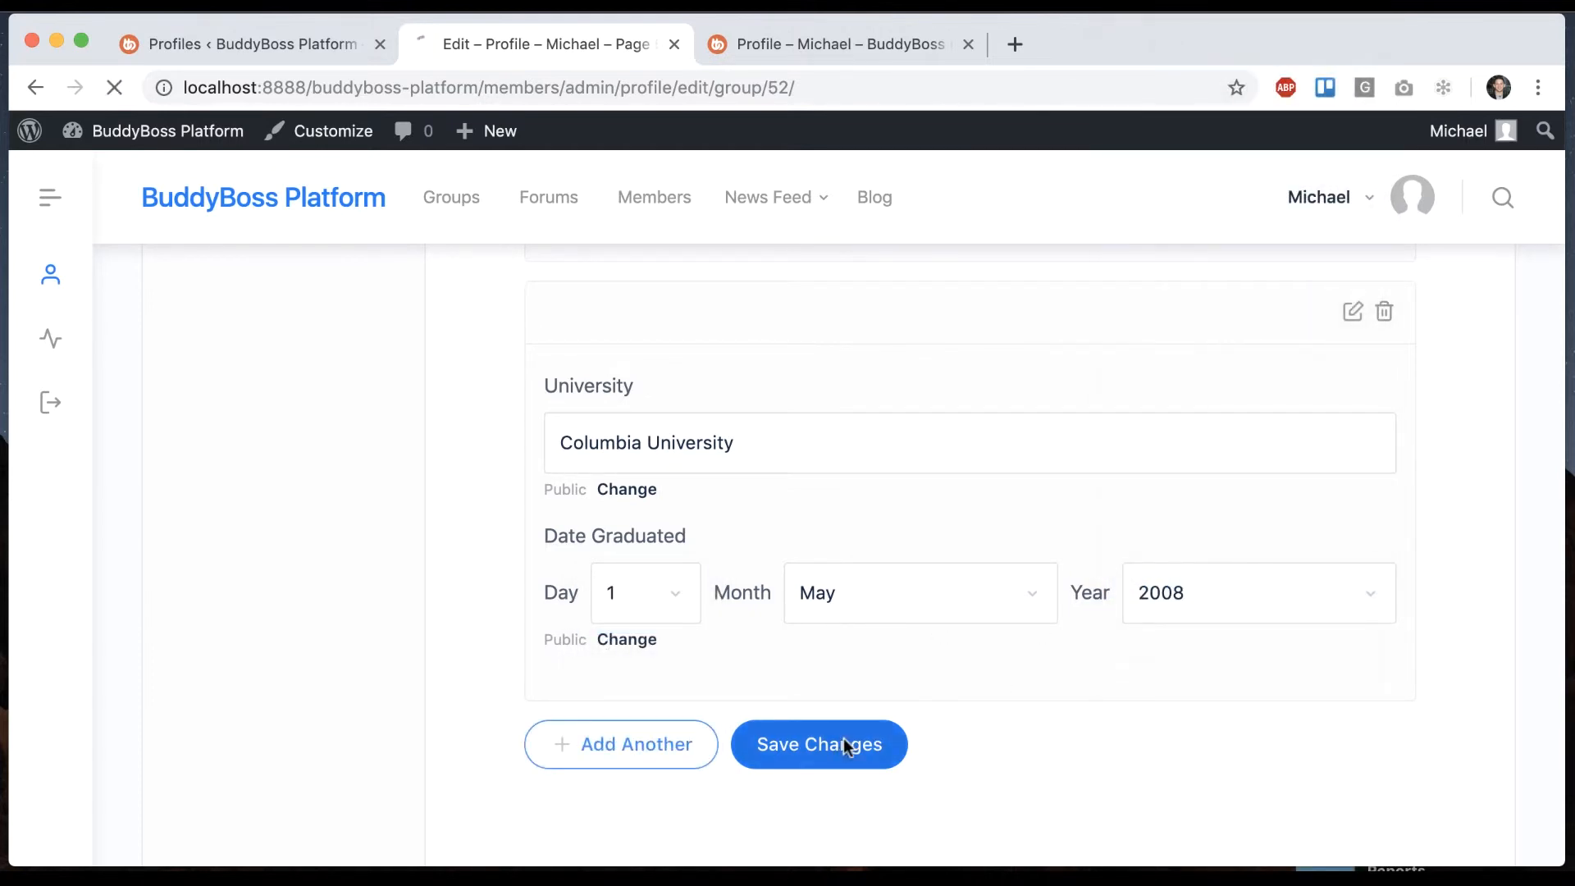
pyautogui.click(819, 744)
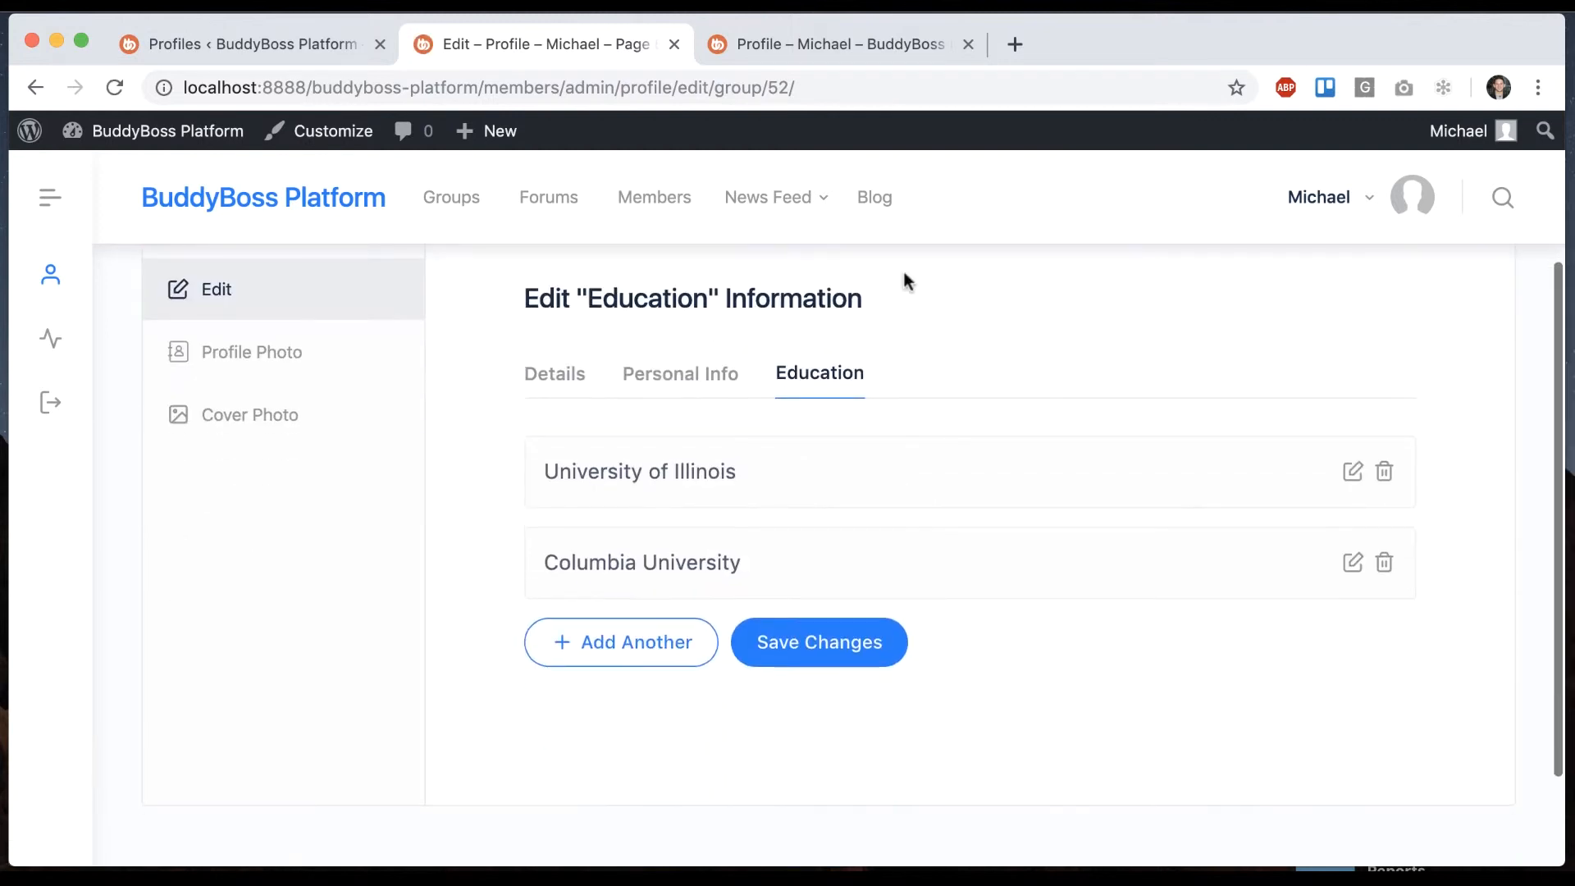
# Check both entries on the public profile, then drag Columbia University above University of Illinois.
pyautogui.click(840, 43)
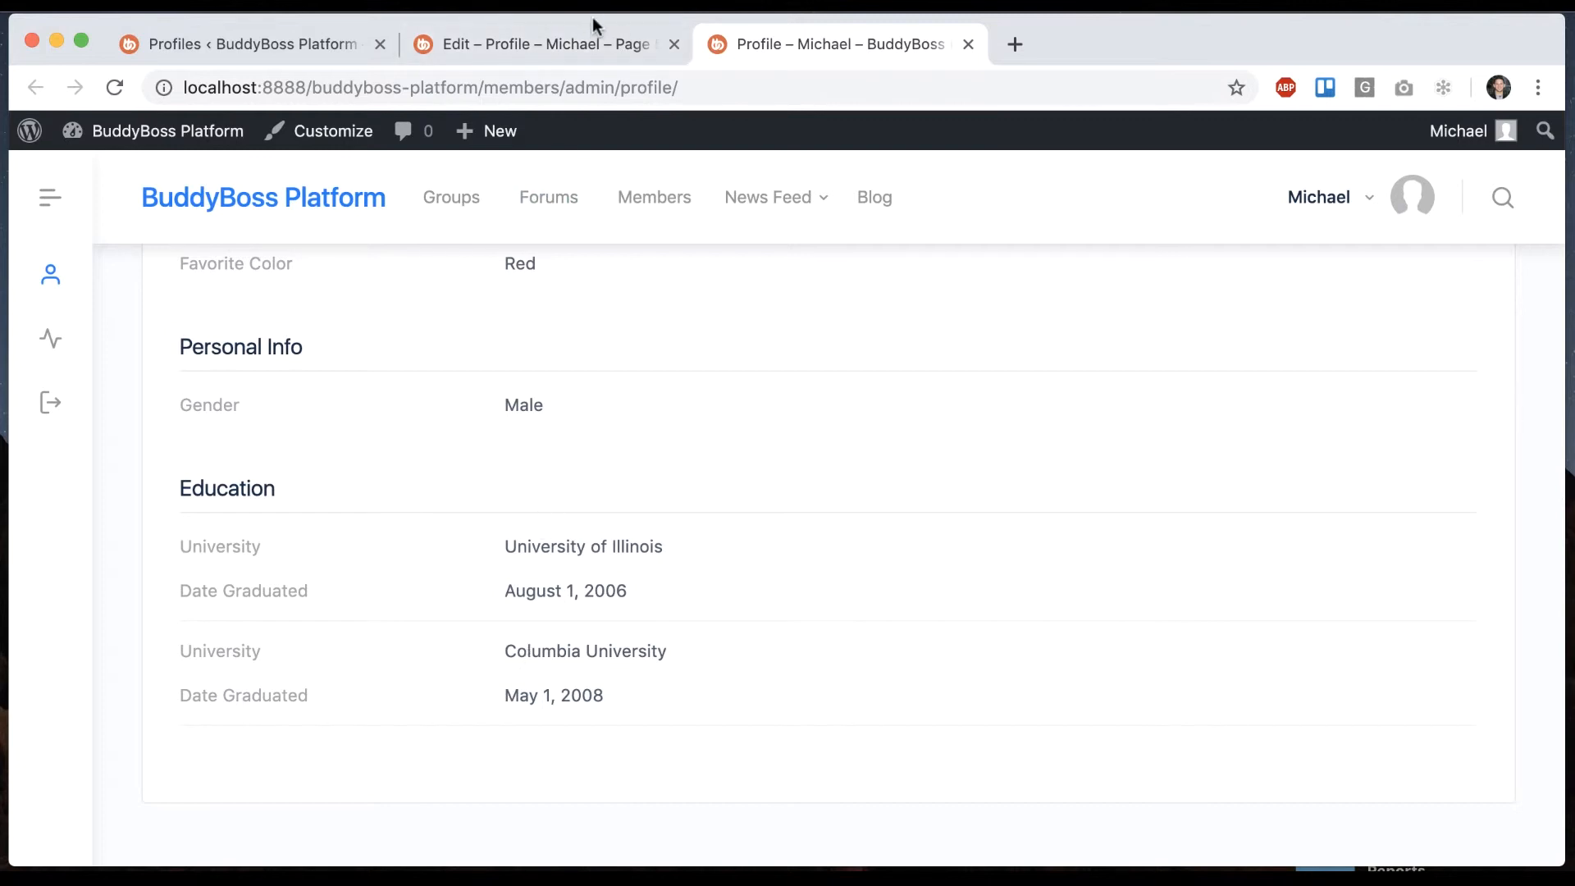
pyautogui.click(543, 43)
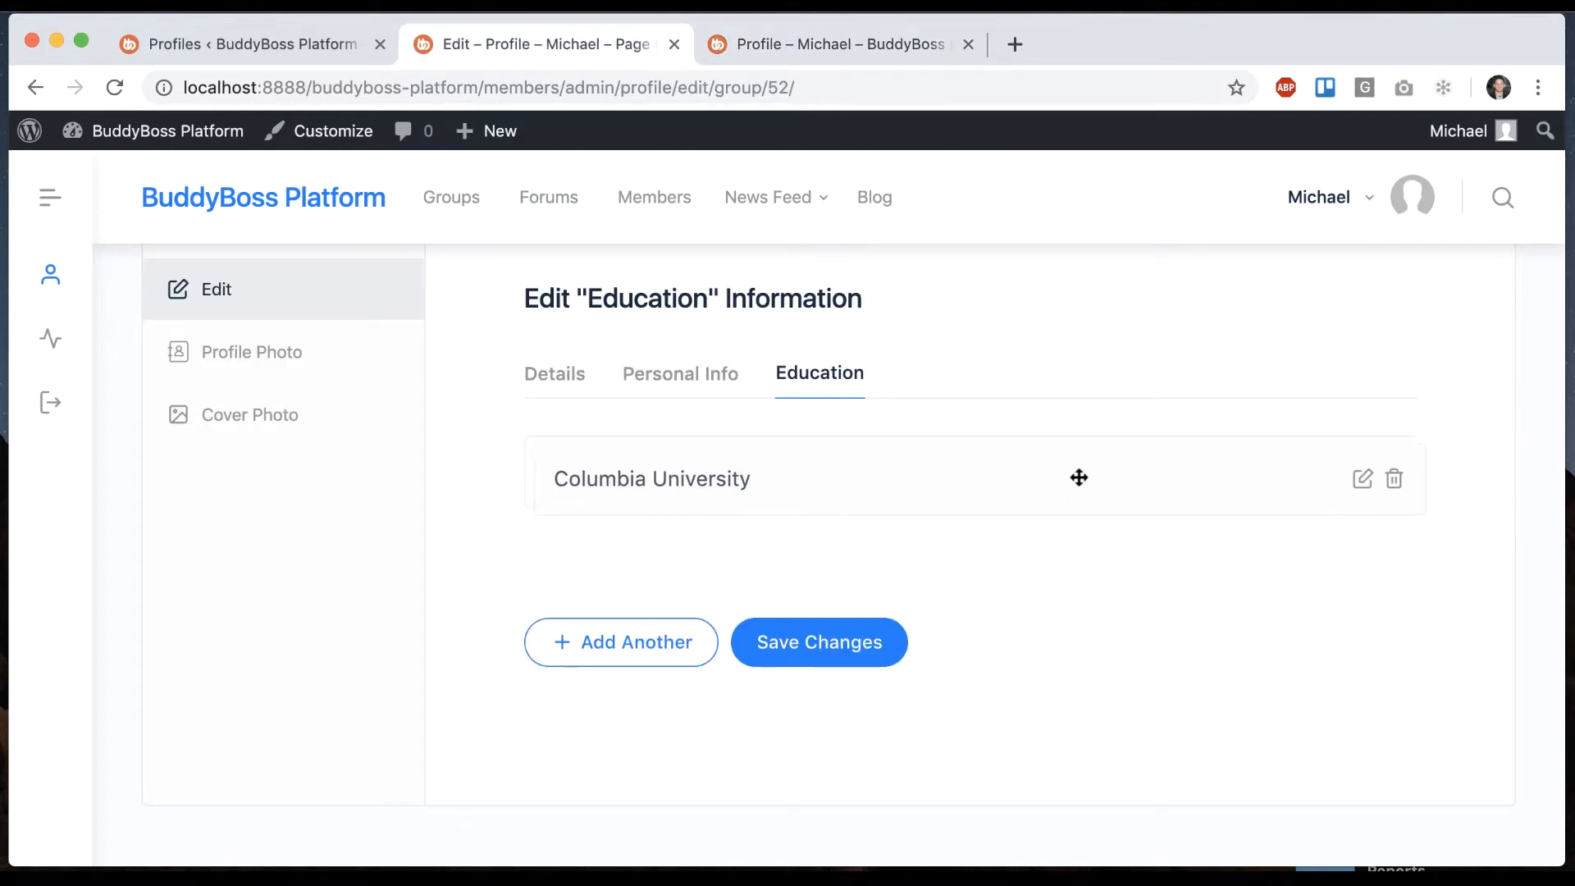
pyautogui.click(621, 642)
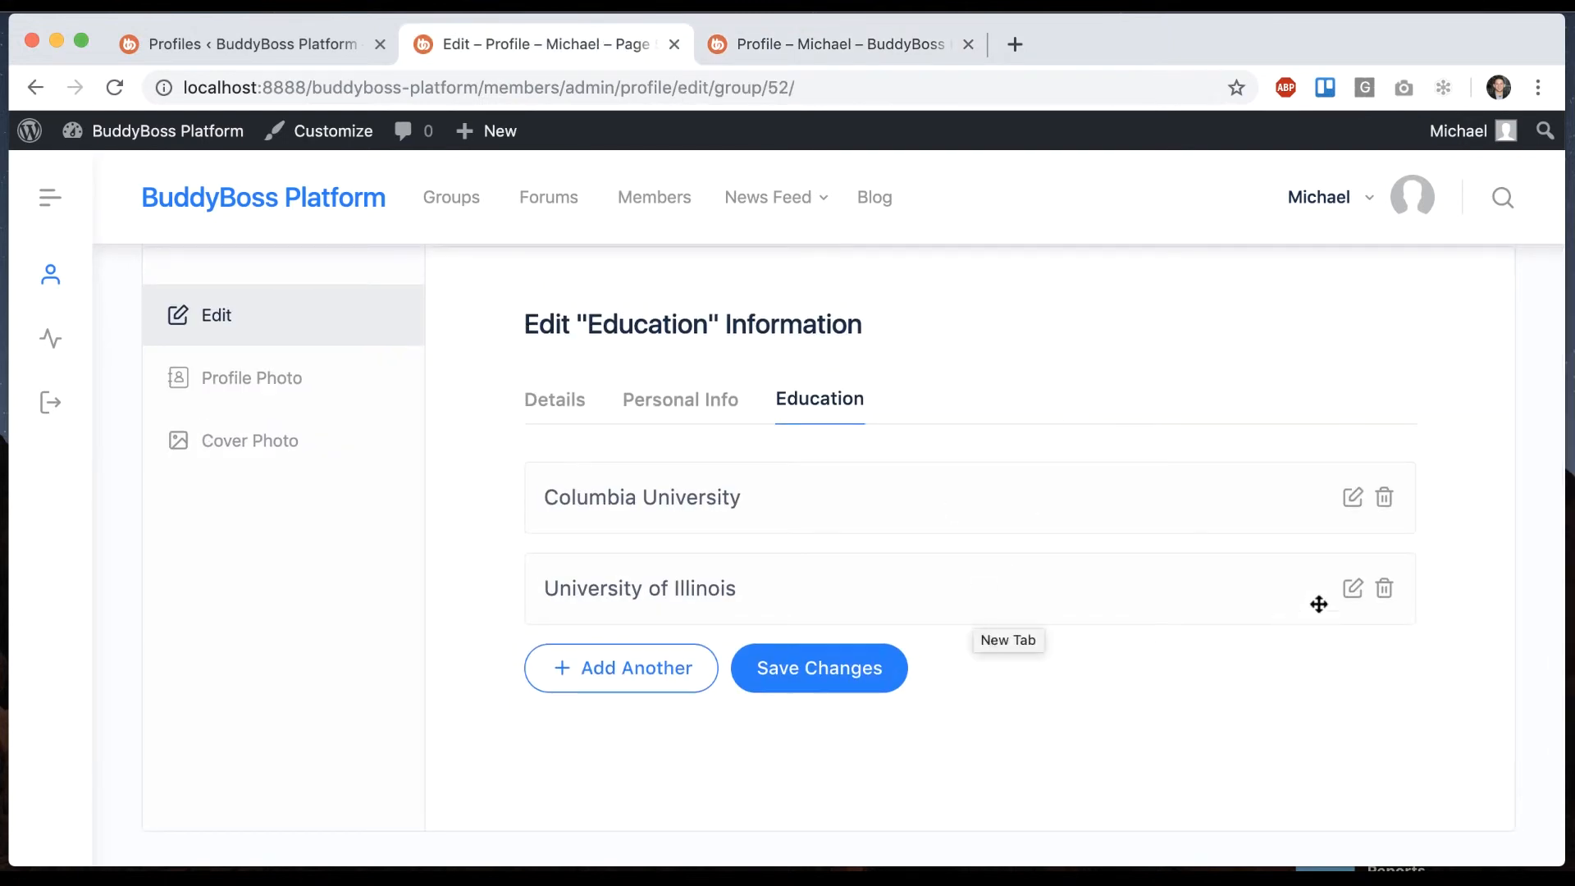
pyautogui.moveTo(251, 48)
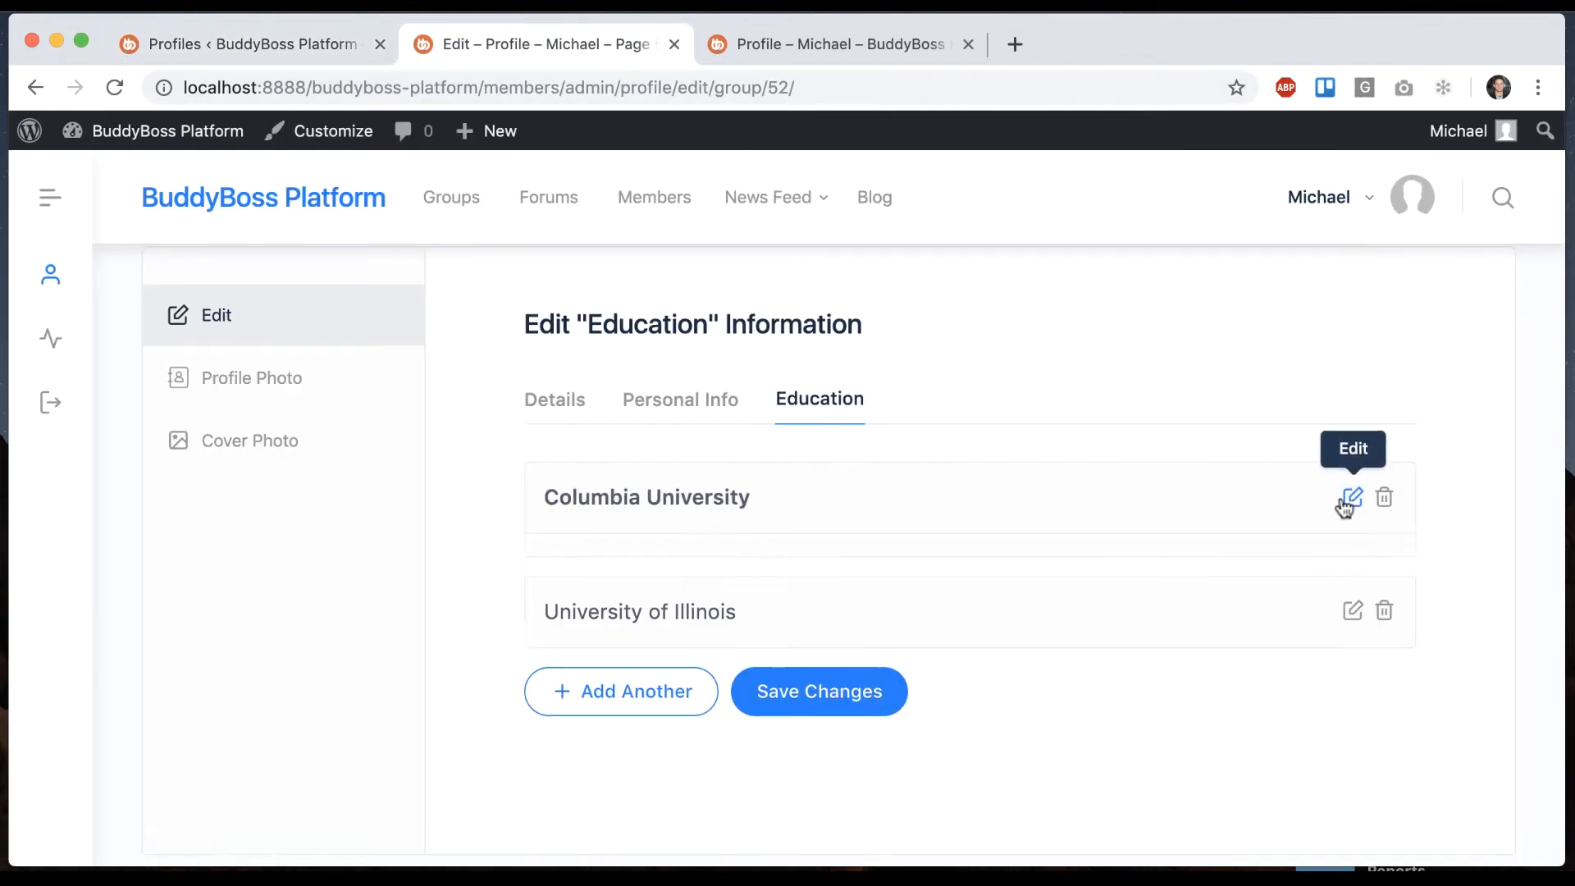
# Open the Columbia University entry for editing and return to the profile edit tab.
pyautogui.click(1352, 497)
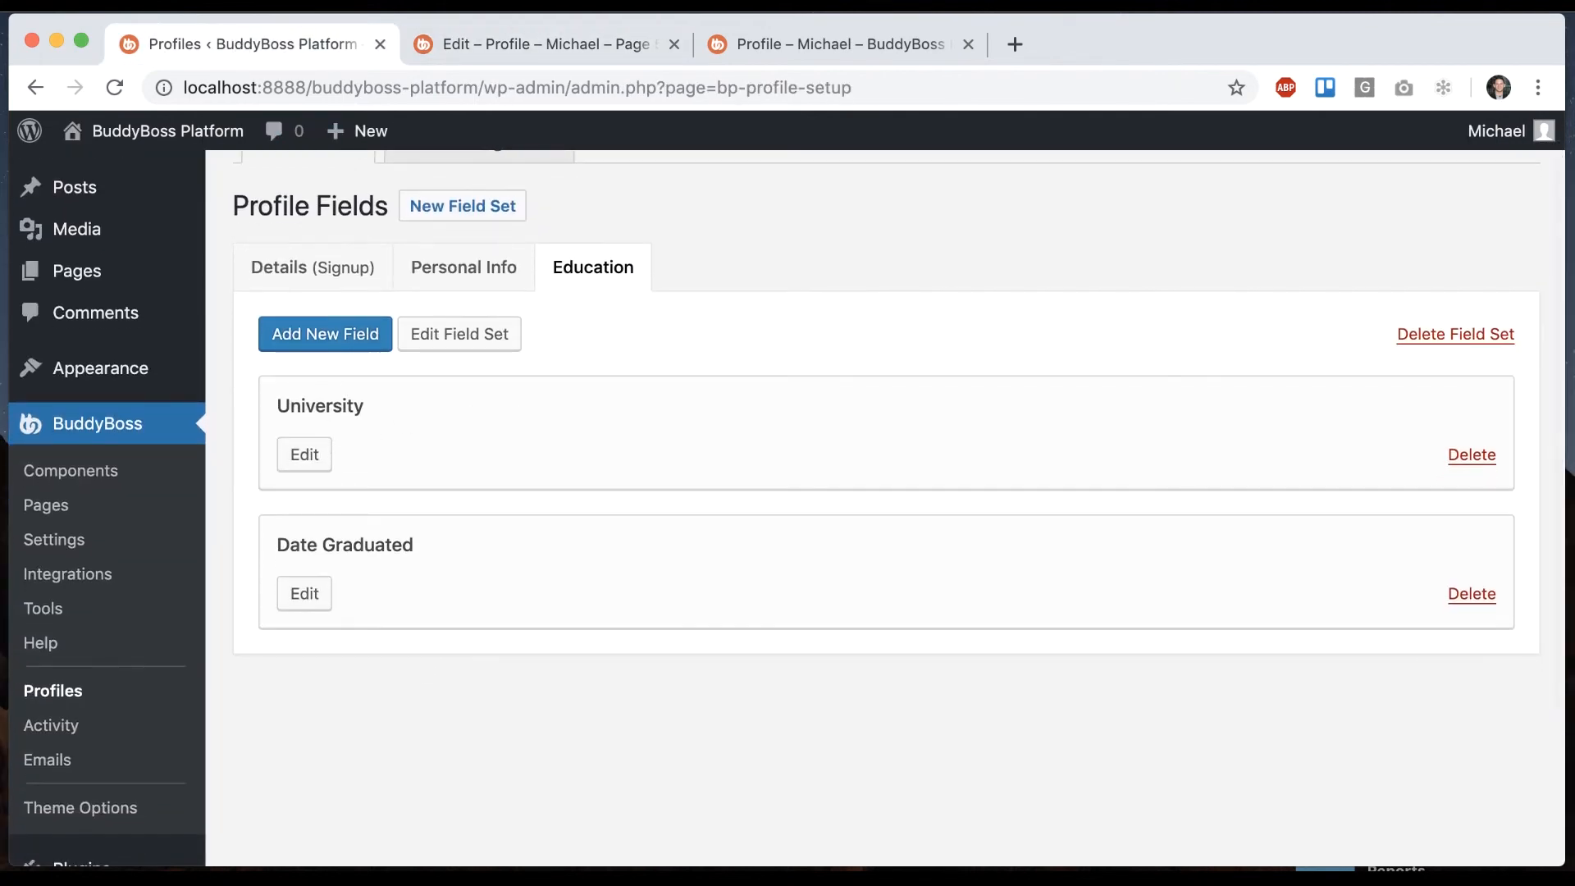
pyautogui.click(543, 44)
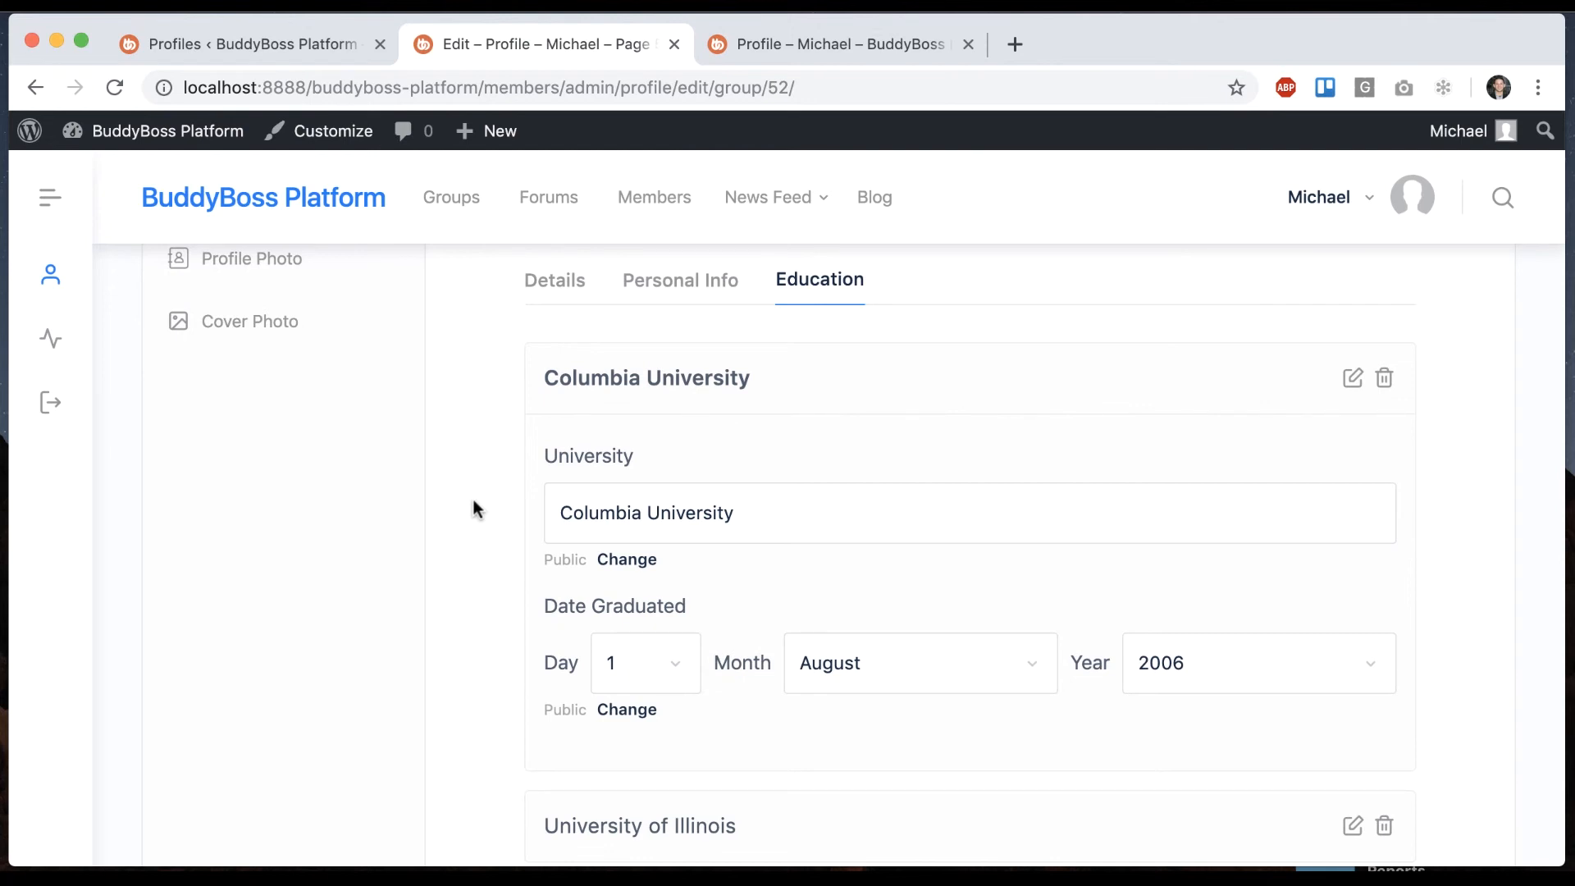
pyautogui.scroll(-3)
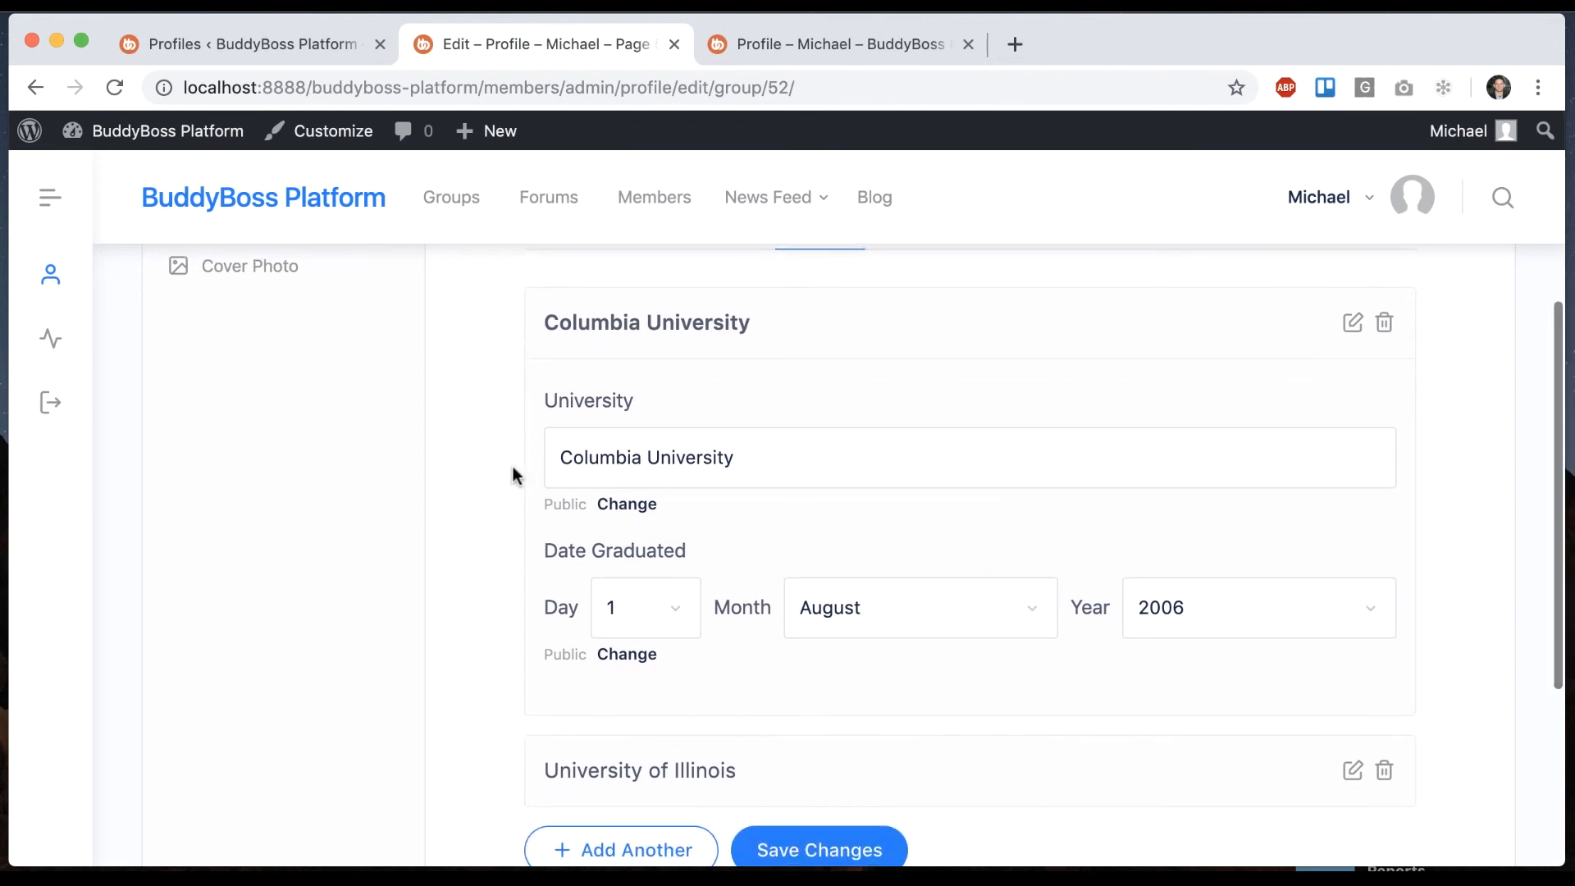
pyautogui.scroll(-3)
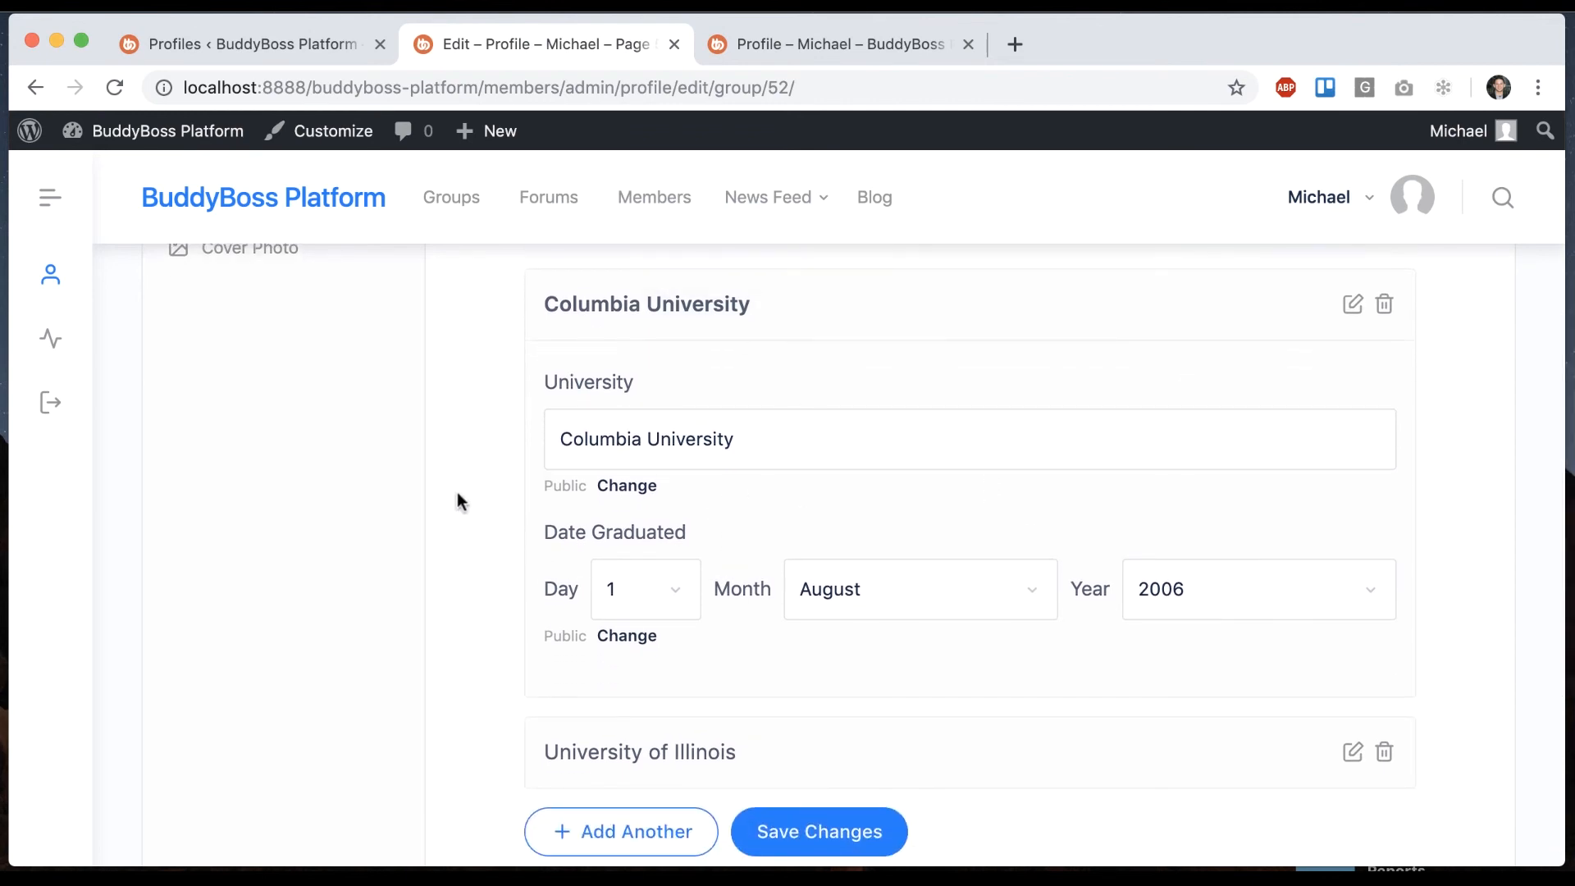
pyautogui.moveTo(474, 510)
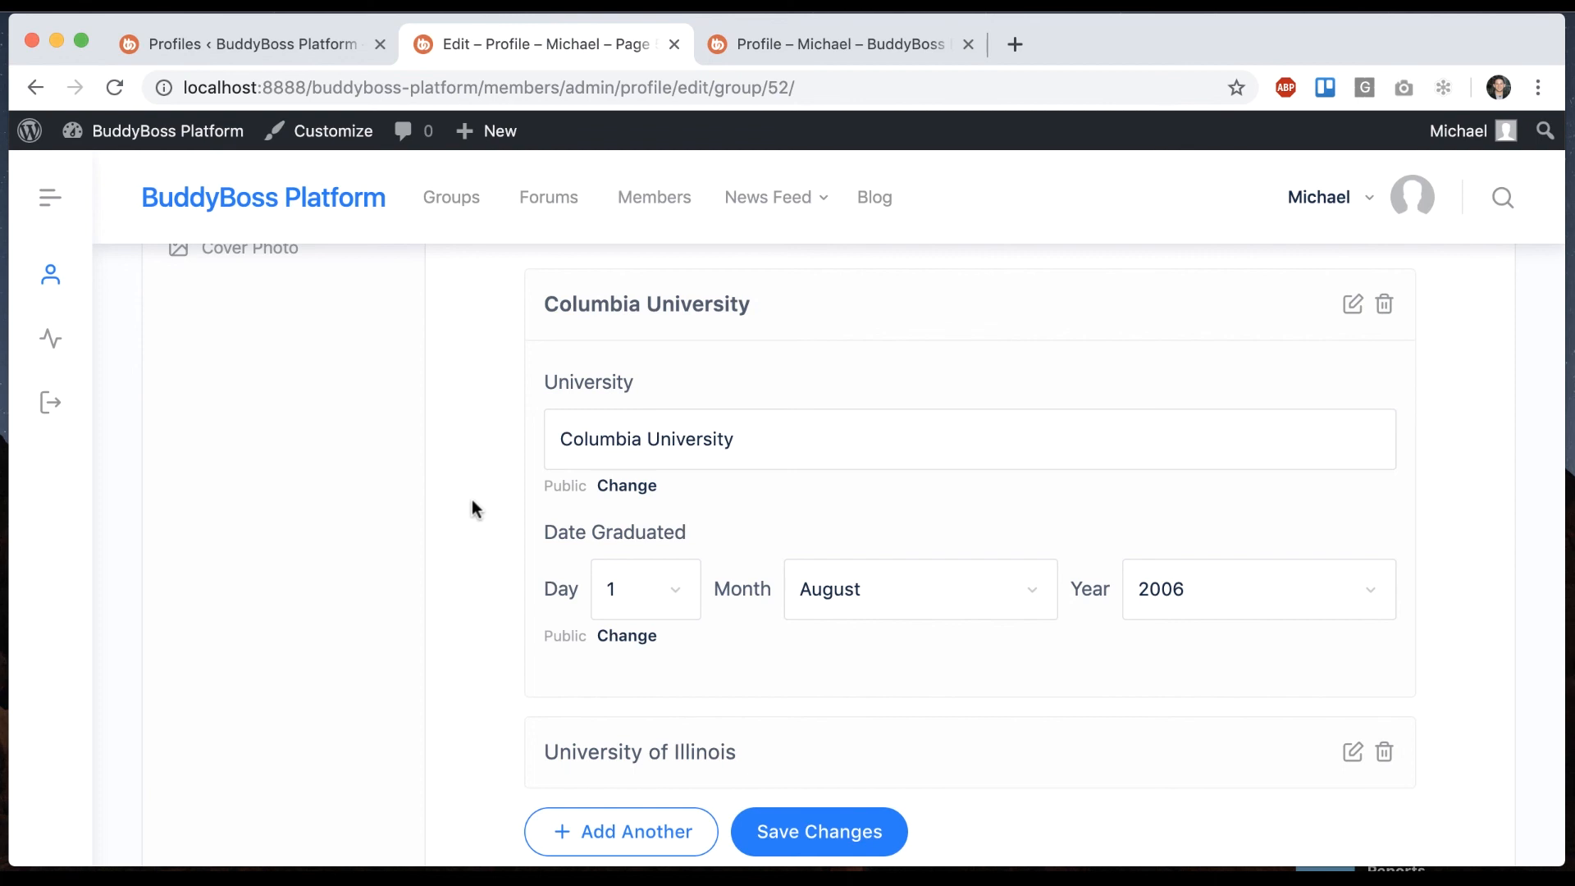
pyautogui.moveTo(730, 779)
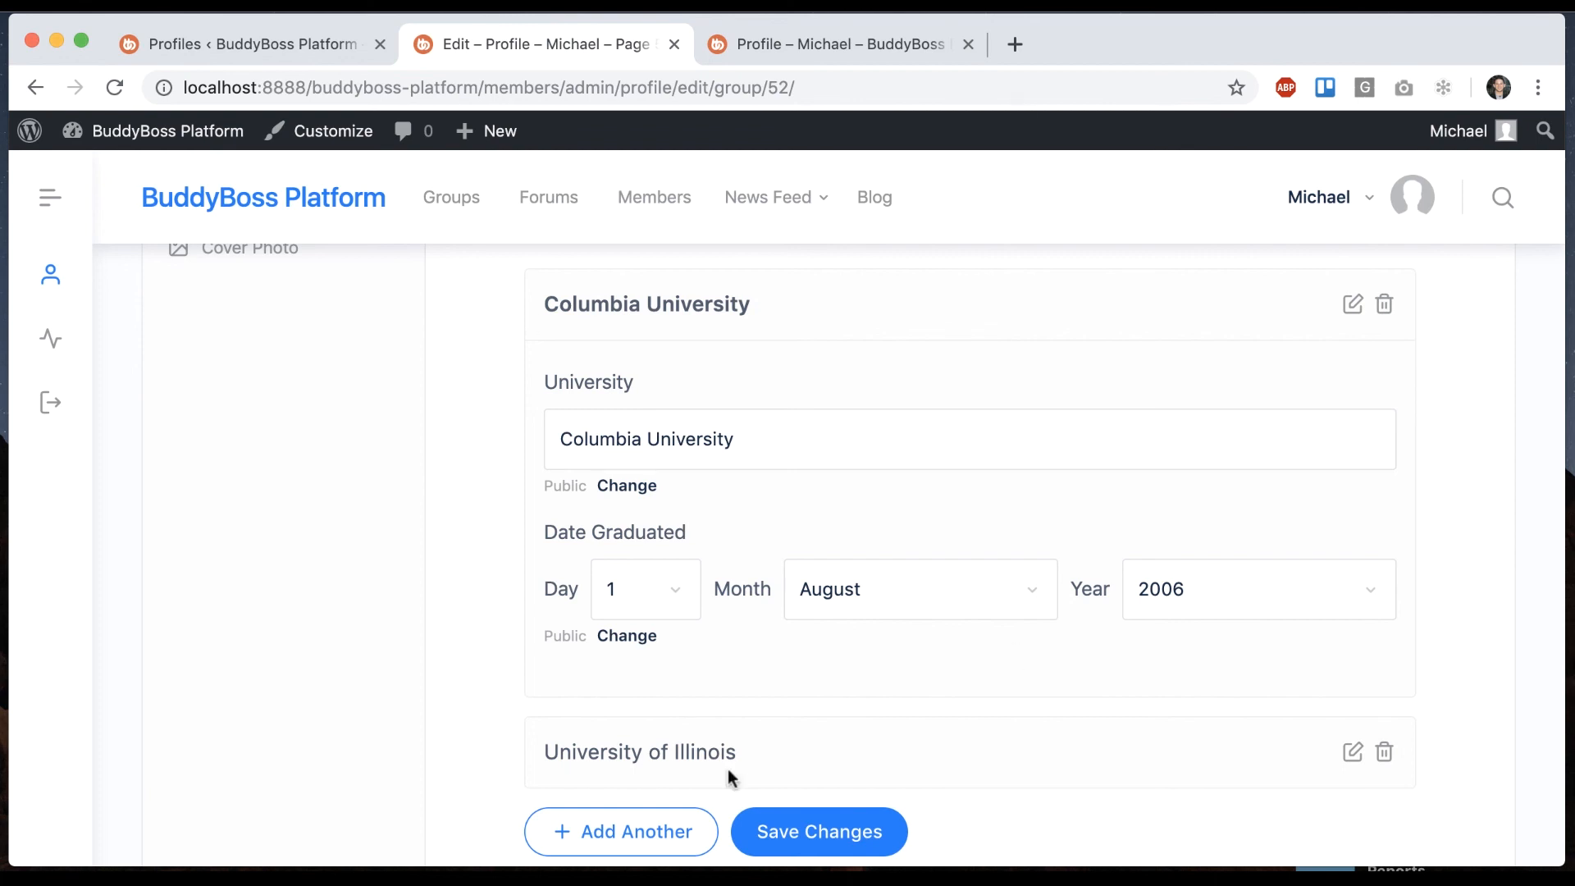
pyautogui.moveTo(483, 600)
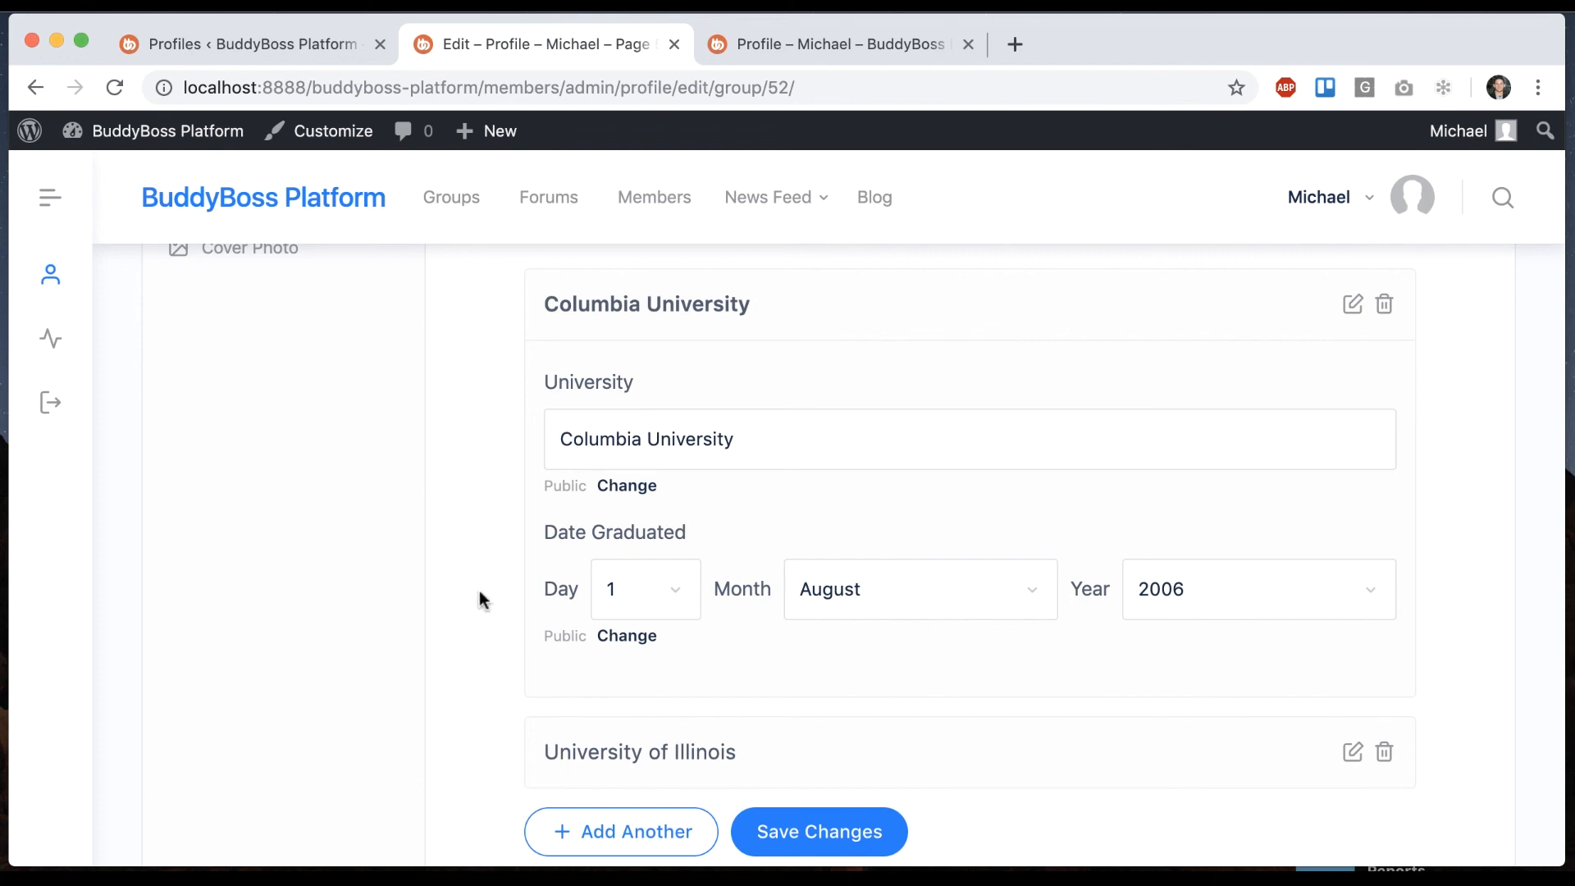